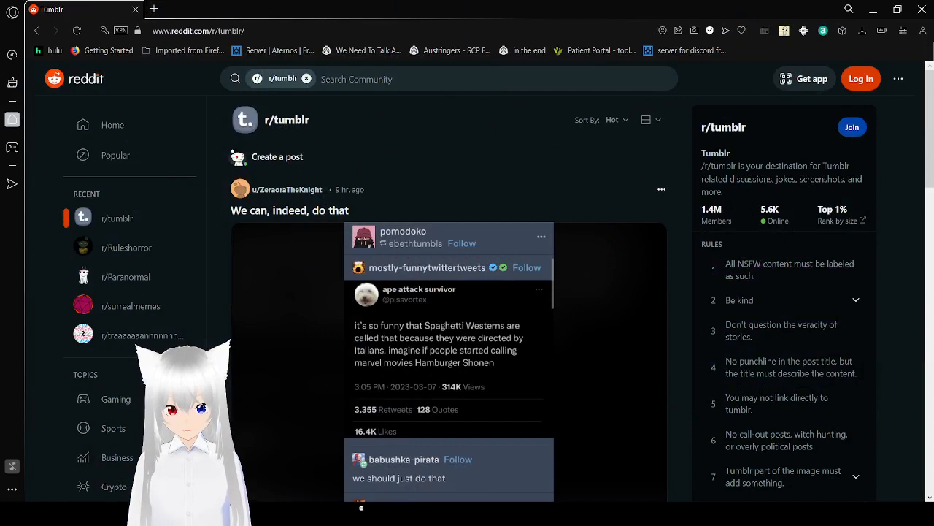
pyautogui.moveTo(569, 306)
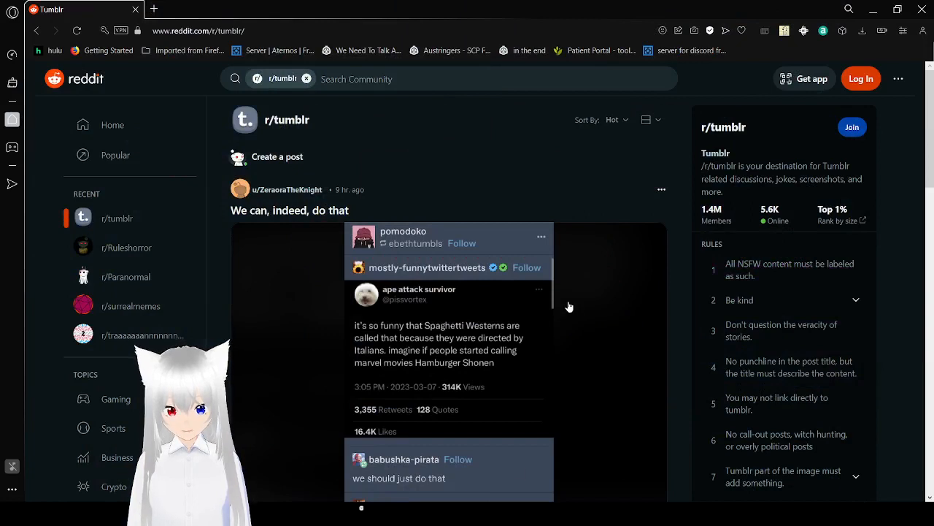
# Scroll the r/tumblr feed past the Spaghetti Westerns post to 'QRD on Burning Man 2023'.
pyautogui.scroll(-3)
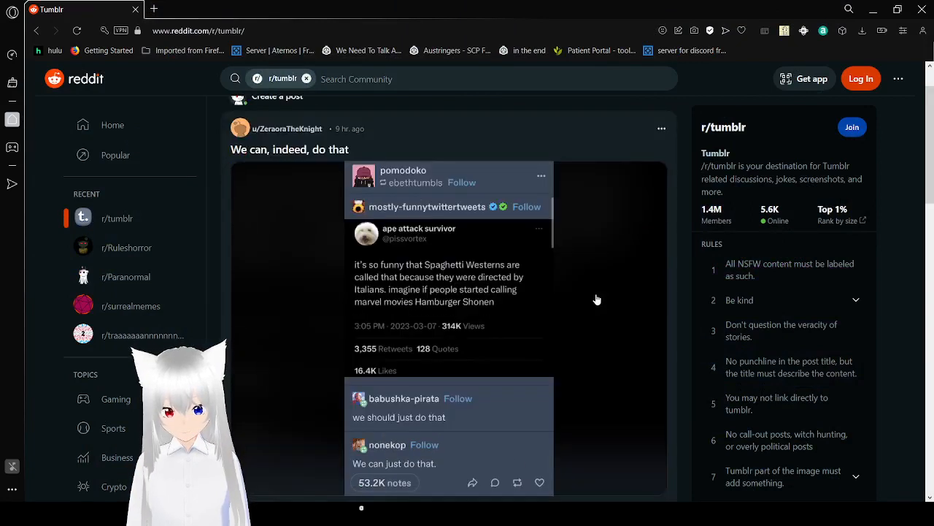
pyautogui.scroll(-3)
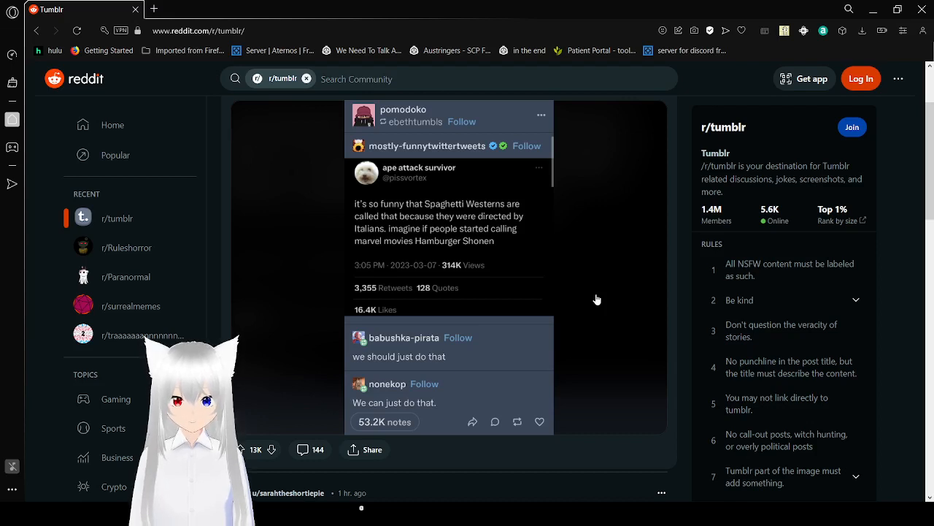
pyautogui.scroll(-3)
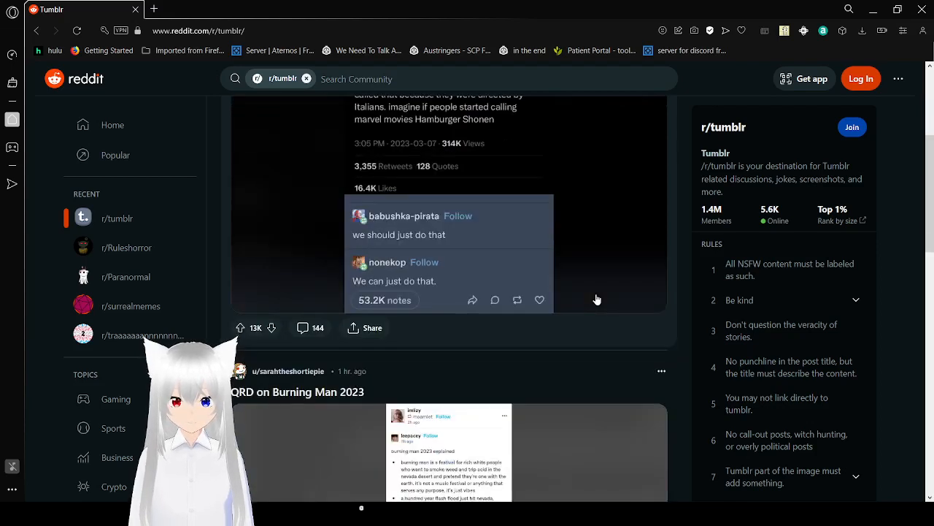
pyautogui.scroll(-3)
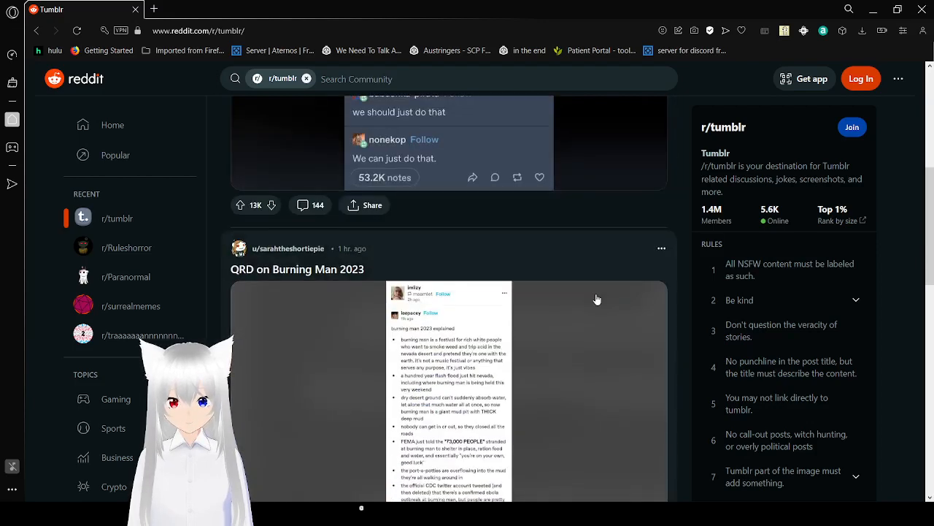
pyautogui.scroll(-3)
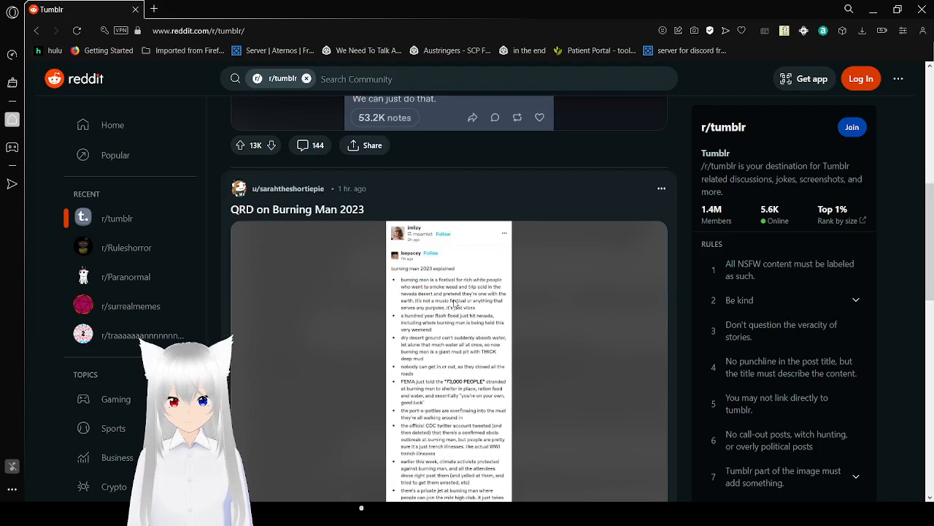
# Open the Burning Man 2023 screenshot enlarged in a media viewer tab and begin reading.
pyautogui.click(260, 9)
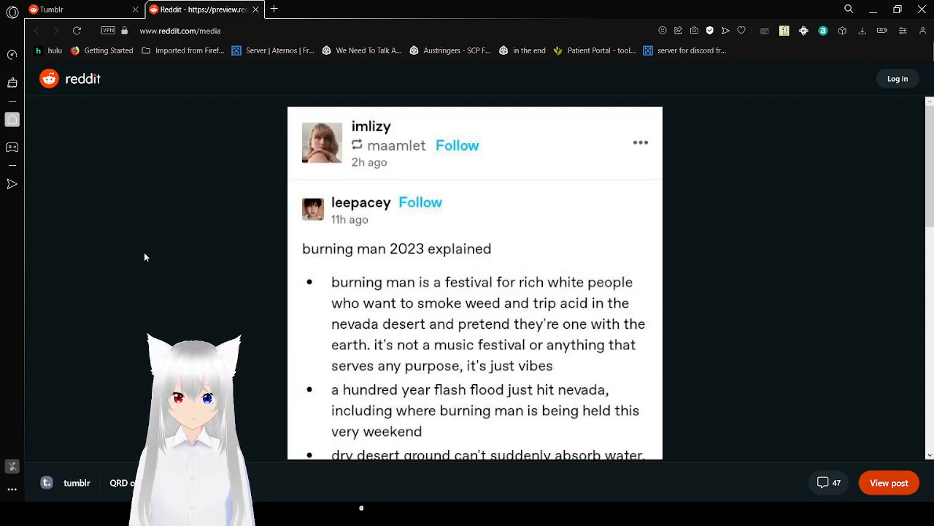
pyautogui.scroll(-3)
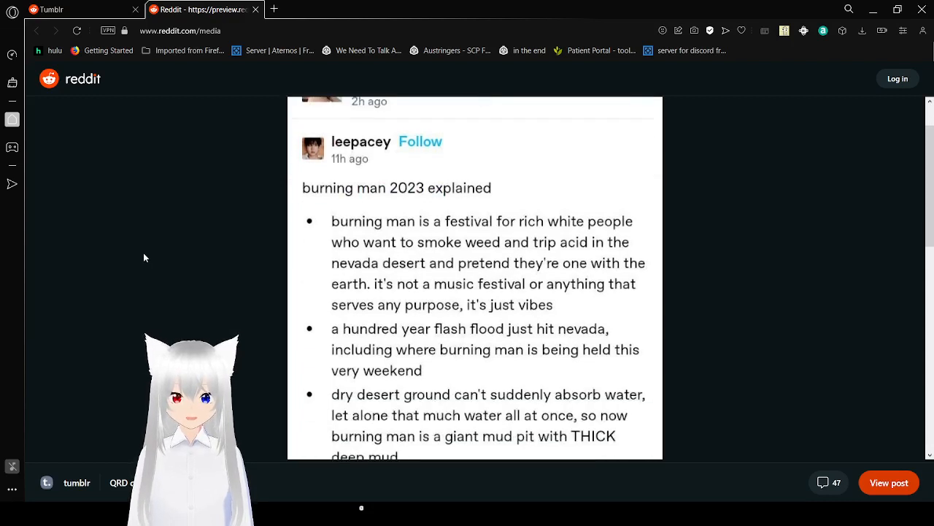
pyautogui.scroll(-3)
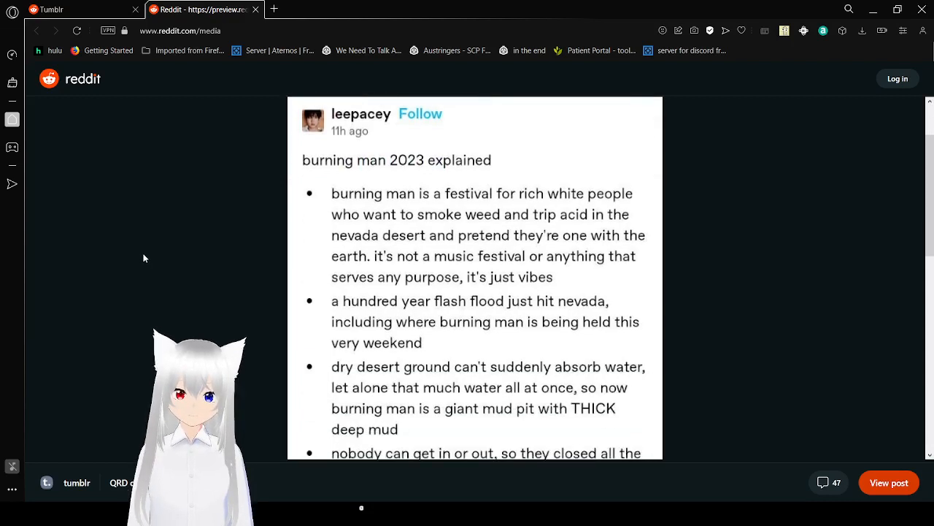
pyautogui.scroll(-3)
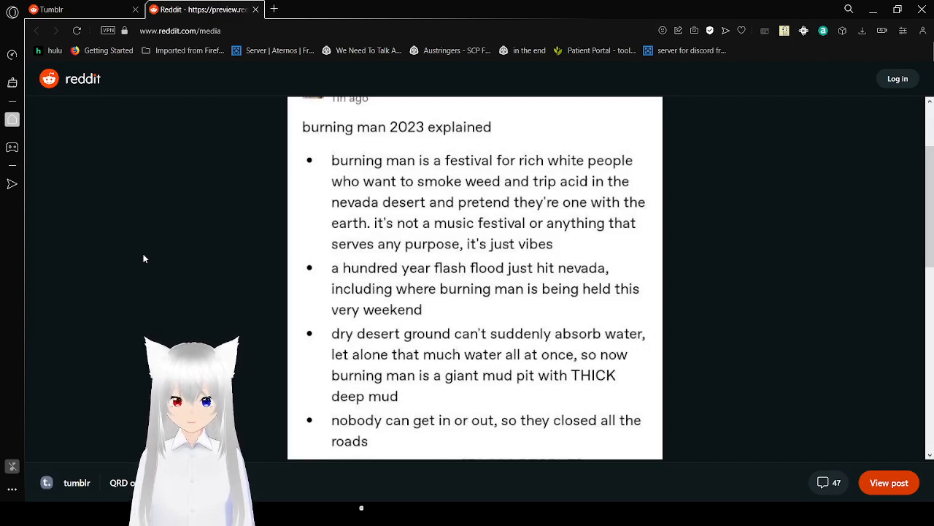
# Read further down the bullet points to the one about the CDC ebola tweet.
pyautogui.scroll(-3)
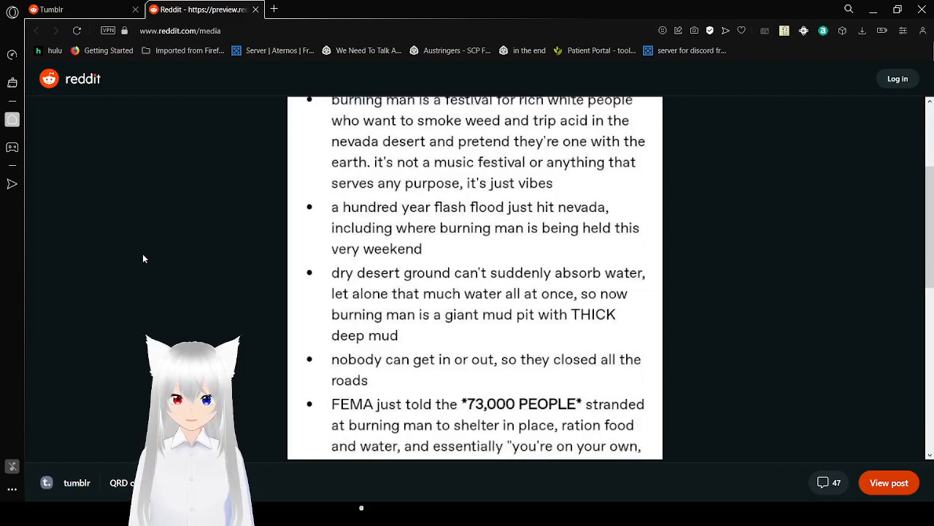
pyautogui.scroll(-3)
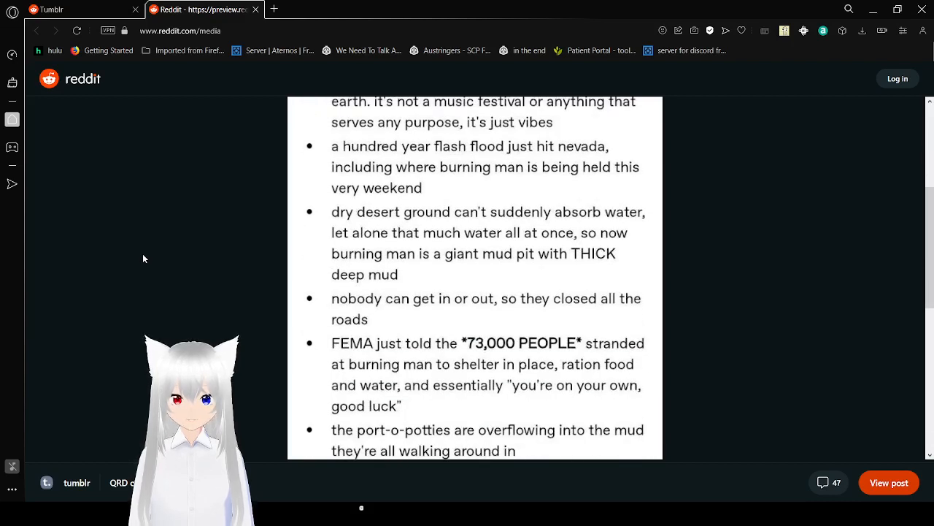
pyautogui.scroll(-3)
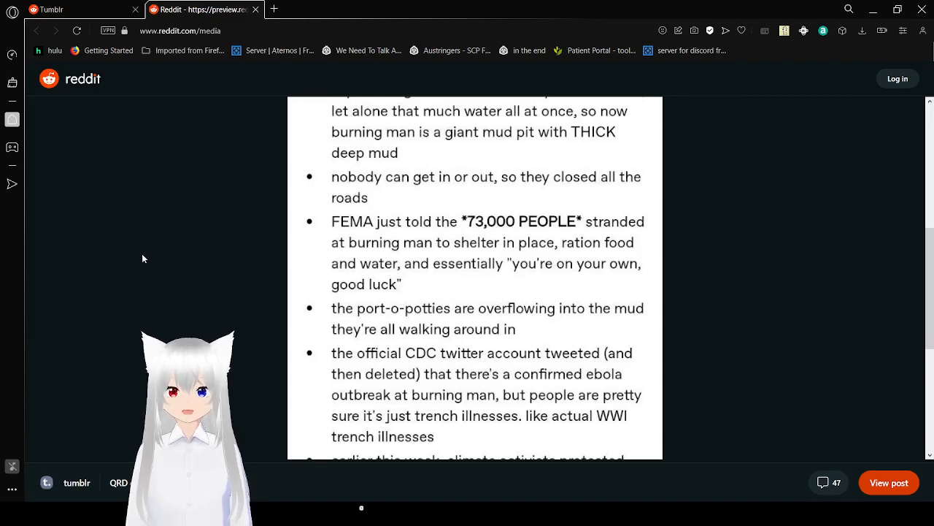
# Read the Burning Man image to its final sea monkeys line and return to the feed.
pyautogui.scroll(-3)
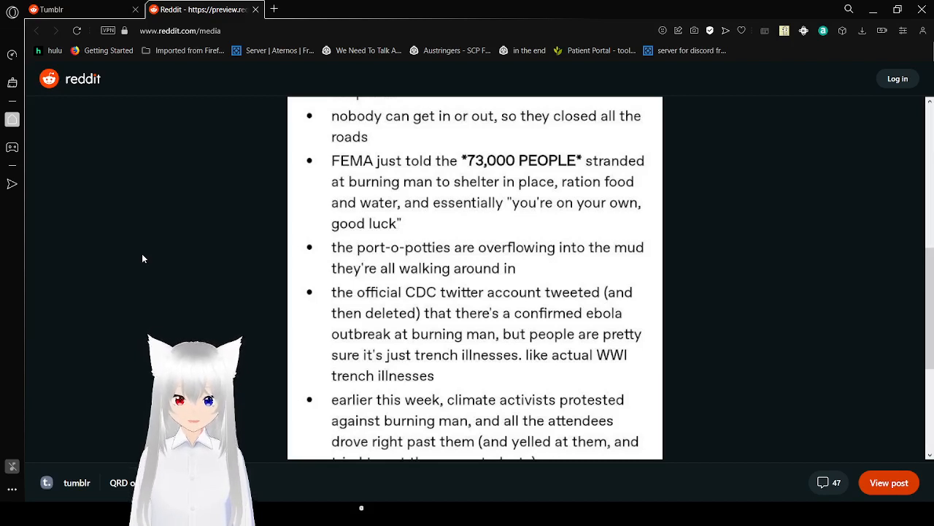
pyautogui.scroll(-3)
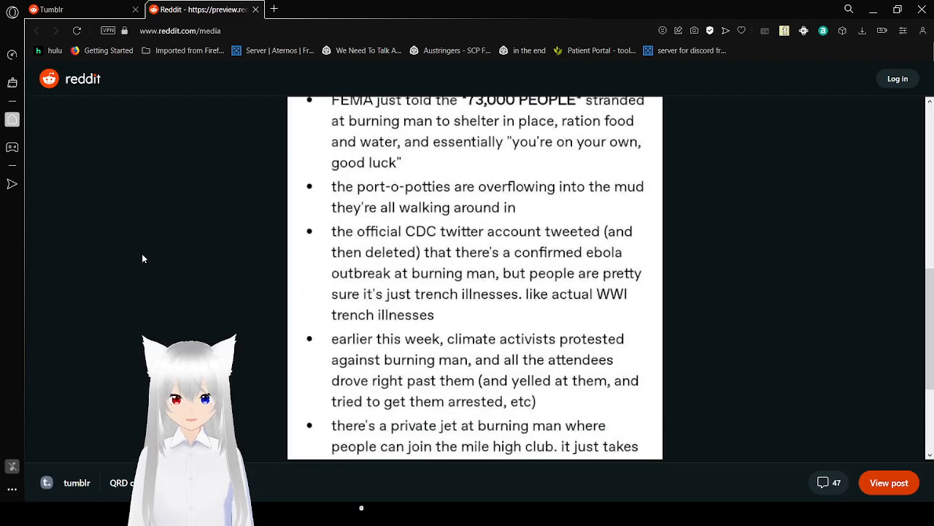
pyautogui.scroll(-3)
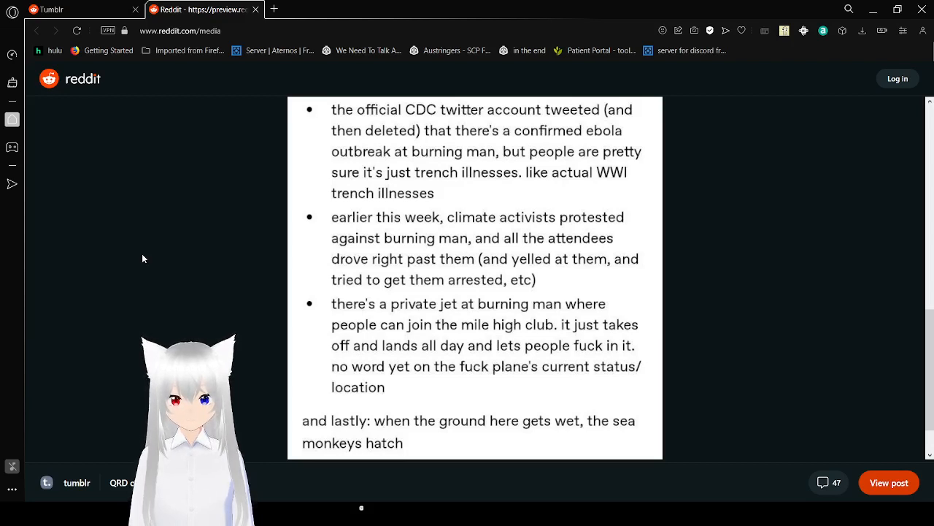
pyautogui.scroll(-3)
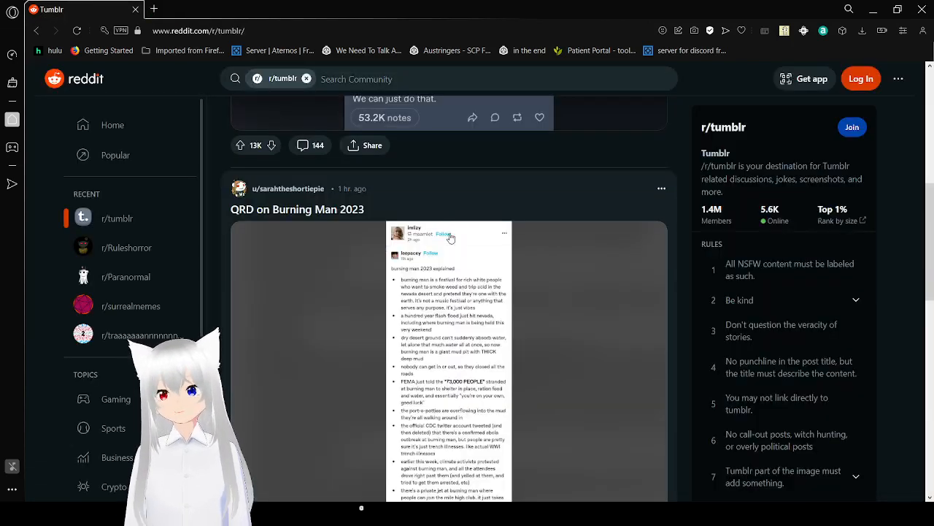
# Scroll down until the Ghost chad androidboy basketball and bro-voice story is fully visible.
pyautogui.scroll(-3)
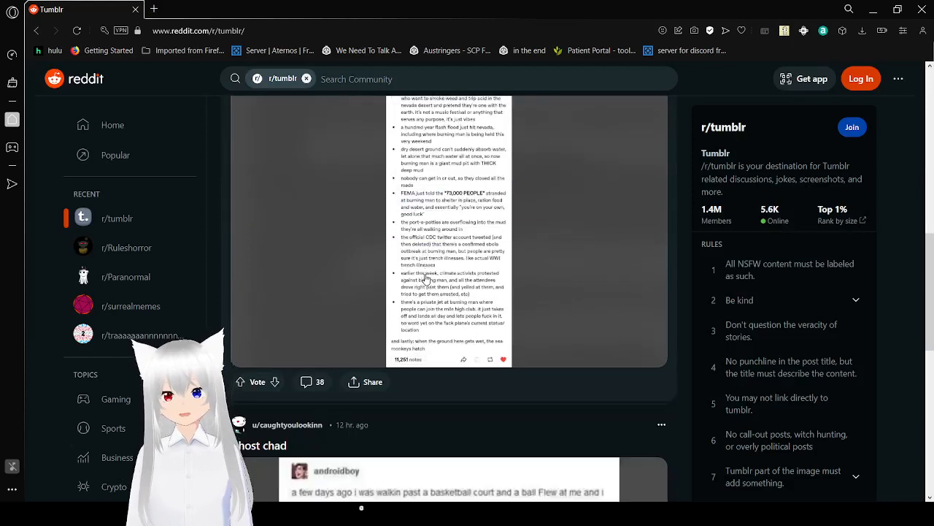
pyautogui.scroll(-3)
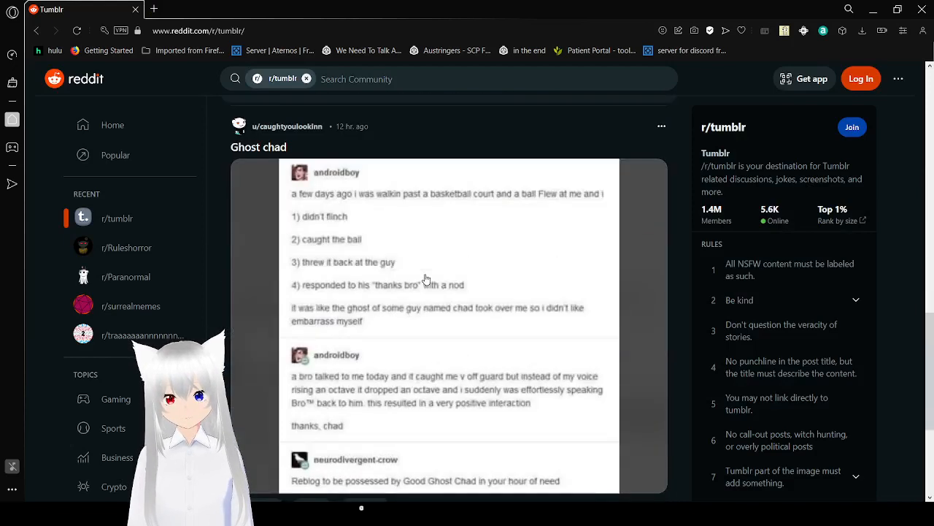
pyautogui.moveTo(285, 282)
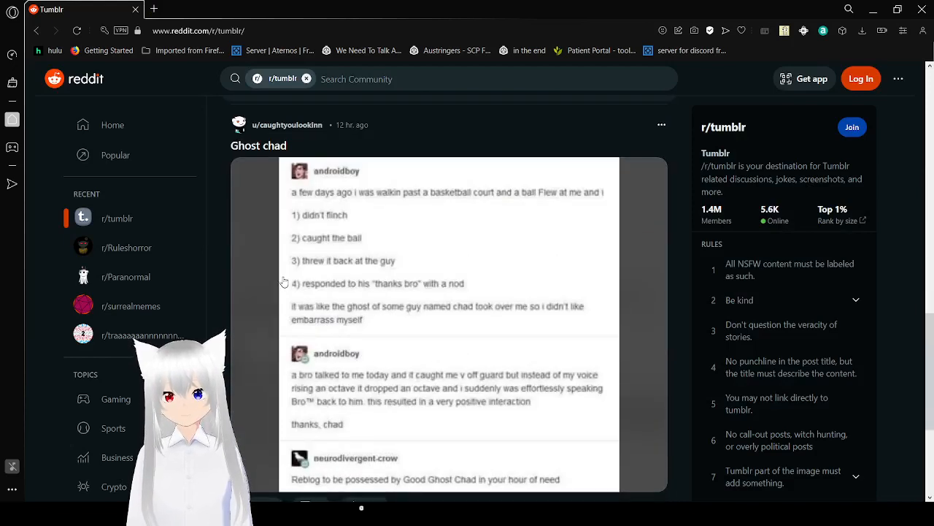
pyautogui.scroll(-3)
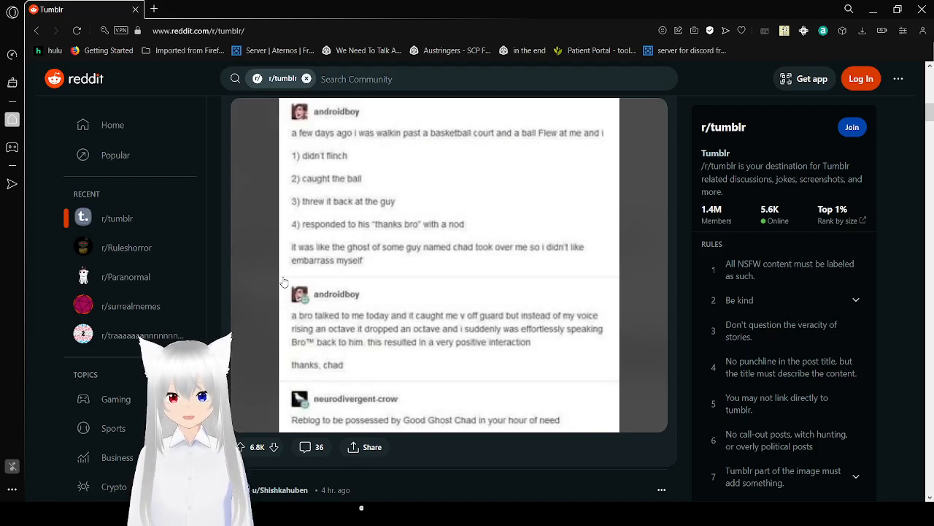
pyautogui.moveTo(370, 276)
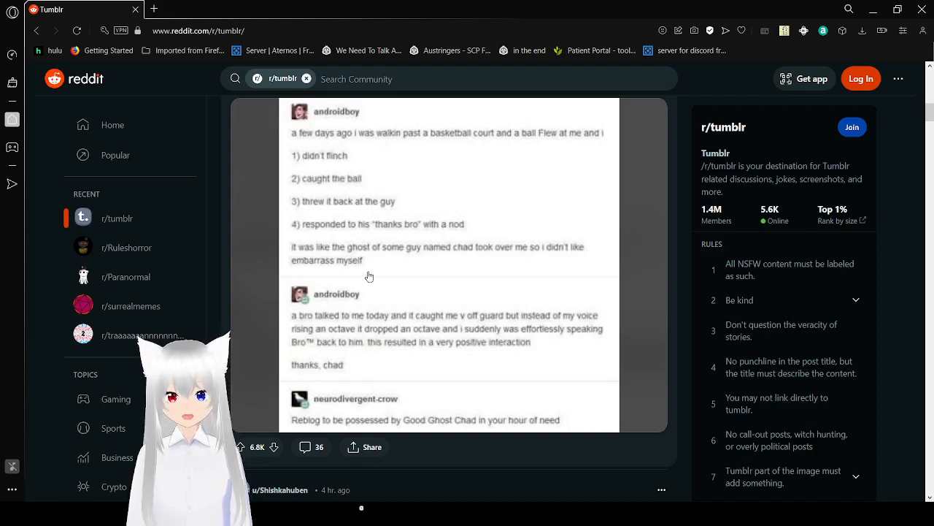
# Scroll past Ghost chad to 'the four saint beasts' post, through the shrimp plasma cannon line.
pyautogui.scroll(-3)
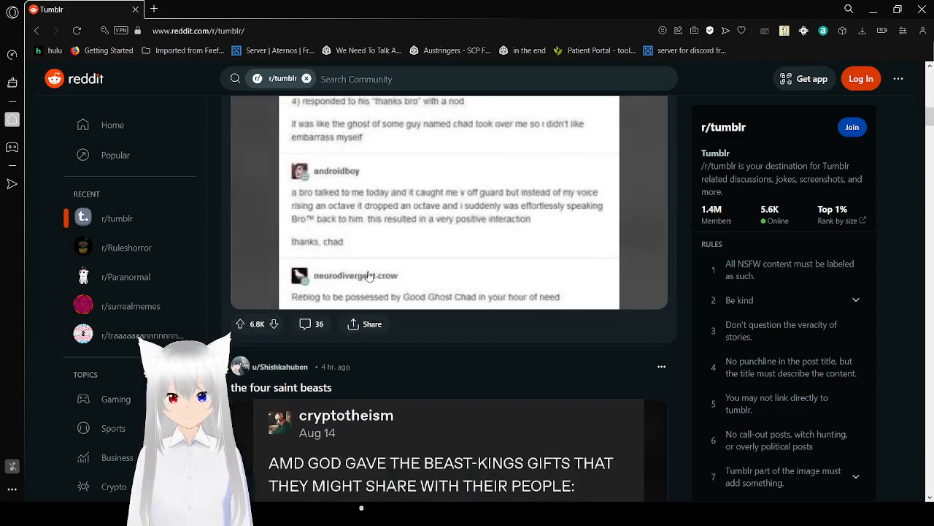
pyautogui.scroll(-3)
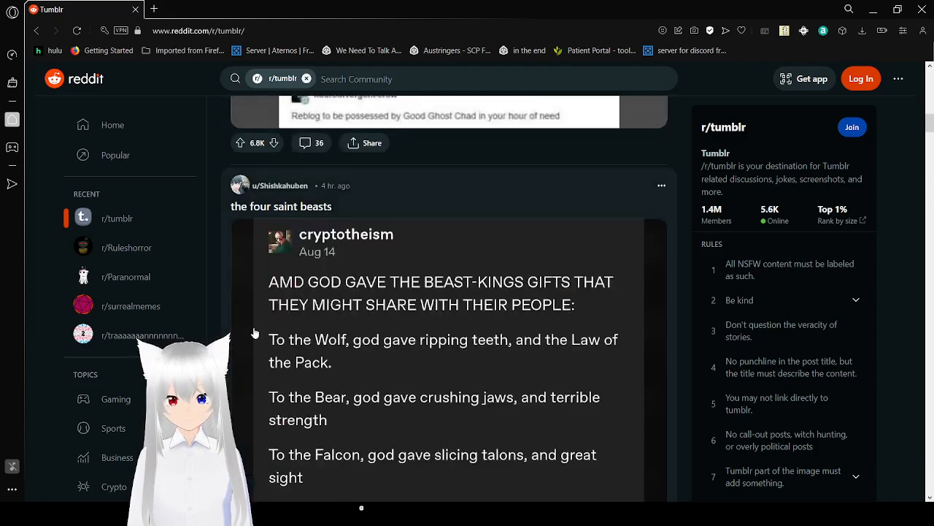
pyautogui.scroll(-3)
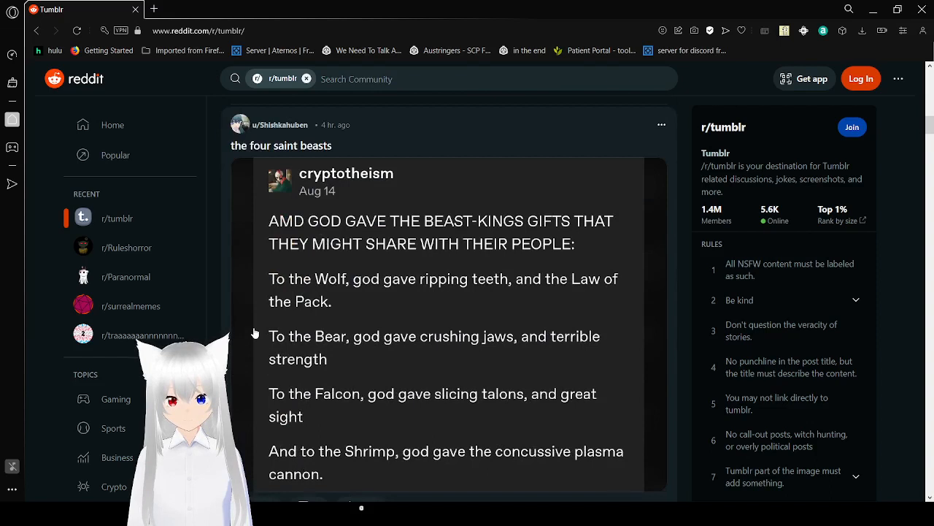
pyautogui.scroll(-3)
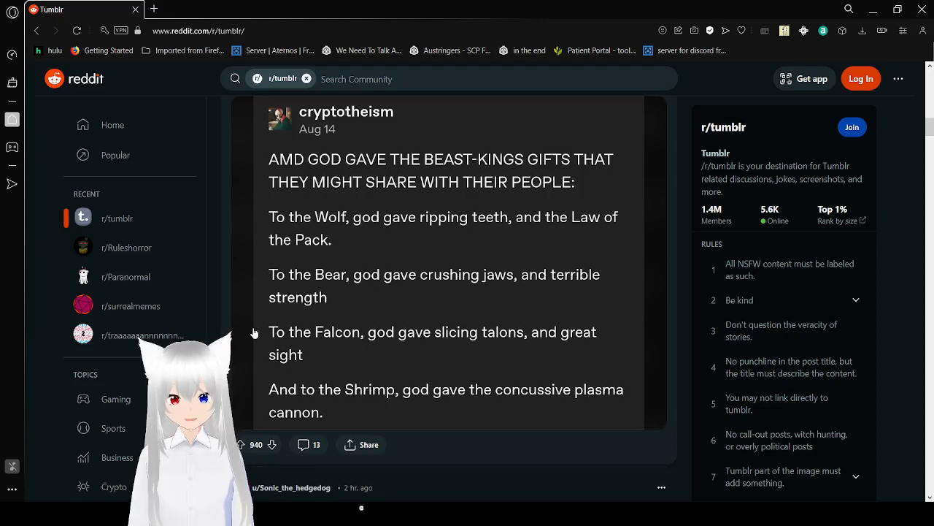
# Scroll down through the 'I Will Destroy You' storms poem post.
pyautogui.scroll(-3)
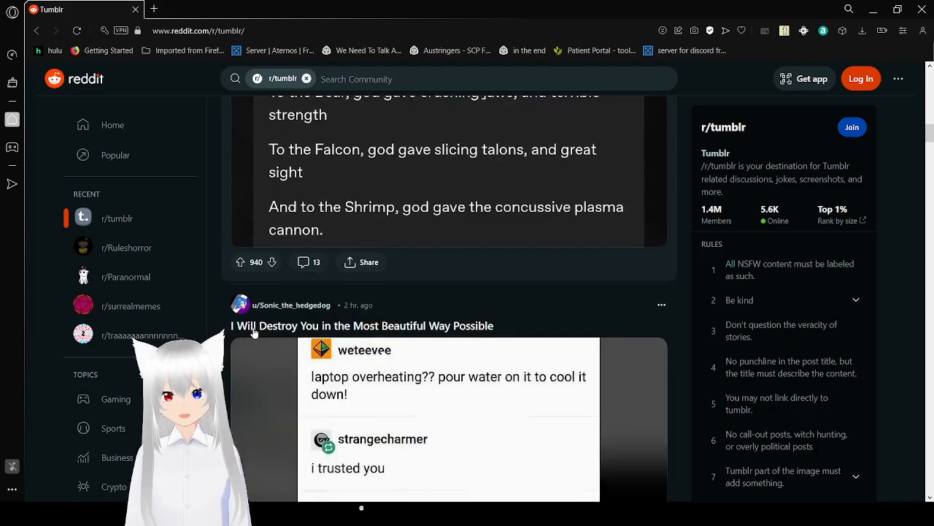
pyautogui.scroll(-3)
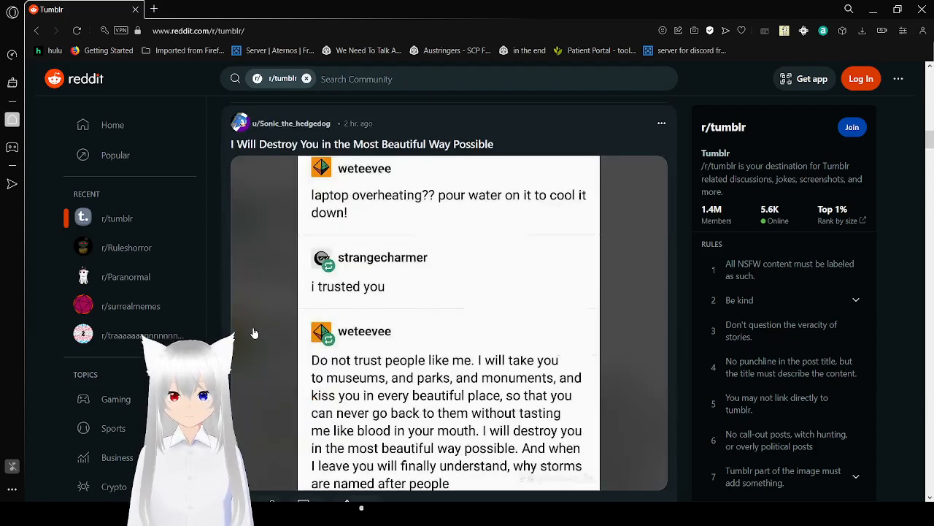
pyautogui.scroll(-3)
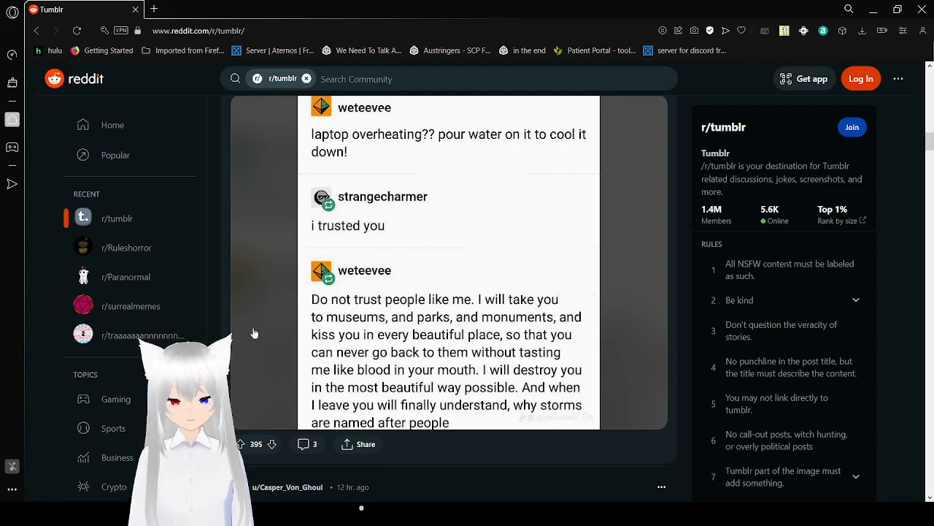
# Reach the Belmont family post and open its CVS screenshot enlarged in a new tab.
pyautogui.scroll(-3)
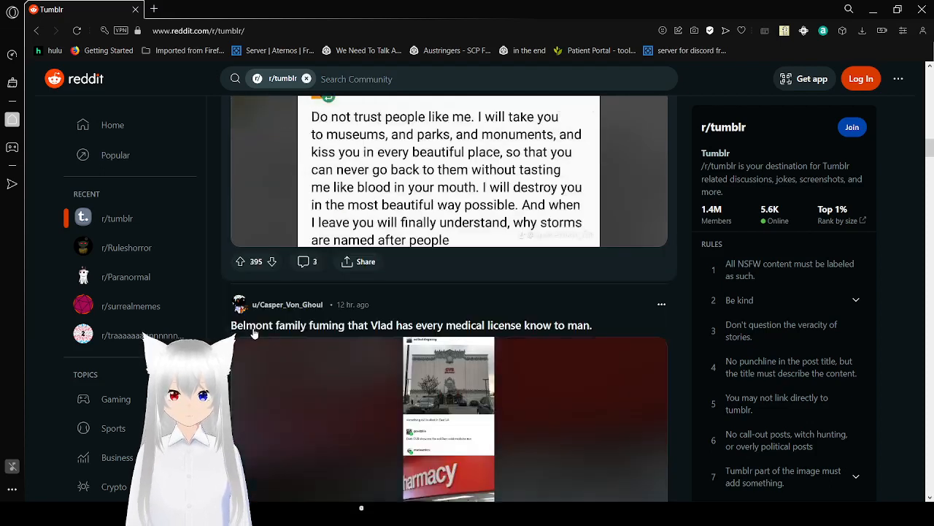
pyautogui.scroll(-3)
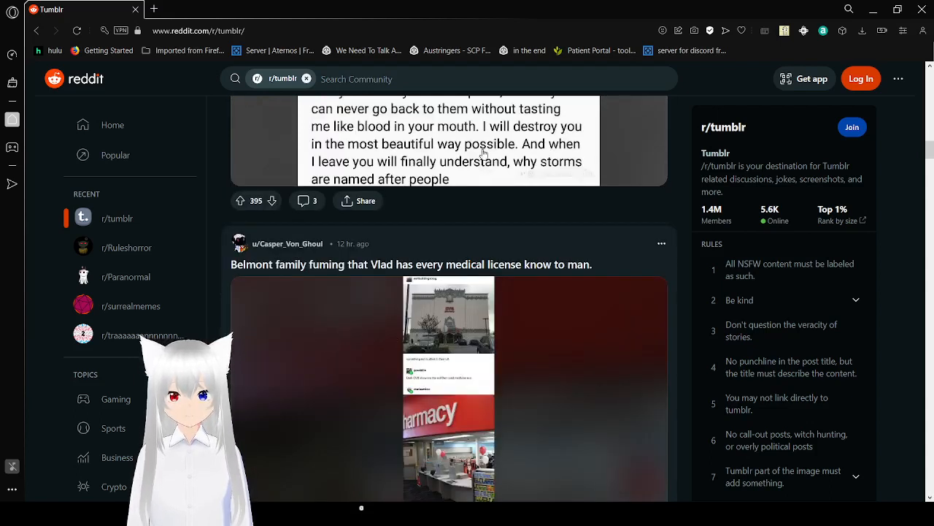
pyautogui.click(168, 9)
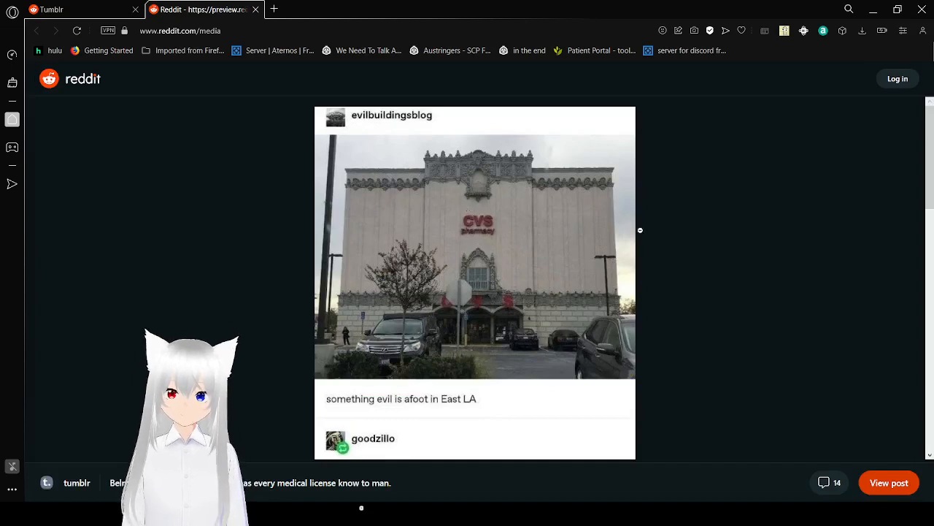
pyautogui.moveTo(666, 241)
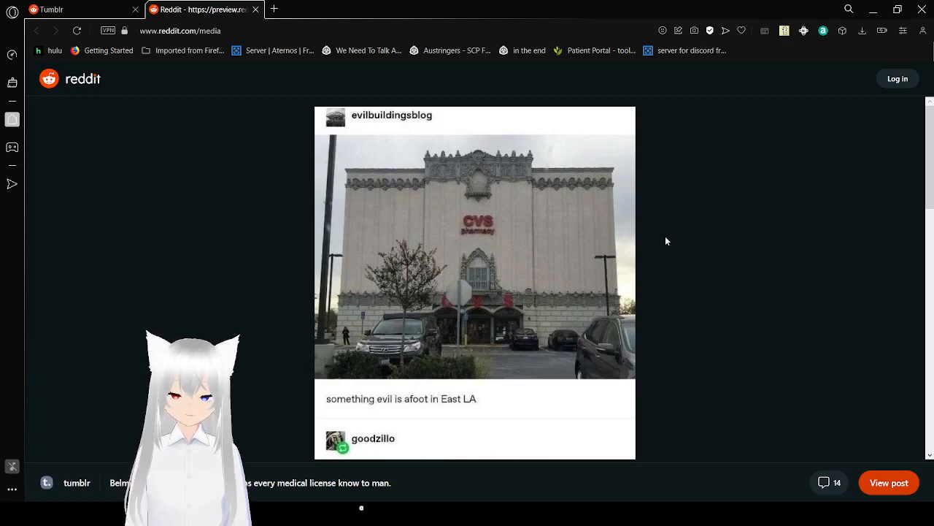
# Read the Belmont CVS screenshot down to the Dracula game dialogue, then return to the feed.
pyautogui.scroll(-3)
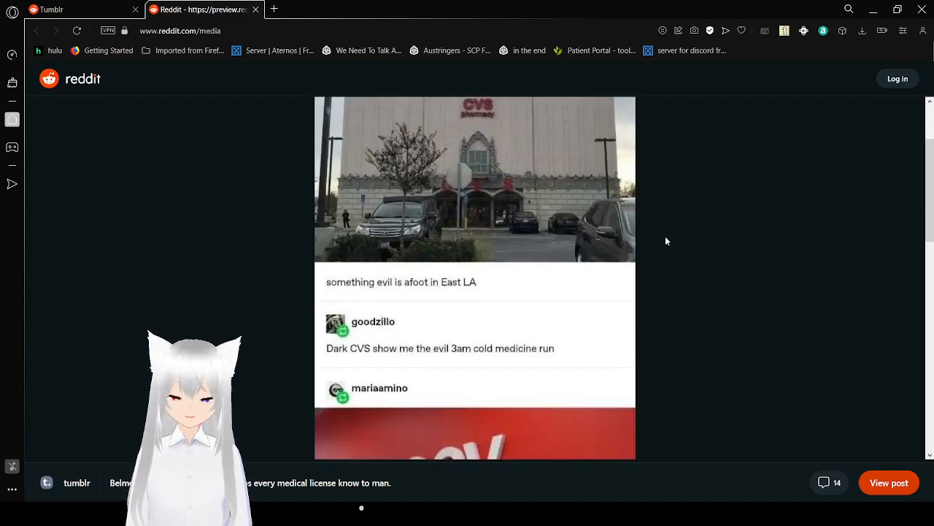
pyautogui.scroll(-3)
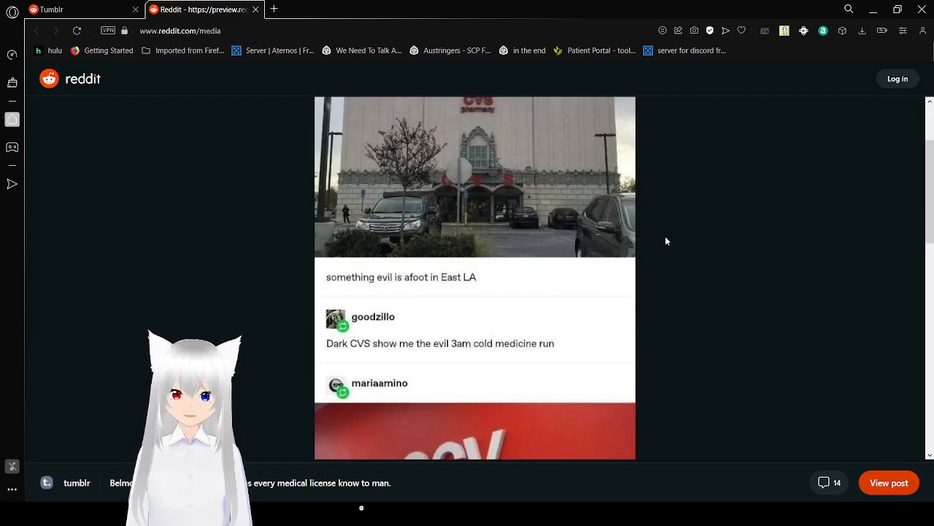
pyautogui.scroll(-3)
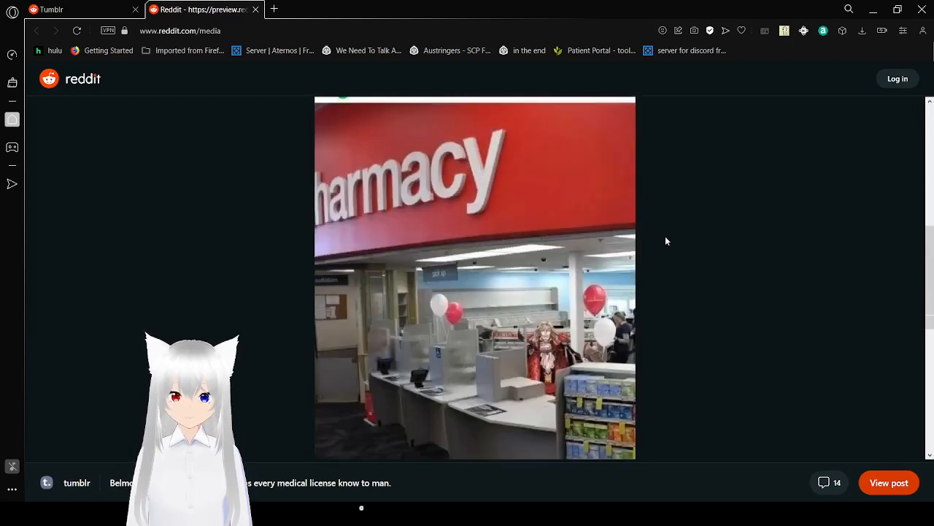
pyautogui.scroll(-3)
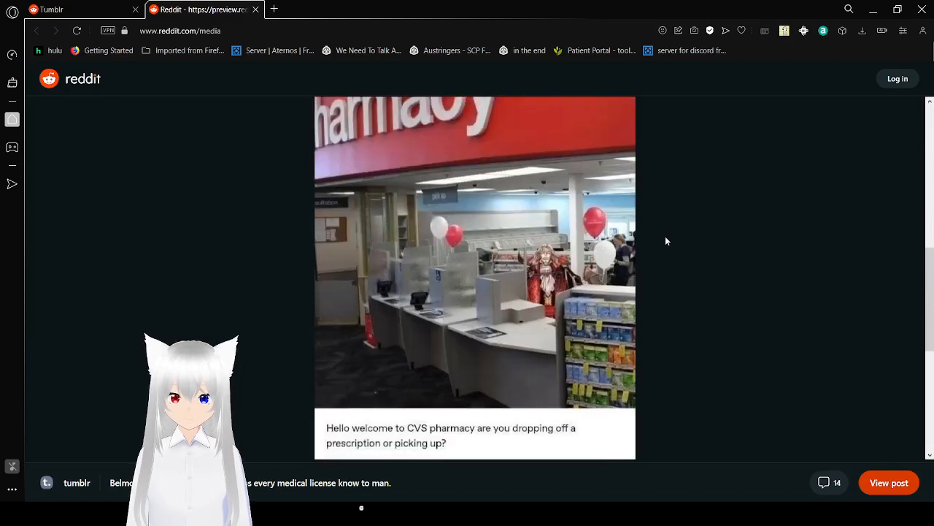
pyautogui.scroll(-3)
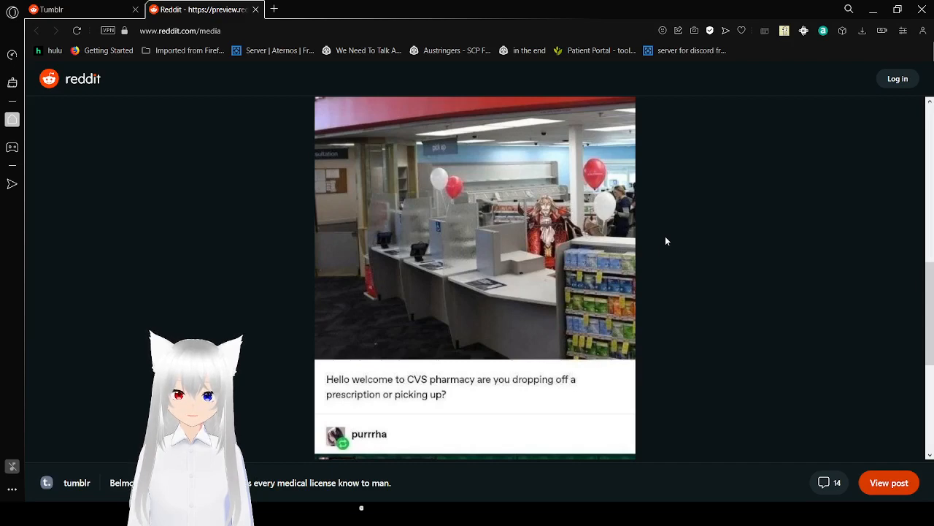
pyautogui.scroll(-3)
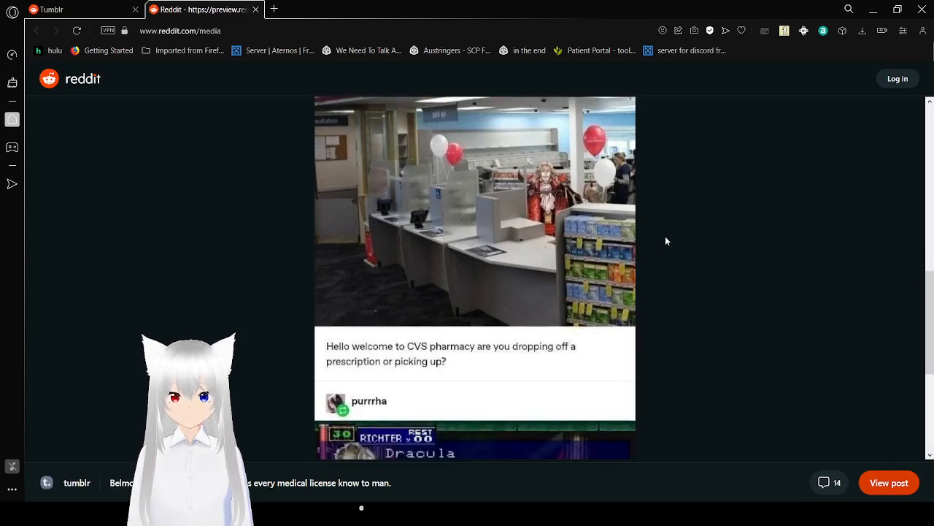
pyautogui.scroll(-3)
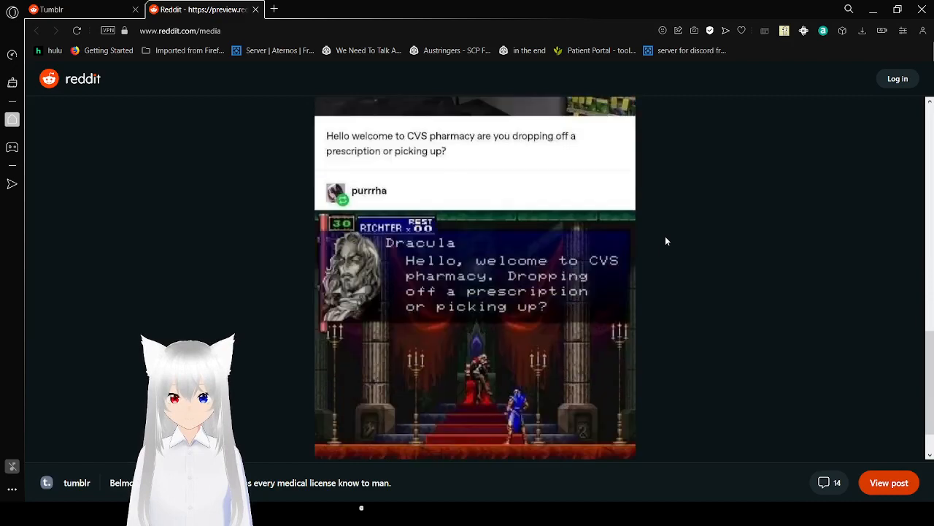
pyautogui.scroll(-3)
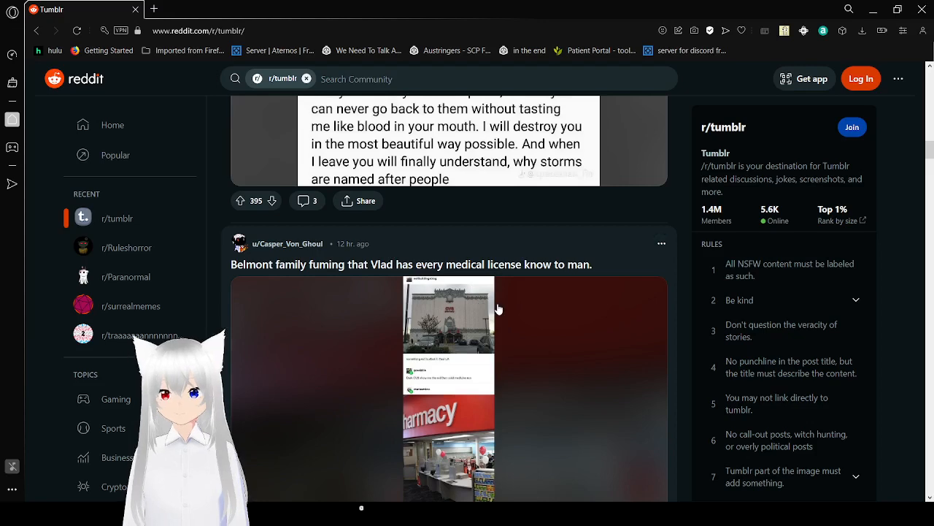
# Scroll past the Belmont post to the 'Sonic Jurassic park updates:part 2' gallery post.
pyautogui.scroll(-3)
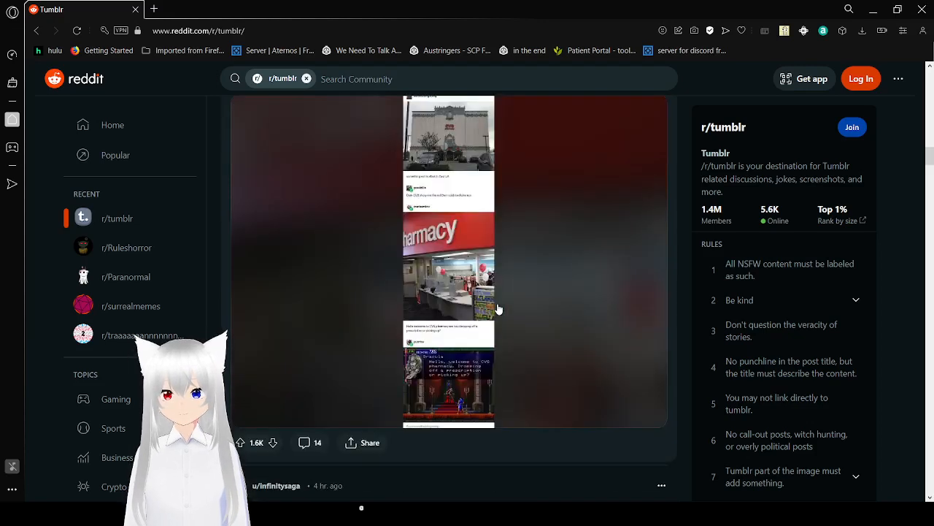
pyautogui.scroll(-3)
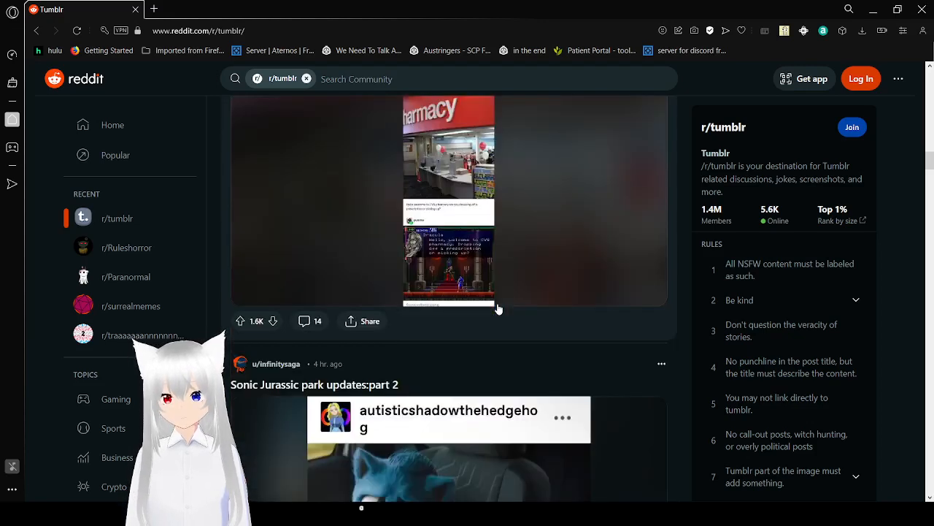
pyautogui.scroll(-3)
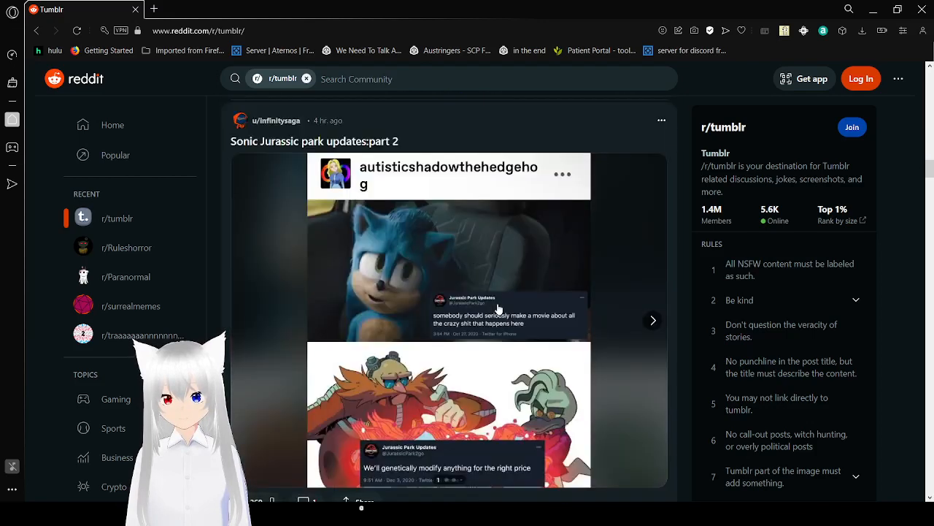
pyautogui.moveTo(600, 329)
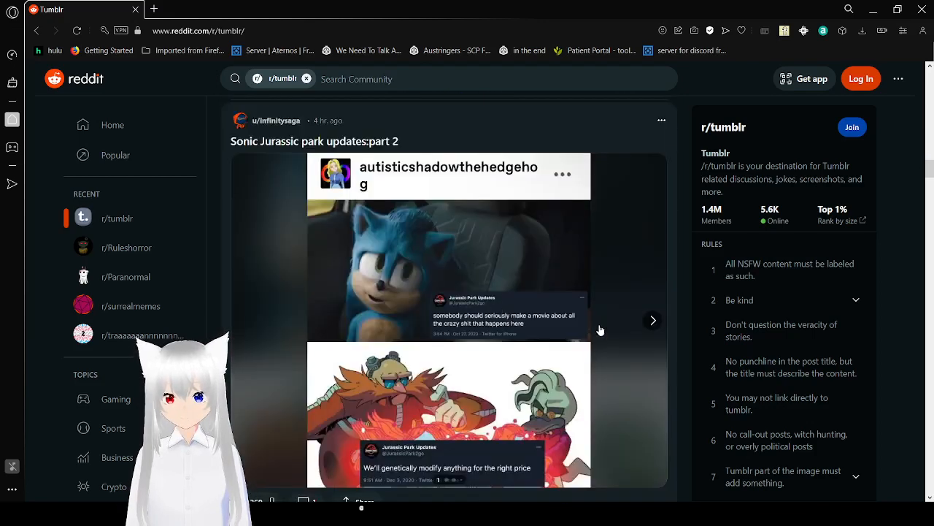
pyautogui.scroll(-3)
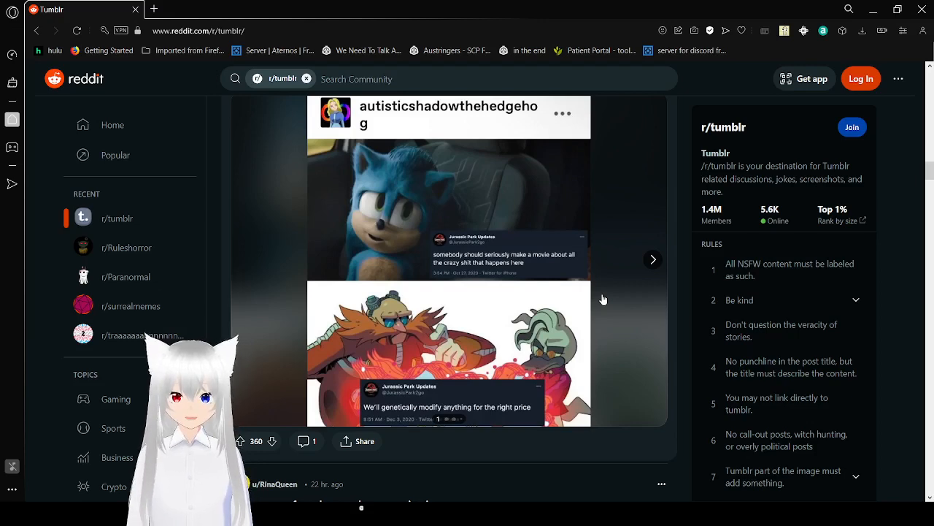
pyautogui.moveTo(652, 270)
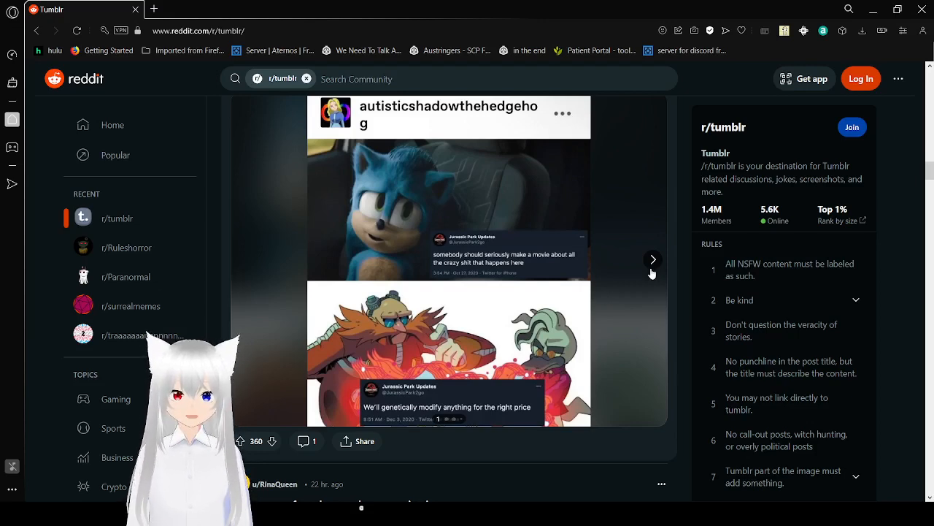
# Advance the Sonic Jurassic Park part 2 gallery to its third image.
pyautogui.click(652, 259)
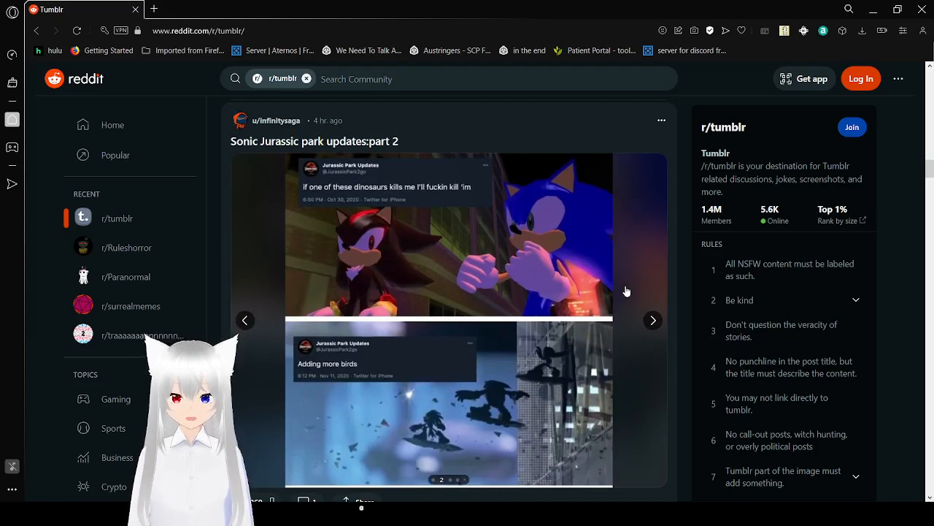
pyautogui.scroll(-3)
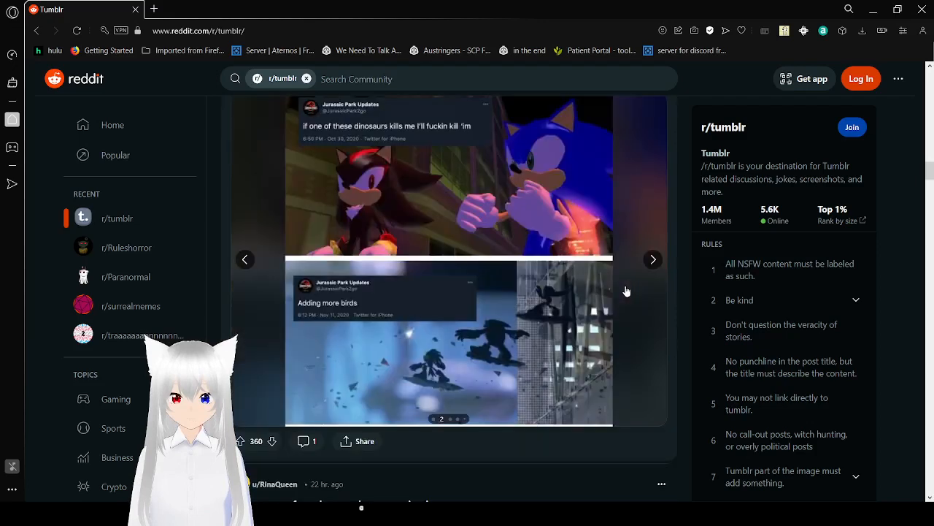
pyautogui.moveTo(653, 260)
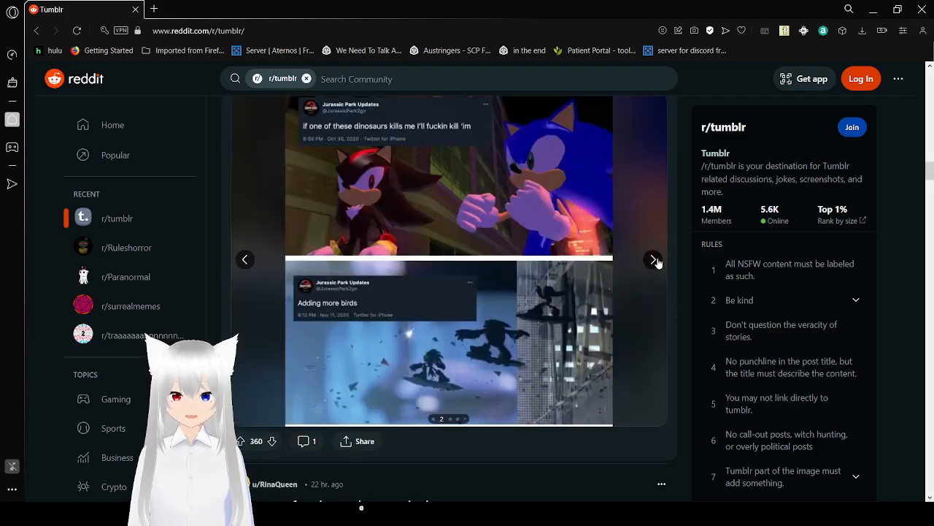
pyautogui.click(652, 259)
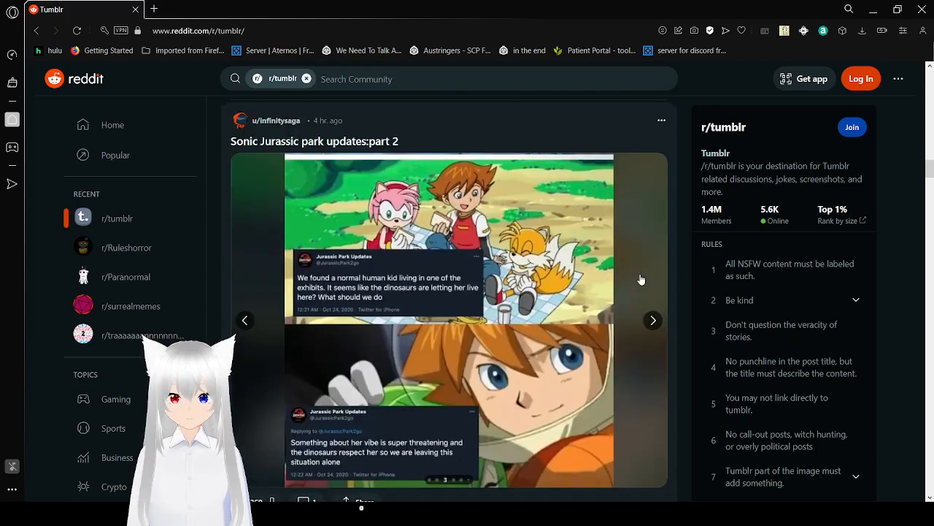
pyautogui.moveTo(623, 284)
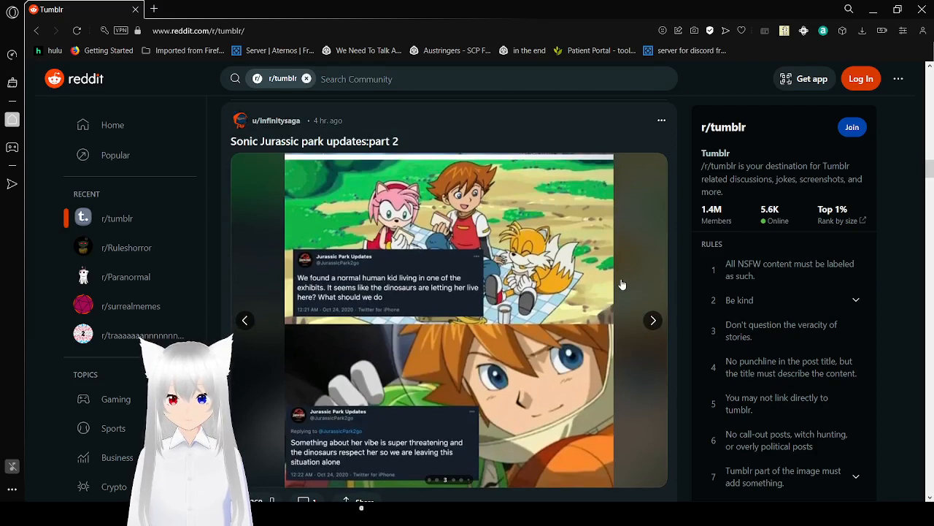
pyautogui.scroll(-3)
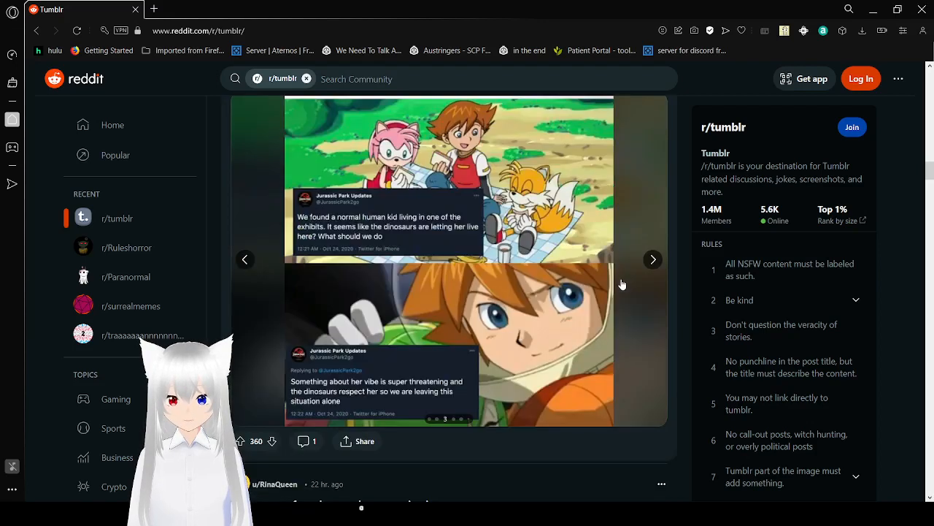
pyautogui.moveTo(653, 259)
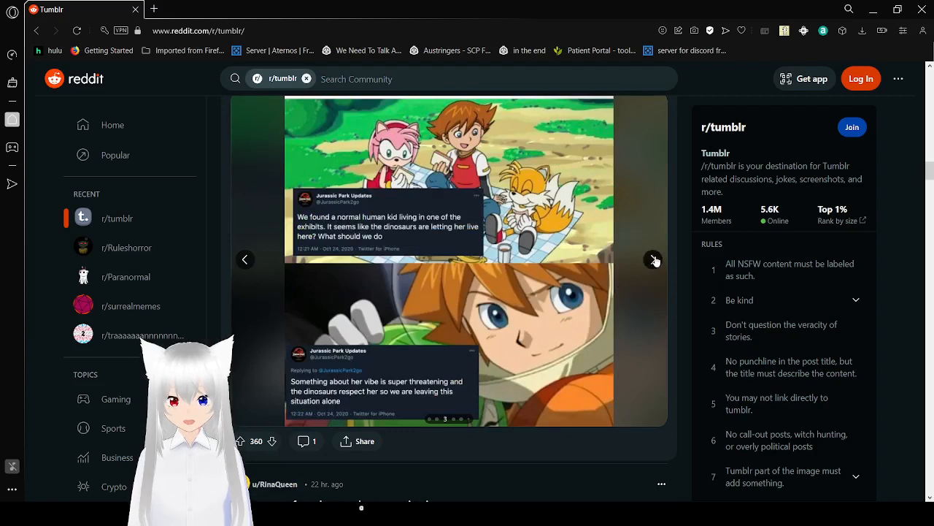
# Page through the fourth and fifth images to the final Eggman, Rouge and Shadow tweet.
pyautogui.click(653, 259)
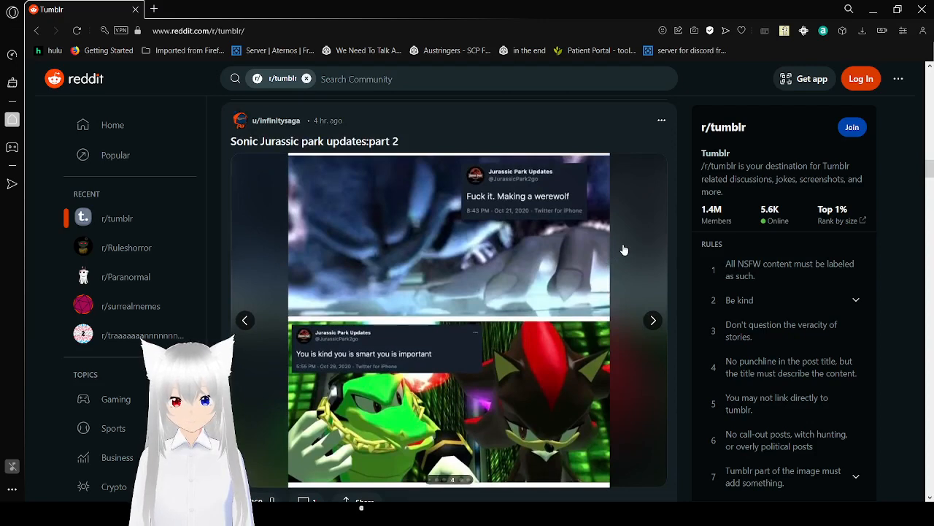
pyautogui.scroll(-3)
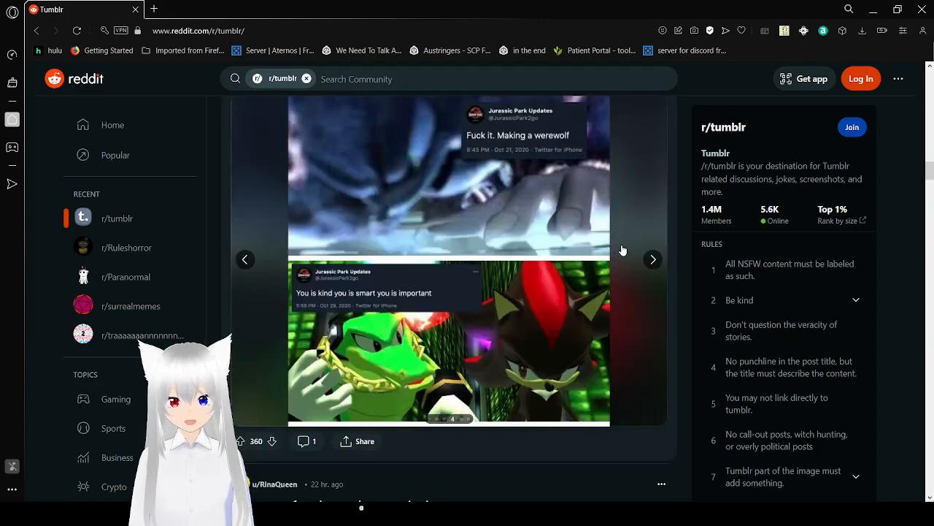
pyautogui.moveTo(653, 260)
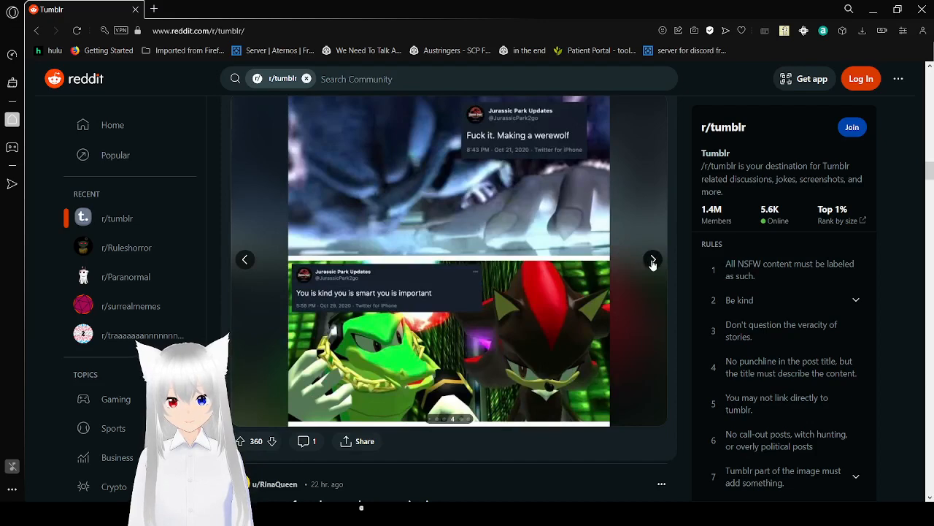
pyautogui.click(652, 259)
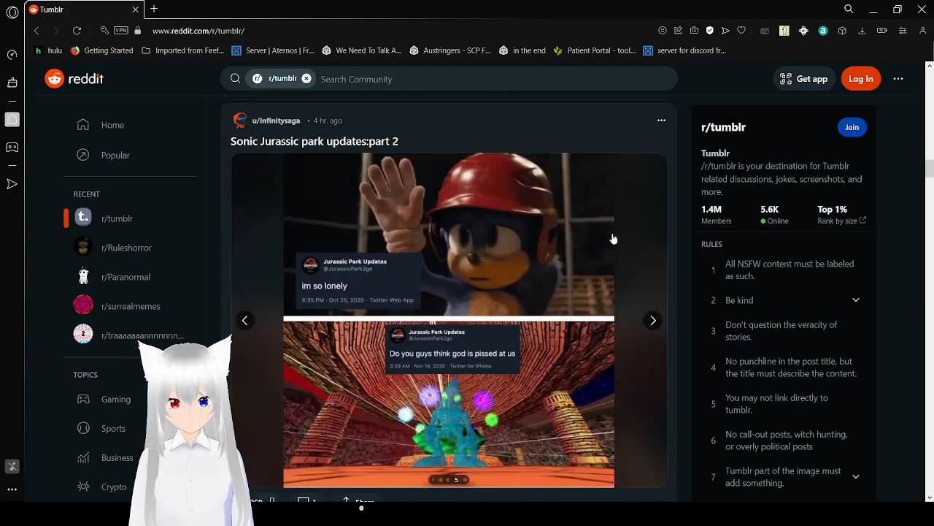
pyautogui.scroll(-3)
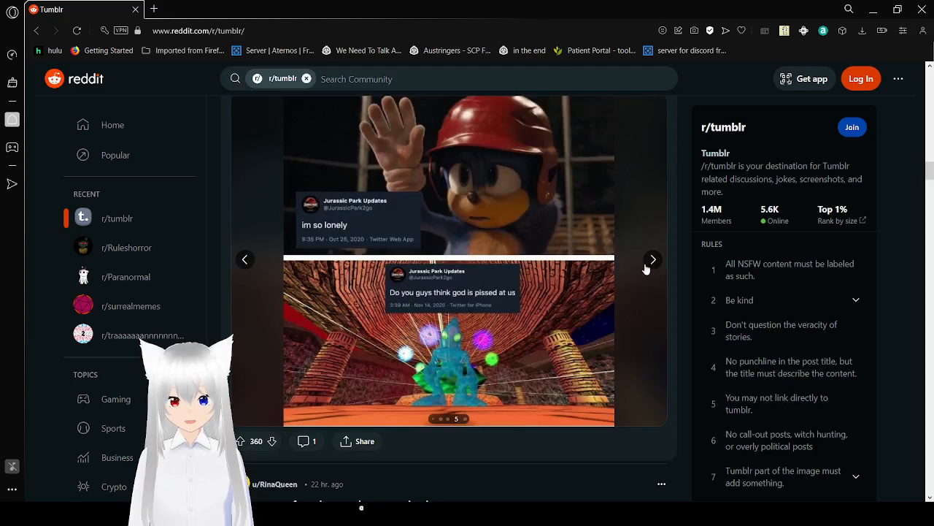
pyautogui.click(652, 260)
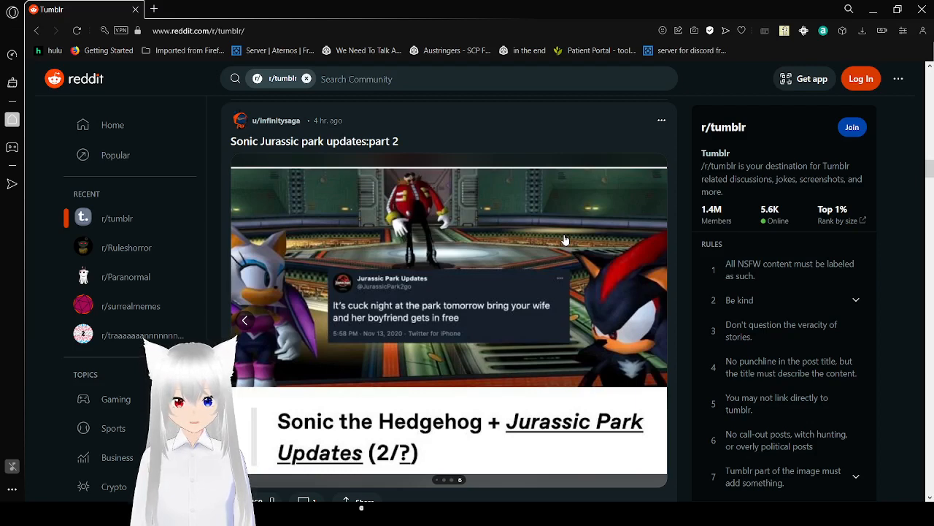
pyautogui.scroll(-3)
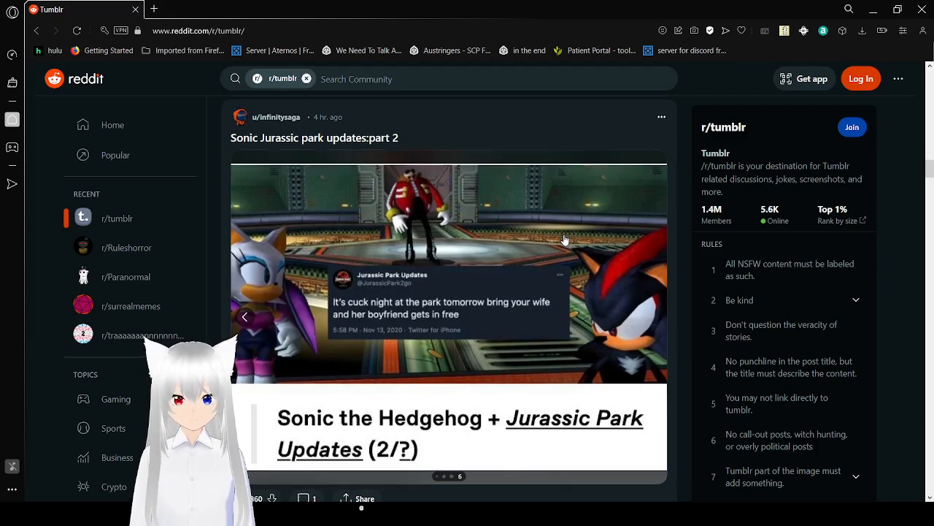
# Scroll past the Sonic post to the nerd-to-nerd communication post.
pyautogui.scroll(-3)
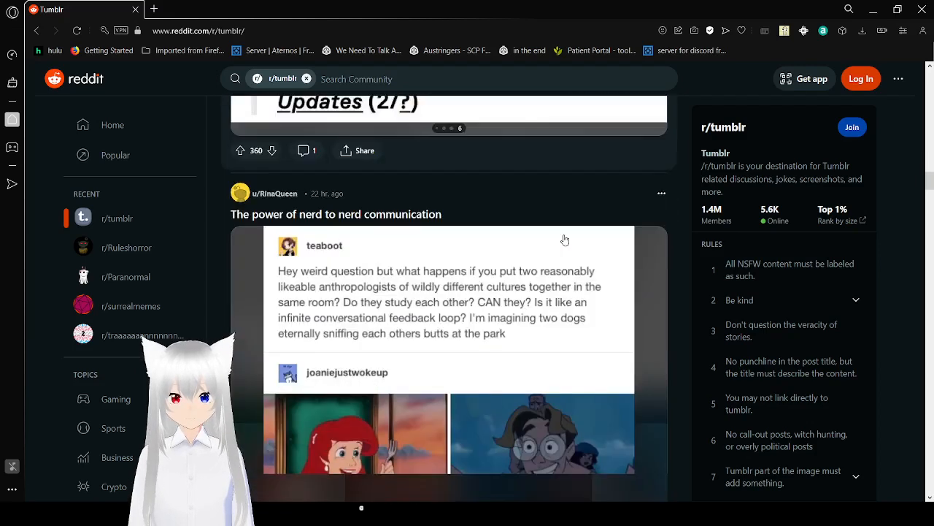
pyautogui.scroll(-3)
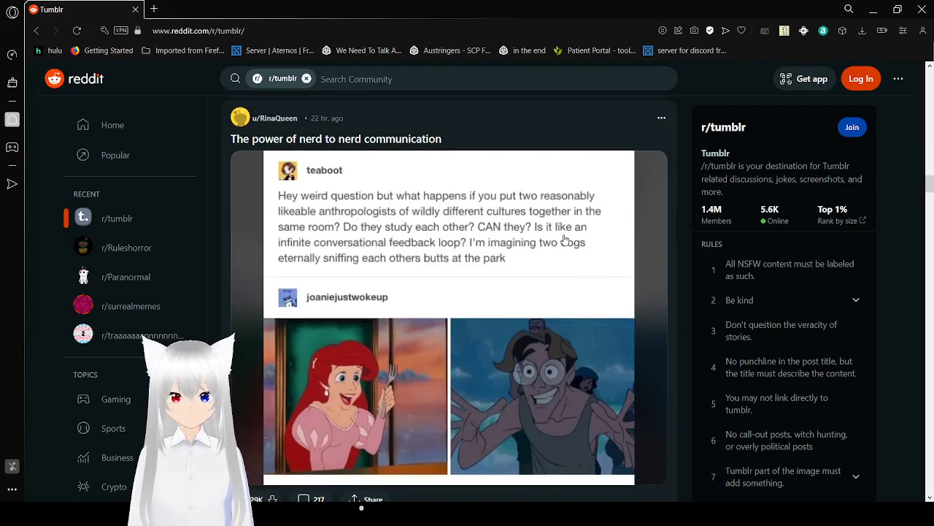
pyautogui.scroll(-3)
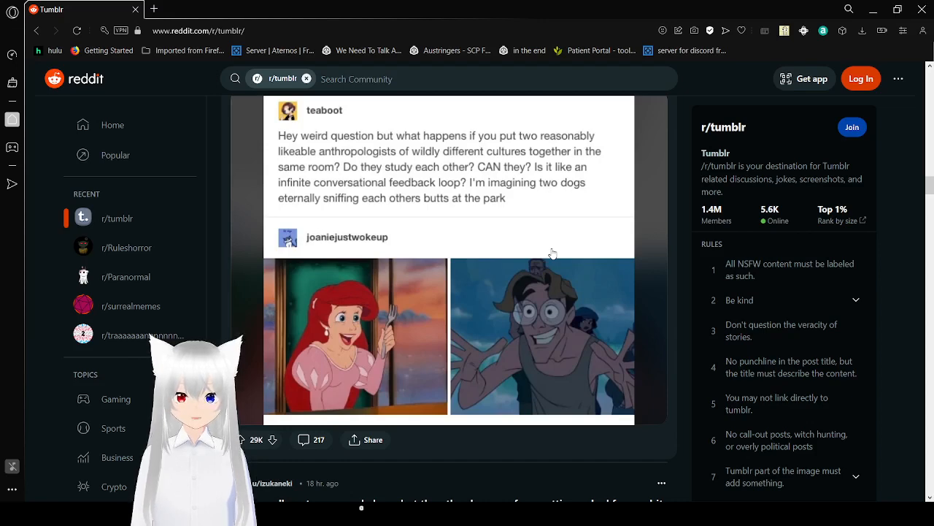
pyautogui.scroll(-3)
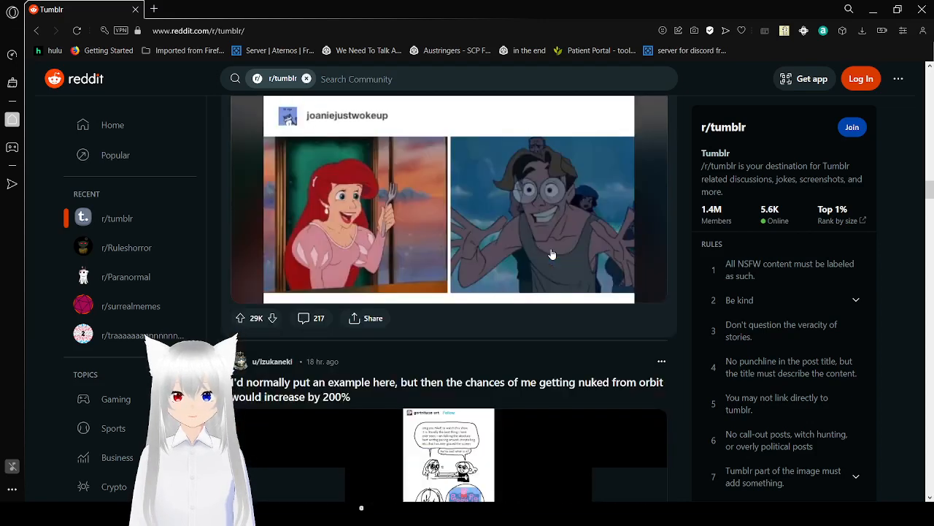
pyautogui.scroll(-3)
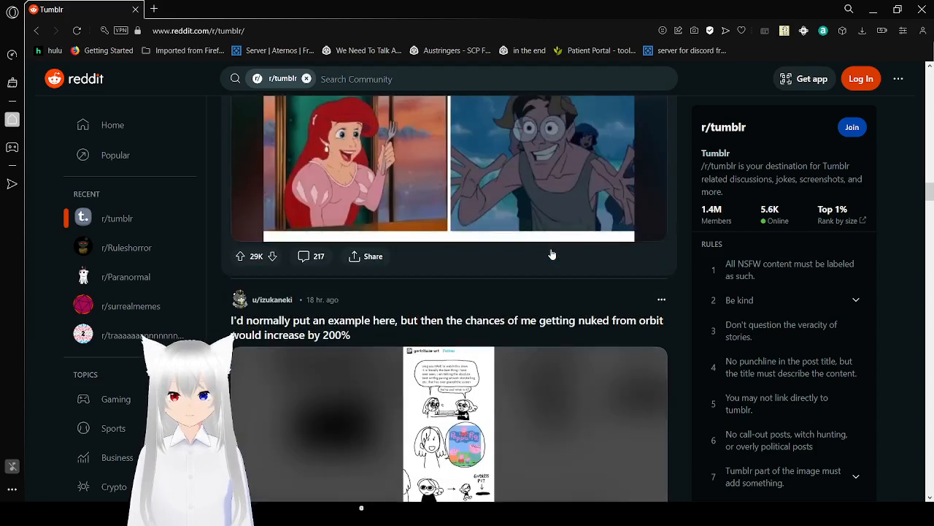
pyautogui.scroll(-3)
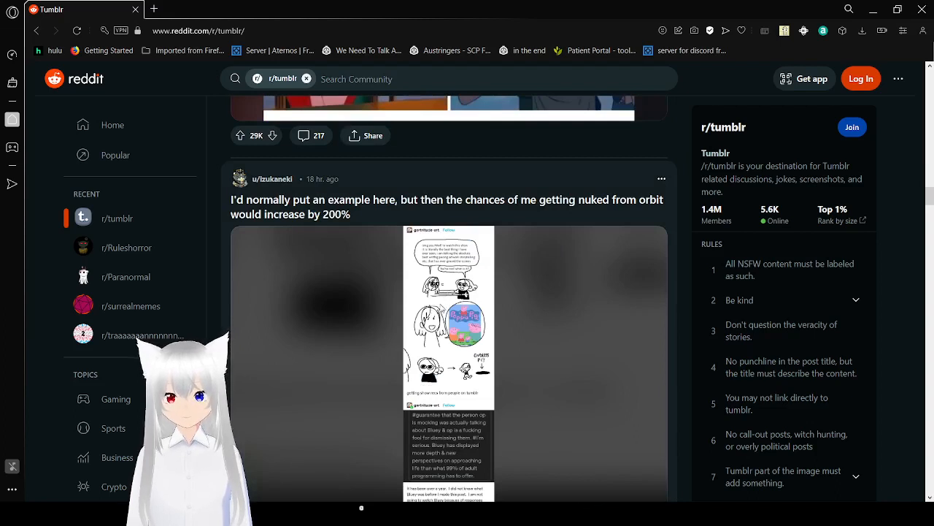
# Enlarge the nuked-from-orbit tumblr comic in a media tab and read down to its endless pit caption.
pyautogui.click(153, 9)
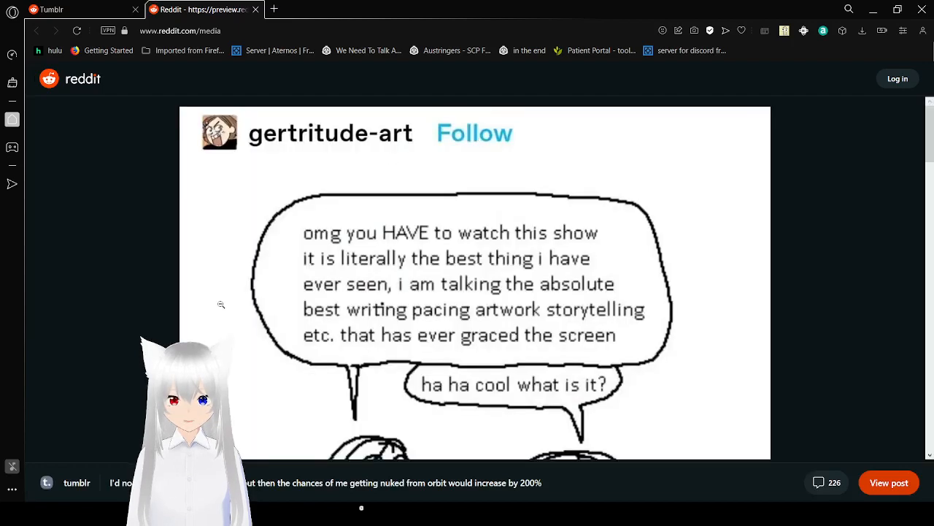
pyautogui.scroll(-3)
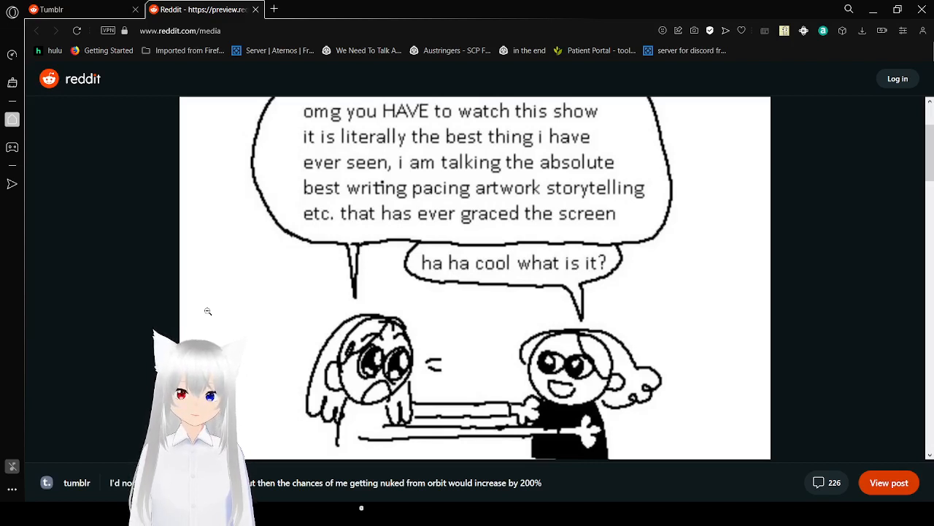
pyautogui.scroll(-3)
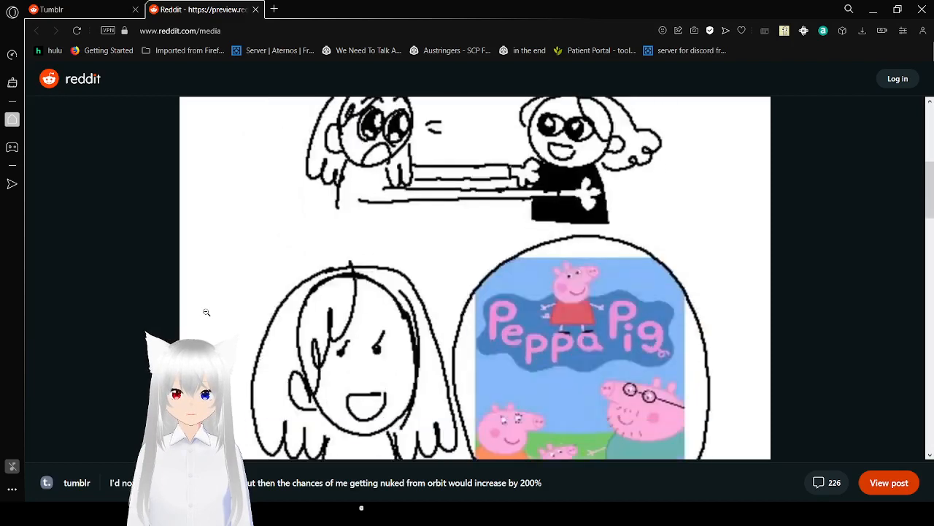
pyautogui.scroll(-3)
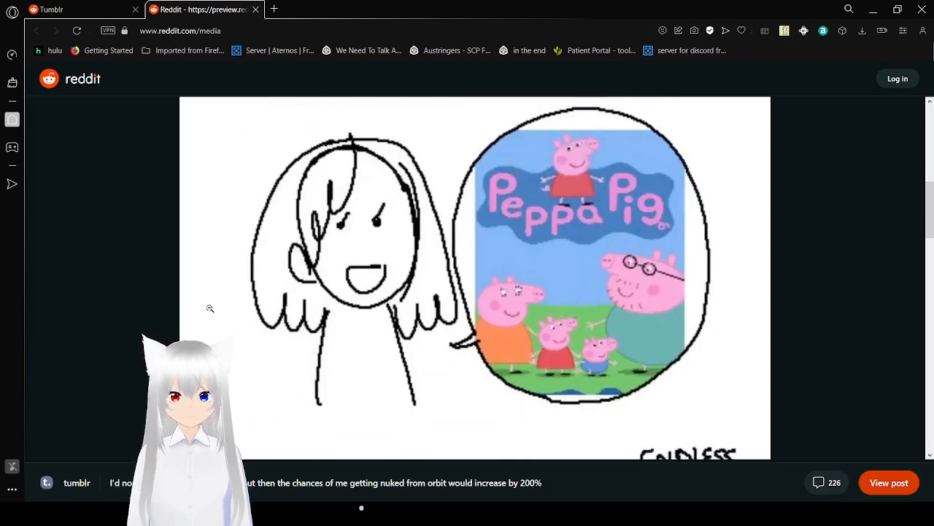
pyautogui.scroll(-3)
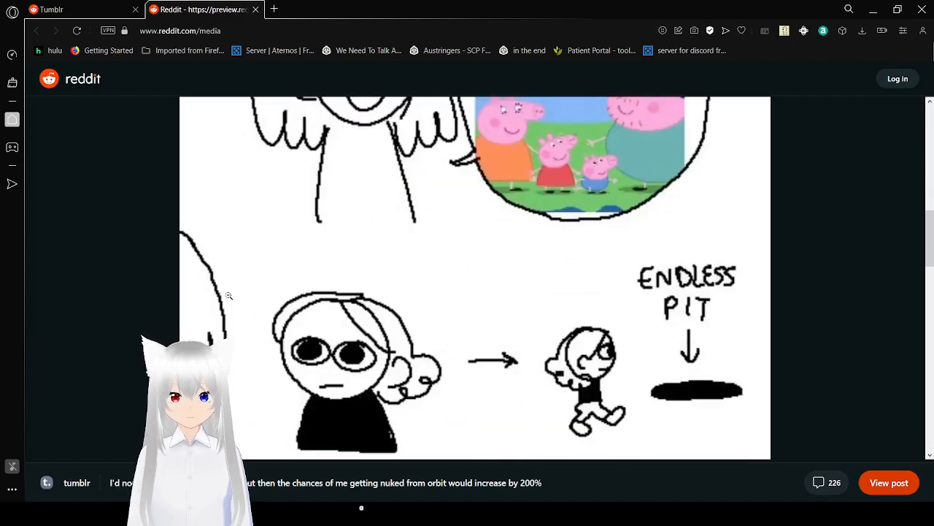
pyautogui.scroll(-3)
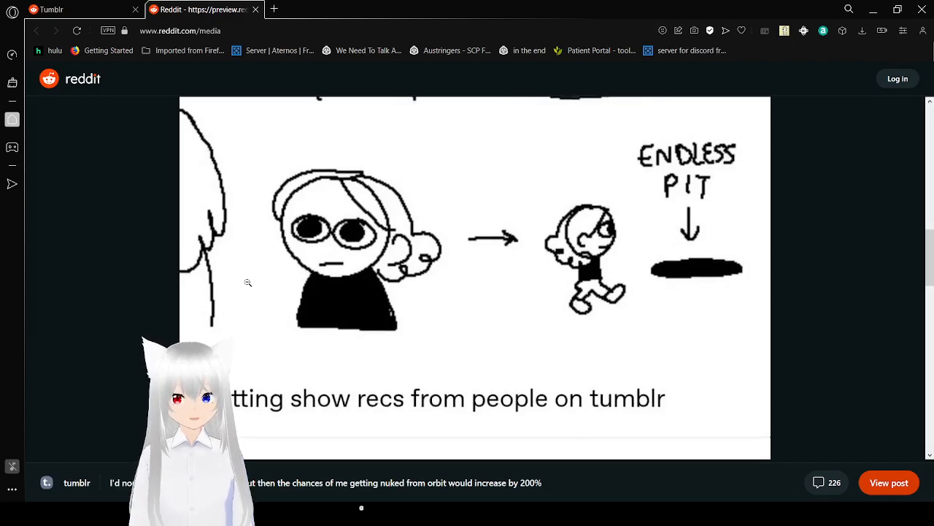
# Scroll the enlarged comic through its Bluey and Bob the Builder replies.
pyautogui.scroll(-3)
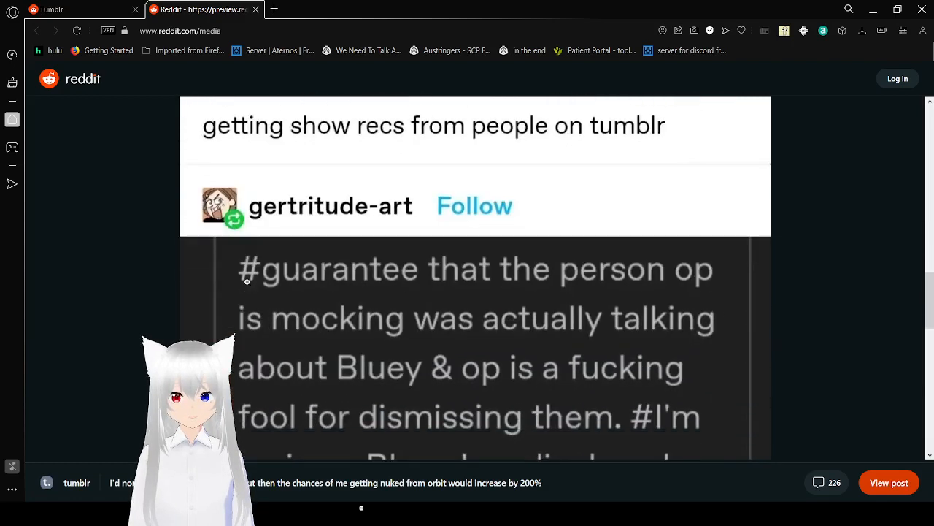
pyautogui.scroll(-3)
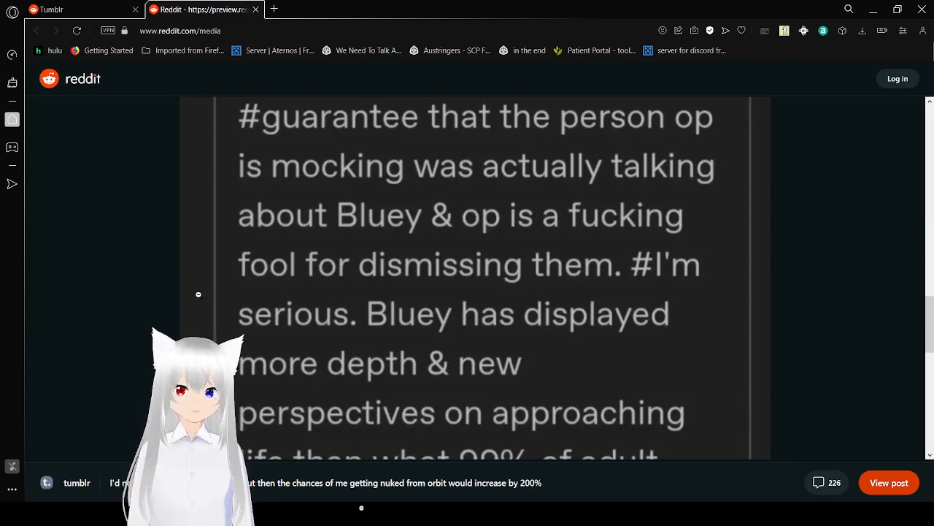
pyautogui.scroll(-3)
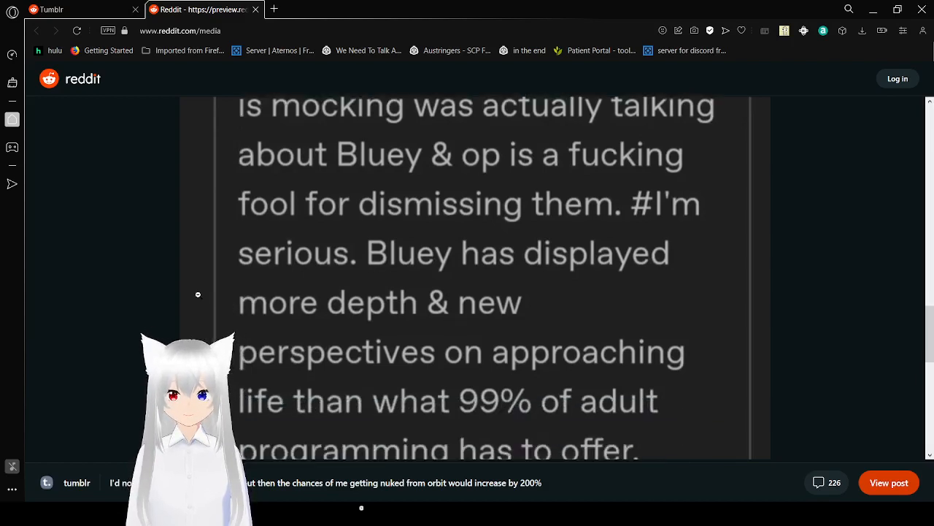
pyautogui.scroll(-3)
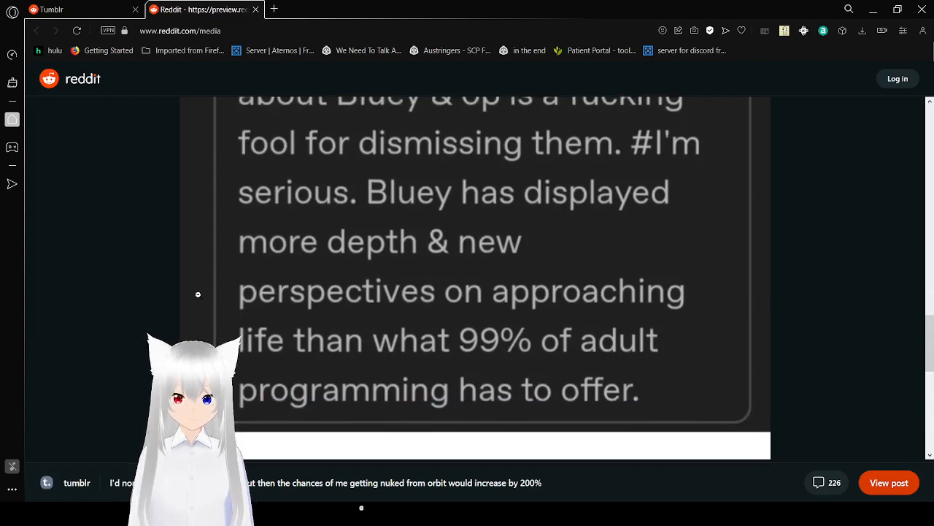
pyautogui.scroll(-3)
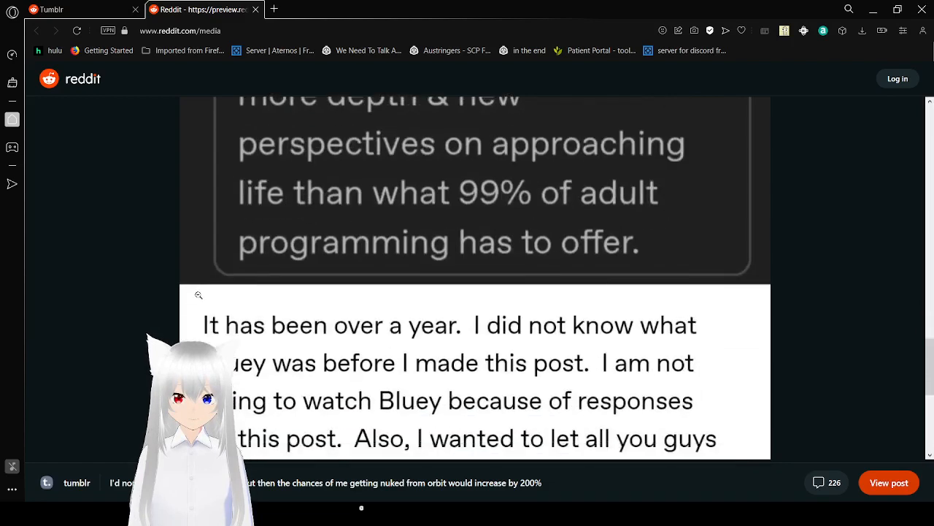
pyautogui.scroll(-3)
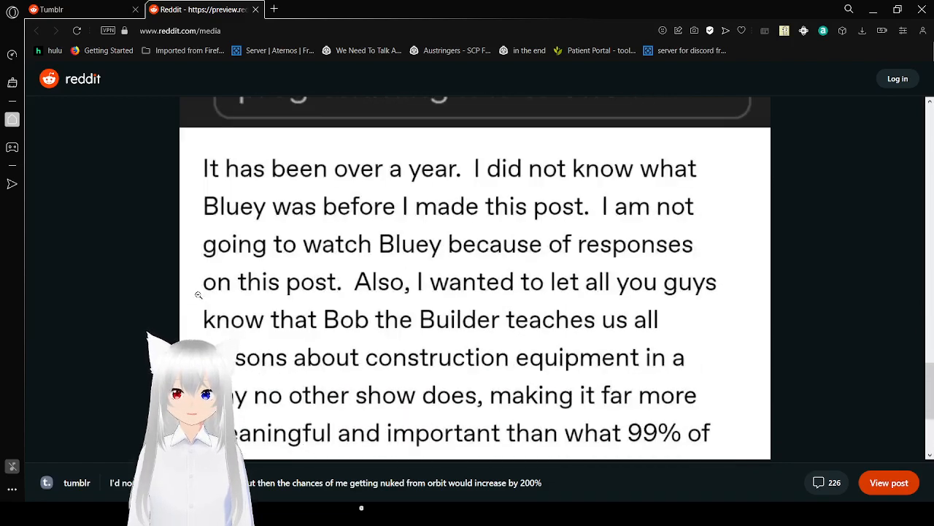
pyautogui.scroll(-3)
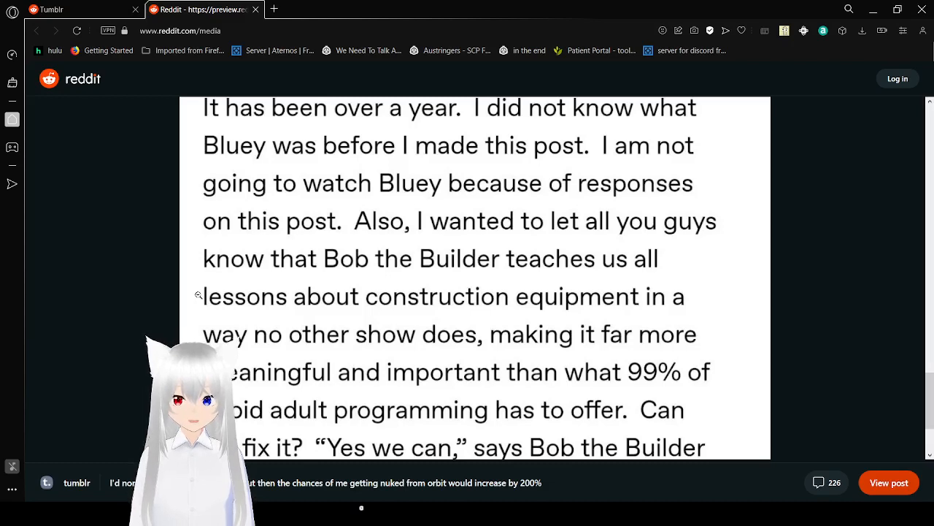
pyautogui.scroll(-3)
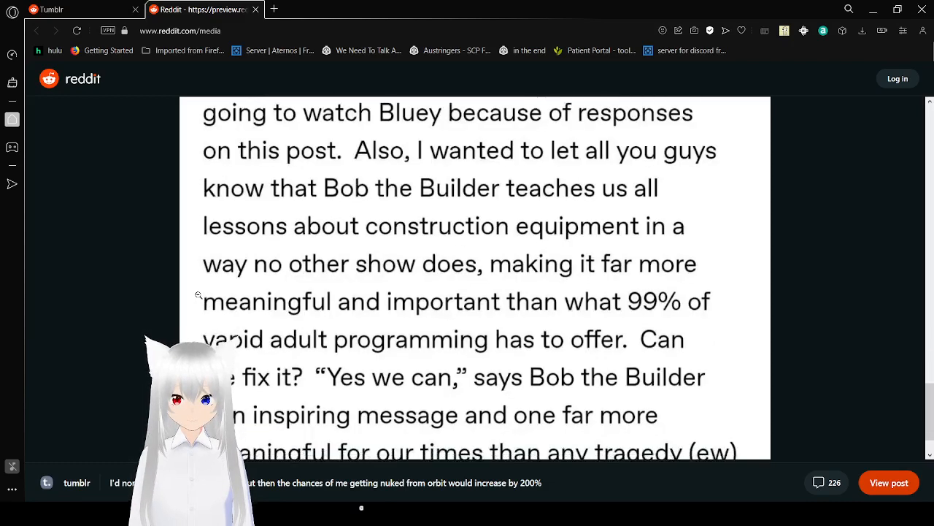
pyautogui.scroll(-3)
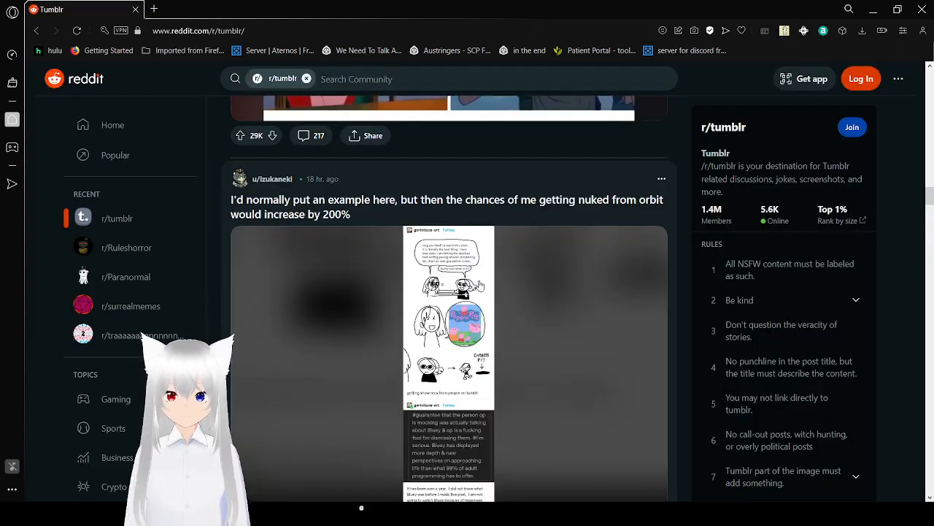
# Scroll the r/tumblr feed past the Bluey post down to the Dating post.
pyautogui.scroll(-3)
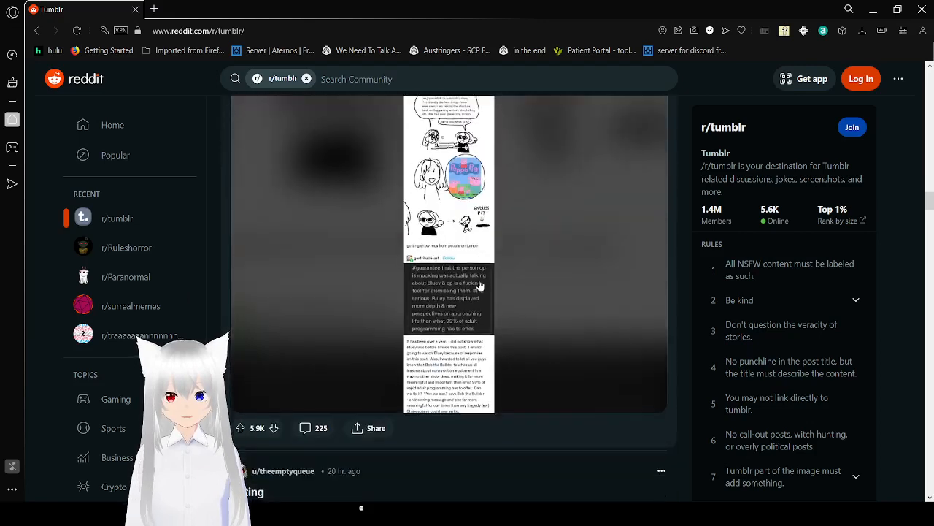
pyautogui.scroll(-3)
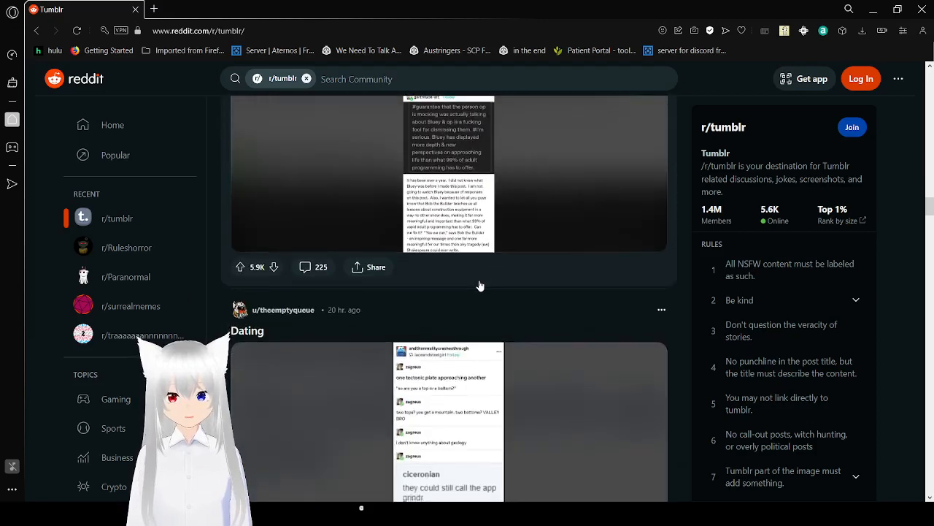
pyautogui.scroll(-3)
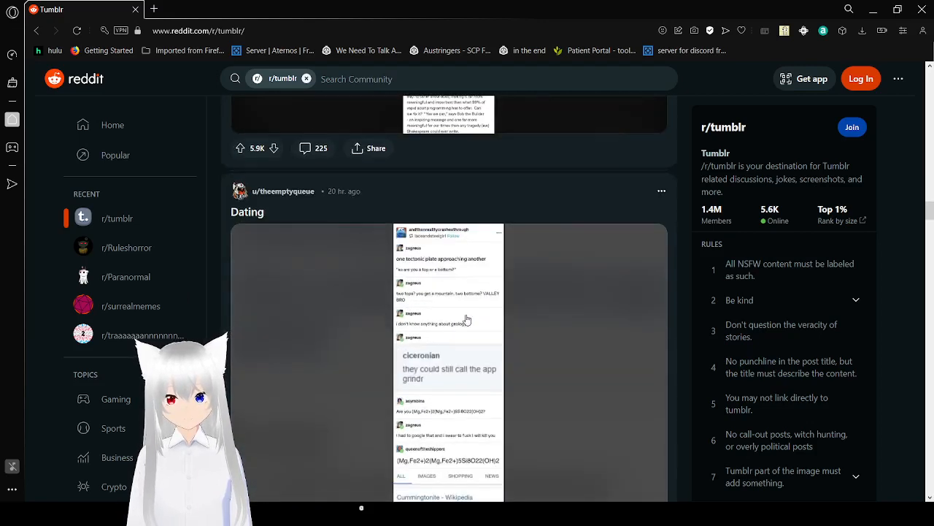
pyautogui.scroll(-3)
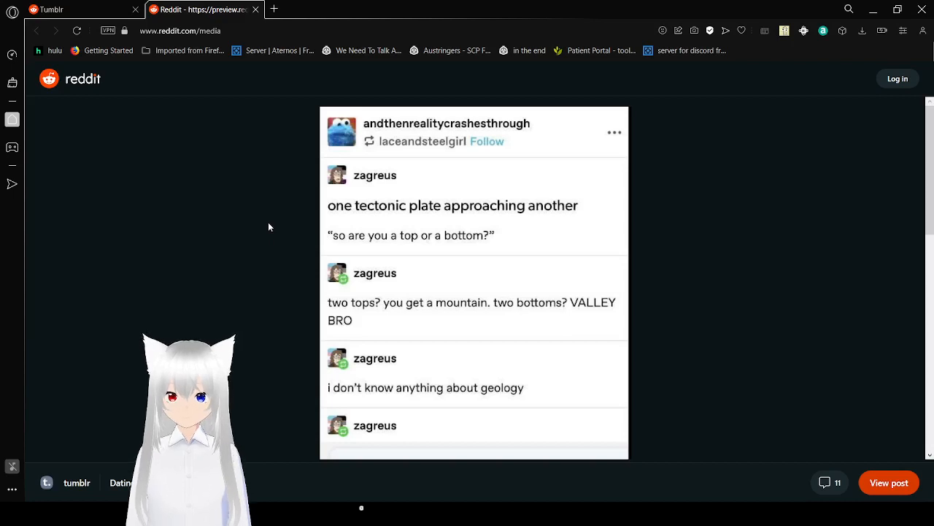
pyautogui.moveTo(265, 242)
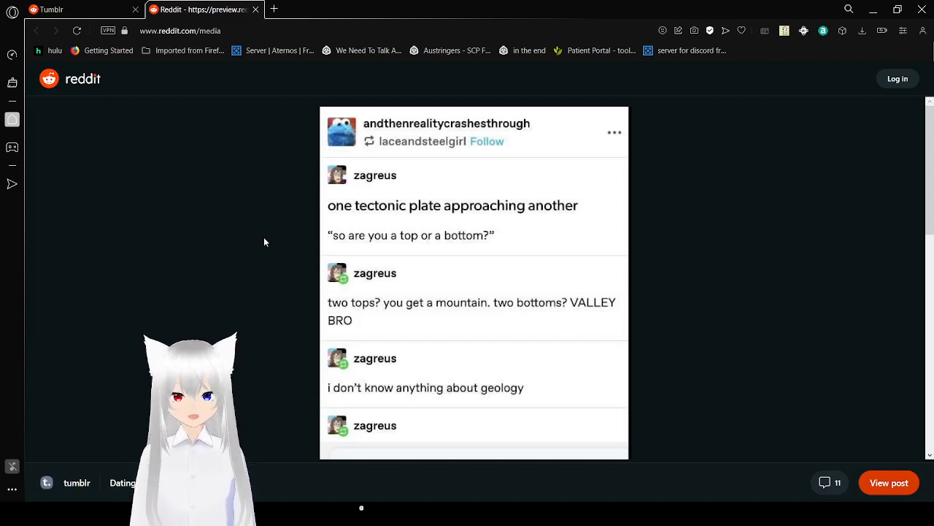
# Read the enlarged Dating screenshot past the tectonic plate joke to its Cummingtonite result.
pyautogui.scroll(-3)
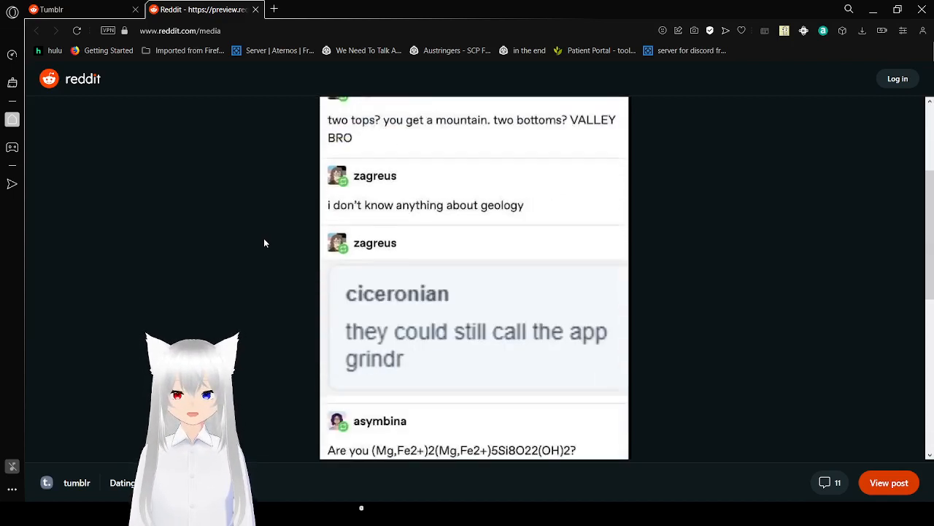
pyautogui.scroll(-3)
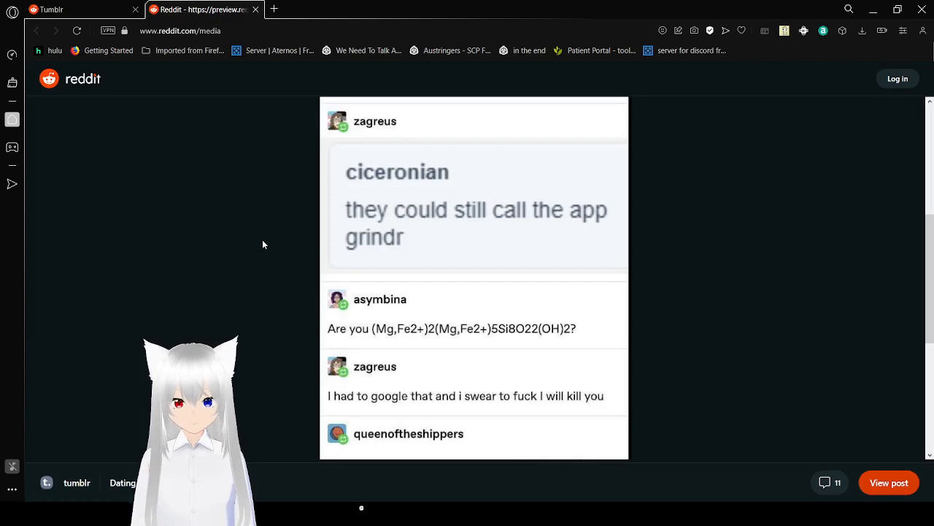
pyautogui.scroll(-3)
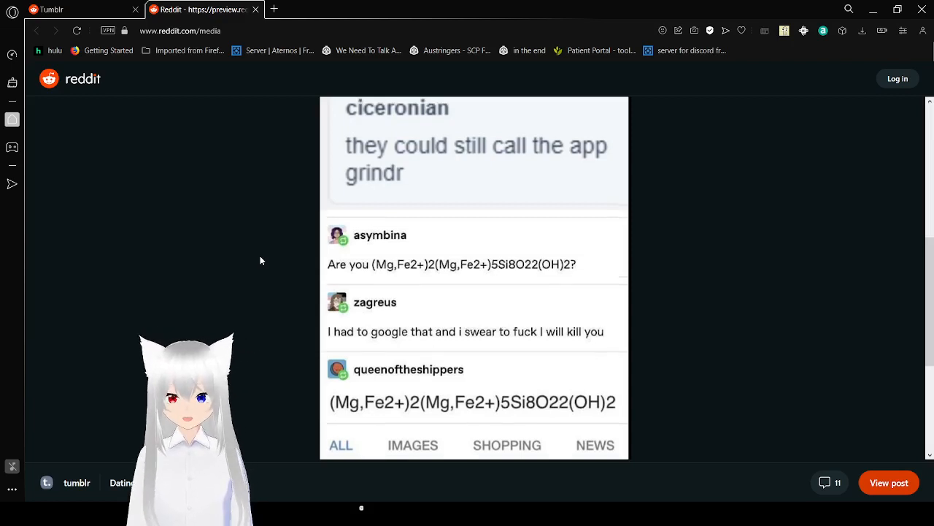
pyautogui.scroll(-3)
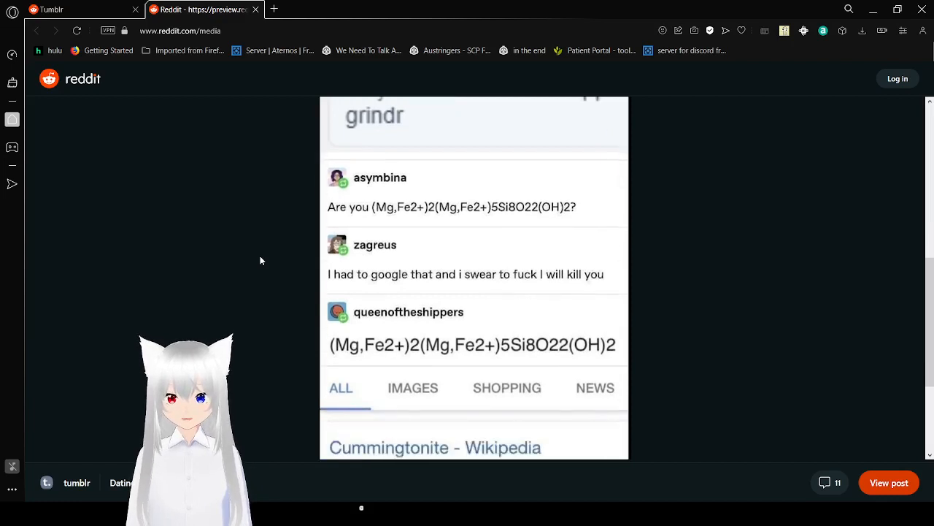
pyautogui.scroll(-3)
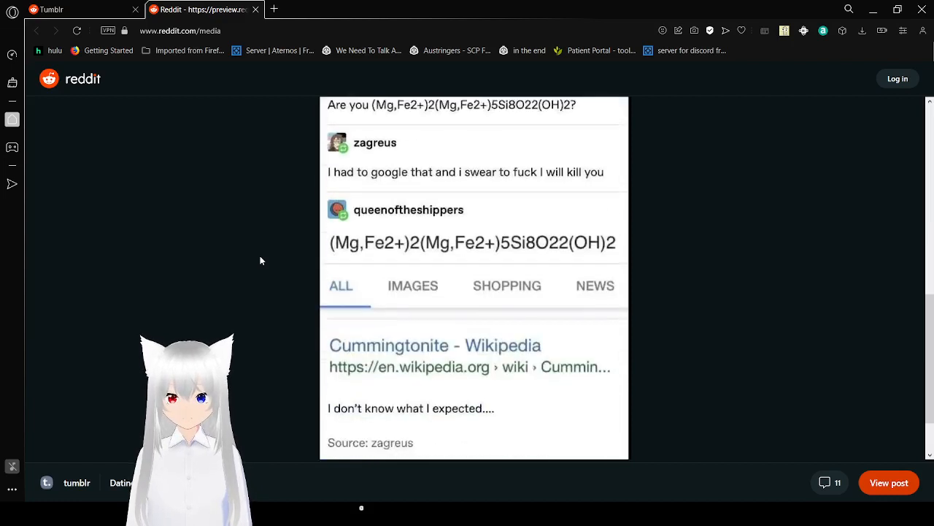
pyautogui.scroll(-3)
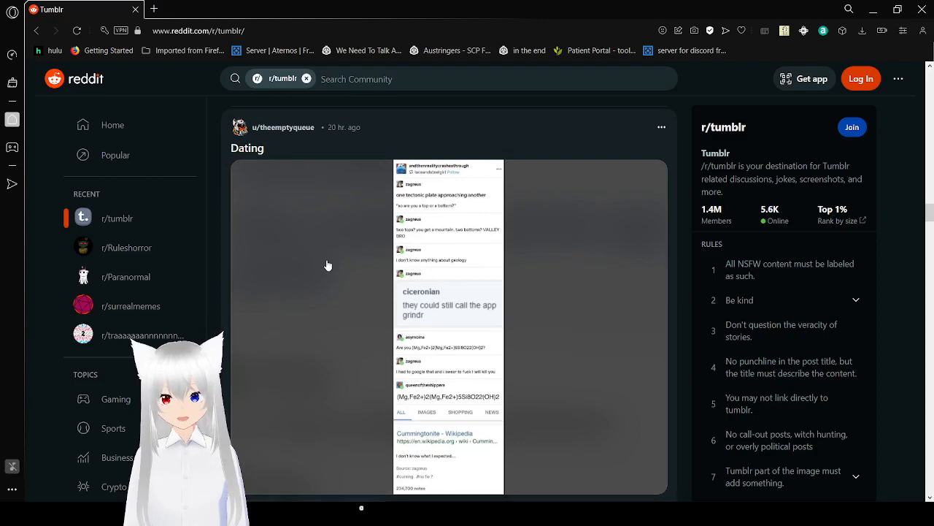
# Scroll the feed past the Yamato and Entomologists posts to the 'I concur' post.
pyautogui.scroll(-3)
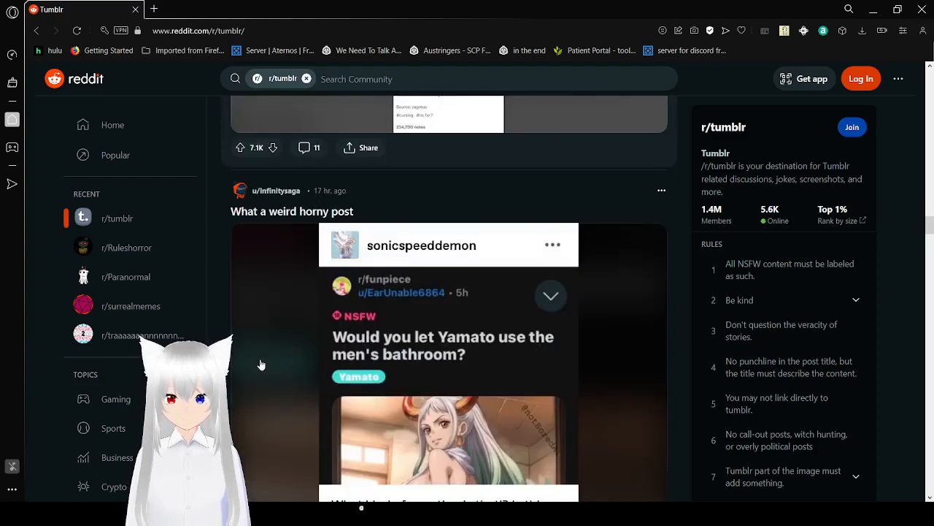
pyautogui.scroll(-3)
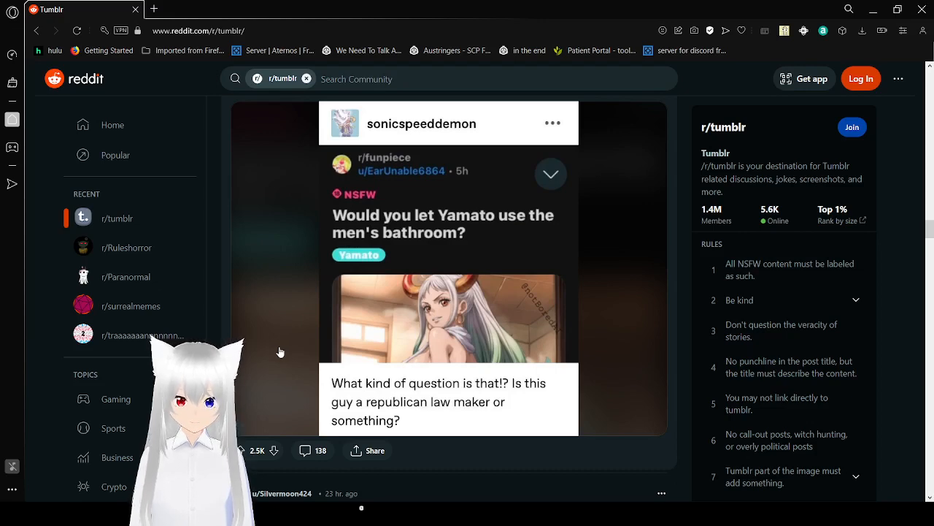
pyautogui.scroll(-3)
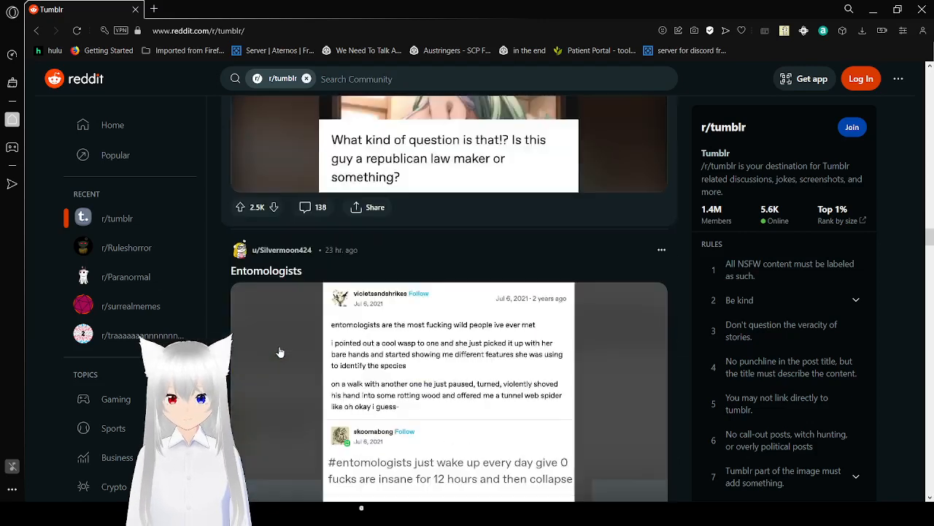
pyautogui.scroll(-3)
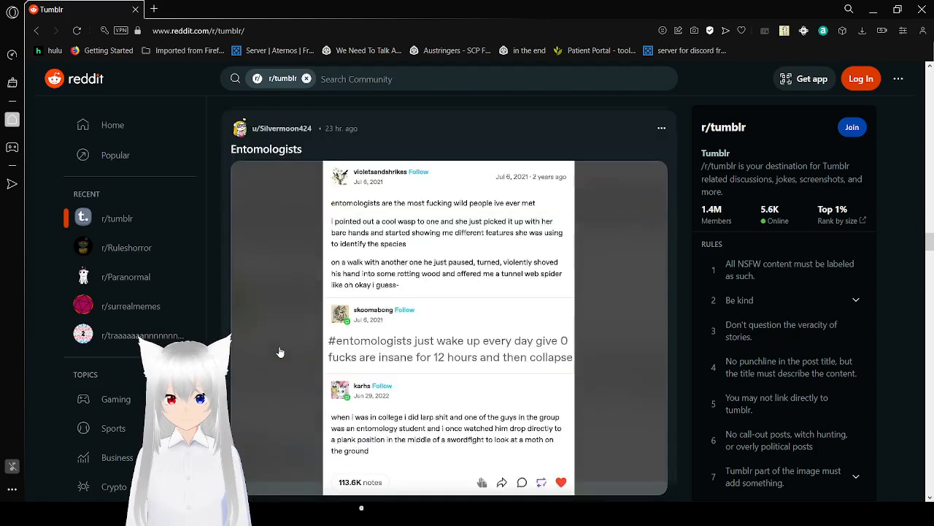
pyautogui.scroll(-3)
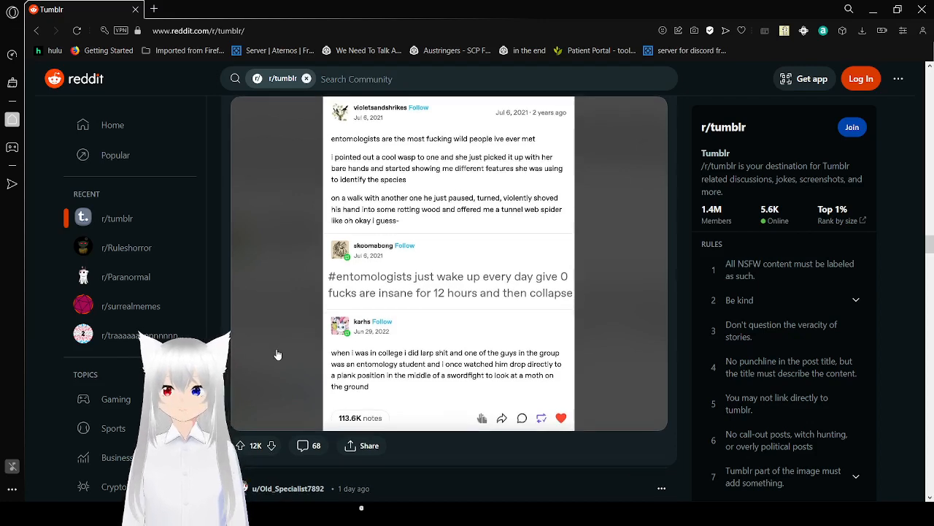
pyautogui.scroll(-3)
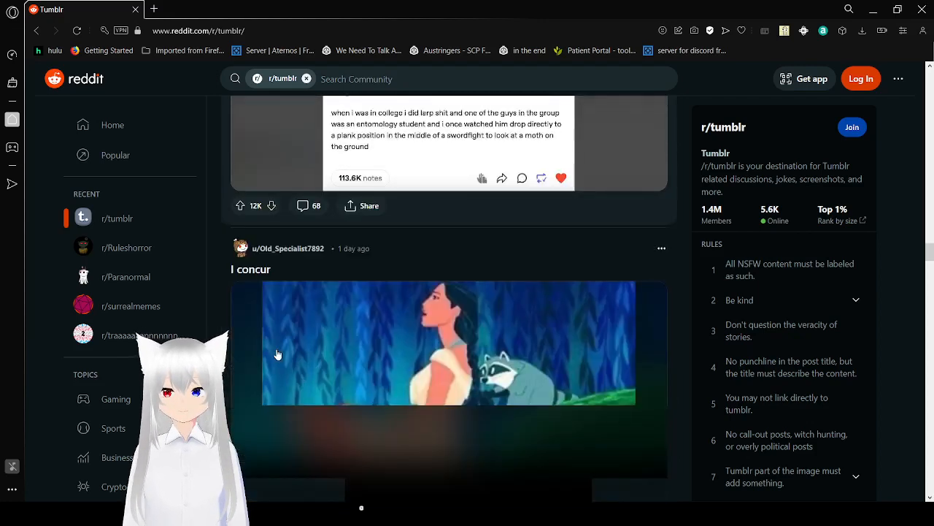
# Read the 'I concur' raccoon post and continue to the viagra post's dragon images.
pyautogui.scroll(-3)
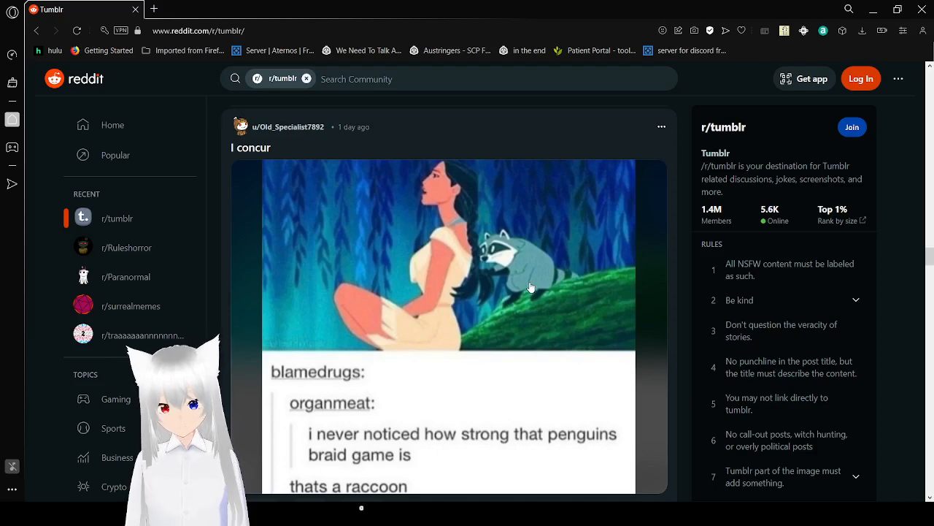
pyautogui.scroll(-3)
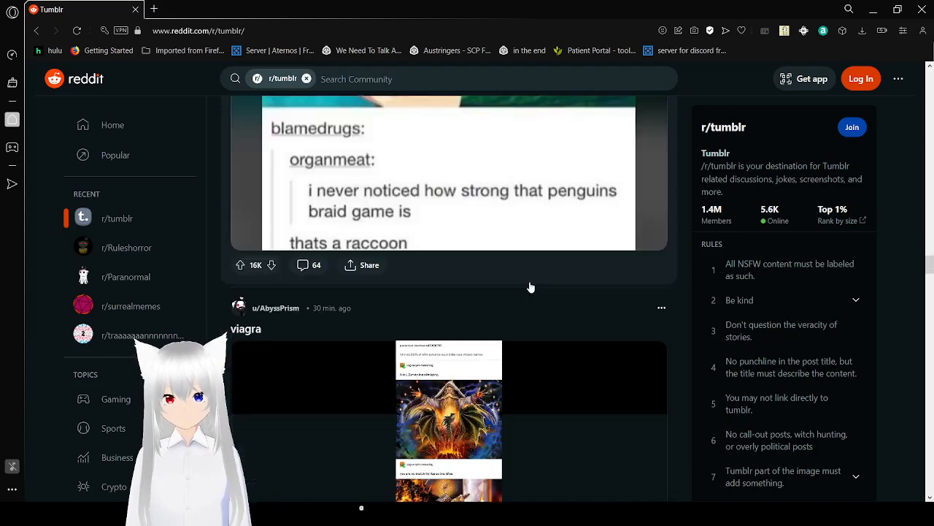
pyautogui.scroll(-3)
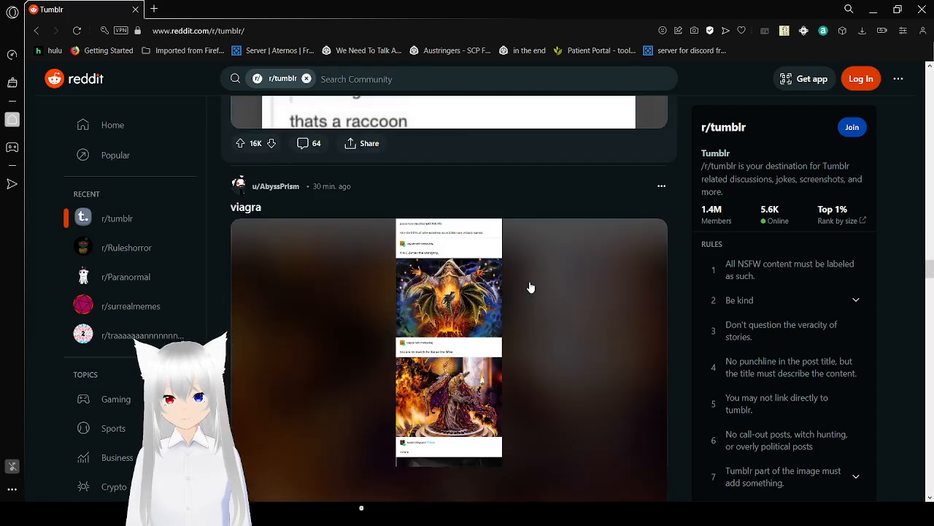
# Read the enlarged viagra image through Zyrtec, Xanax and the purple-robed wizard.
pyautogui.scroll(-3)
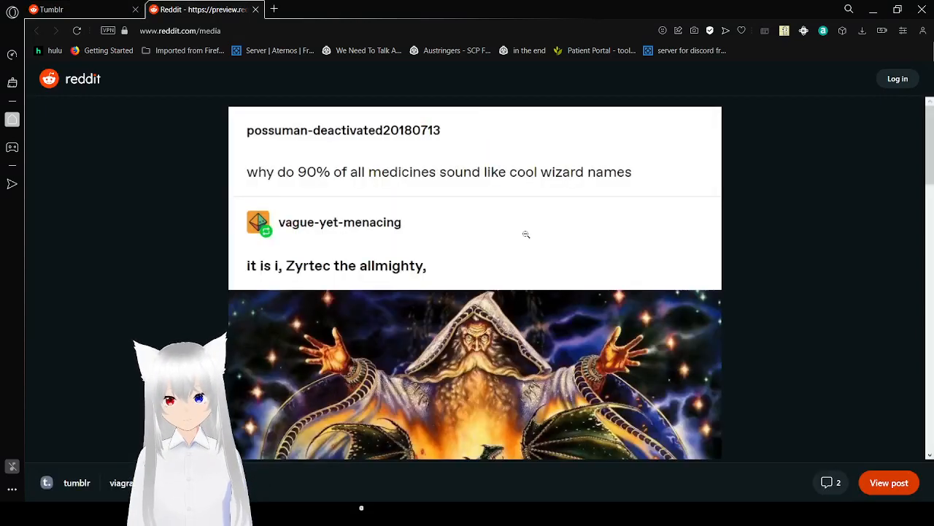
pyautogui.moveTo(615, 236)
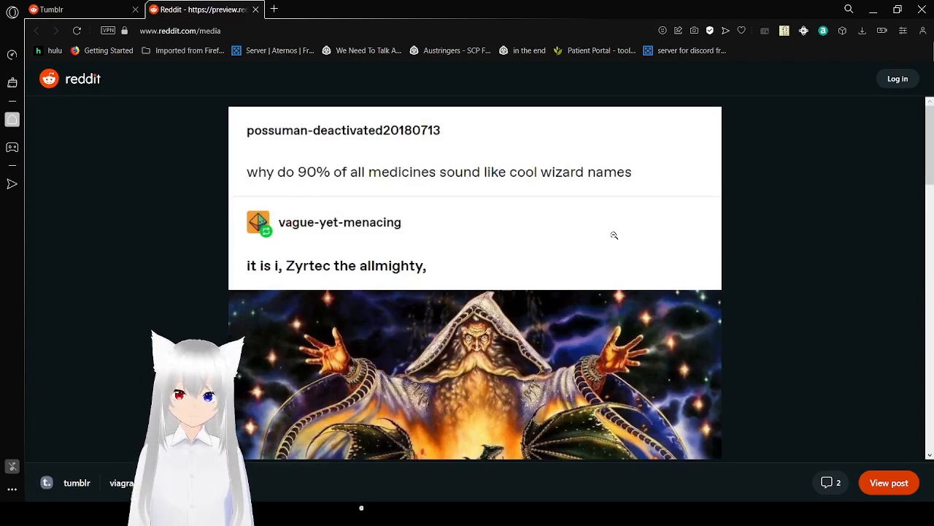
pyautogui.scroll(-3)
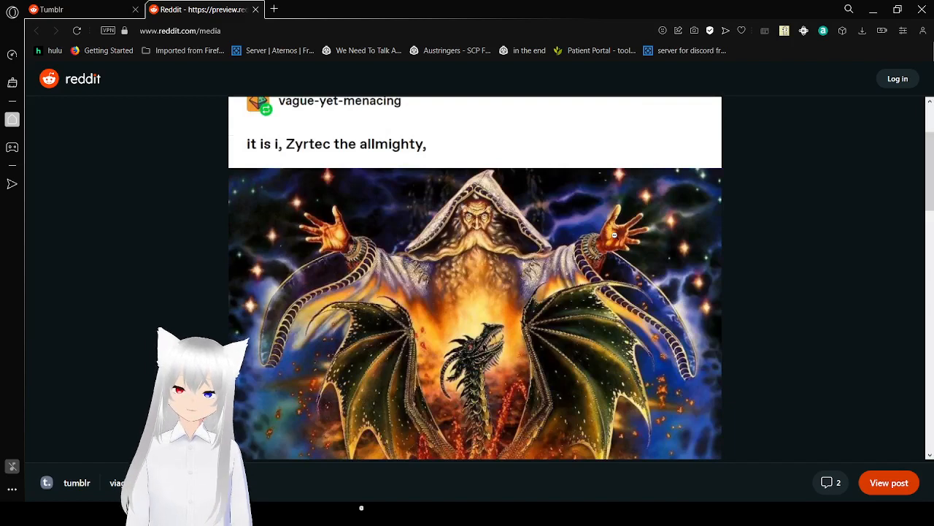
pyautogui.scroll(-3)
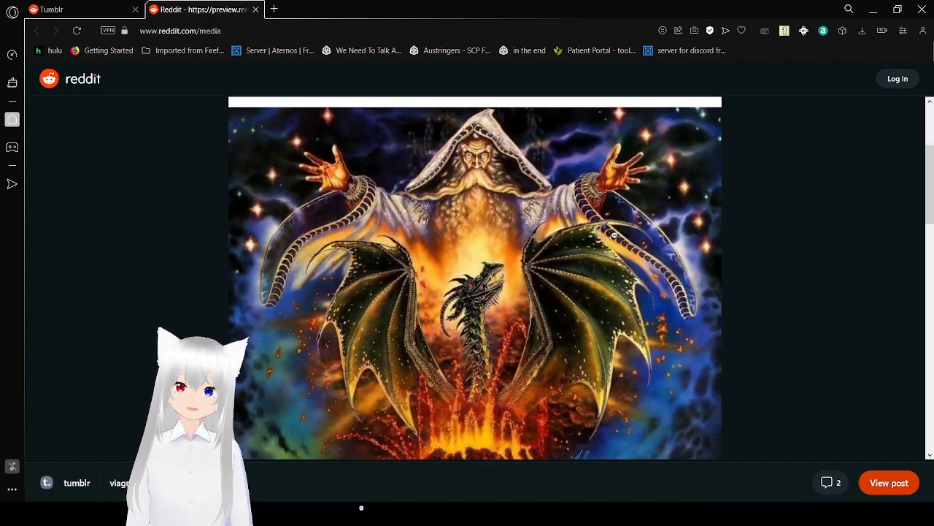
pyautogui.scroll(-3)
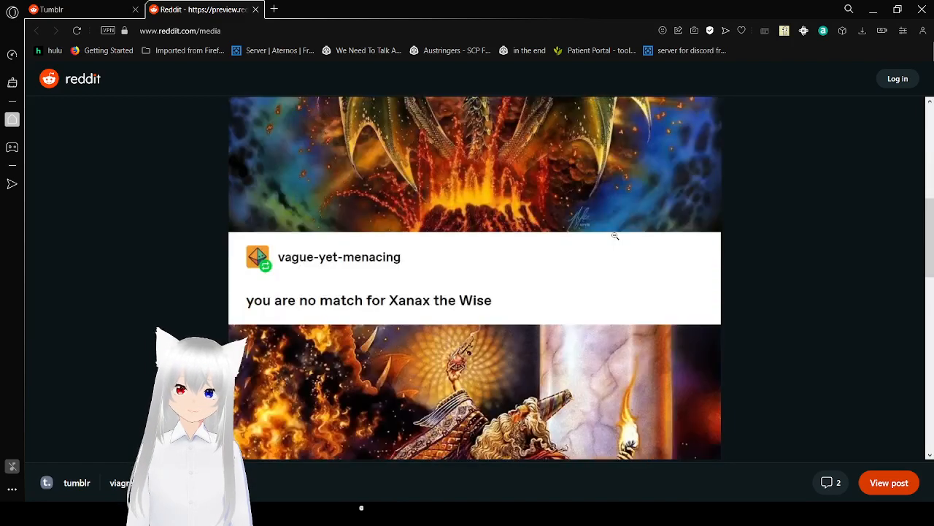
pyautogui.scroll(-3)
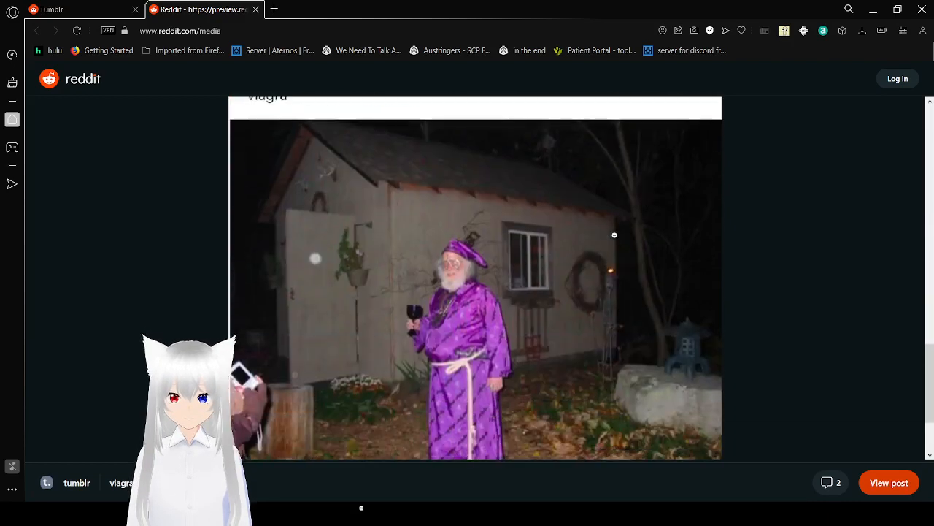
pyautogui.scroll(-3)
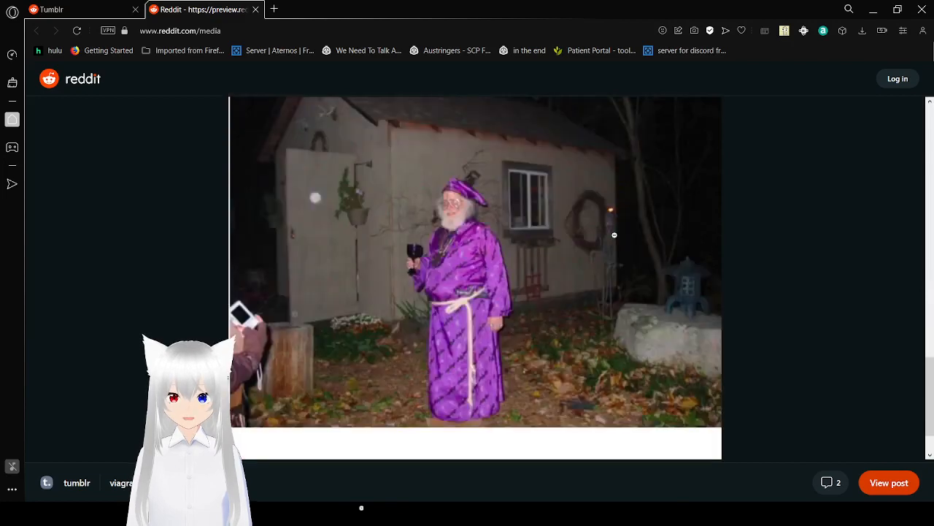
pyautogui.scroll(-3)
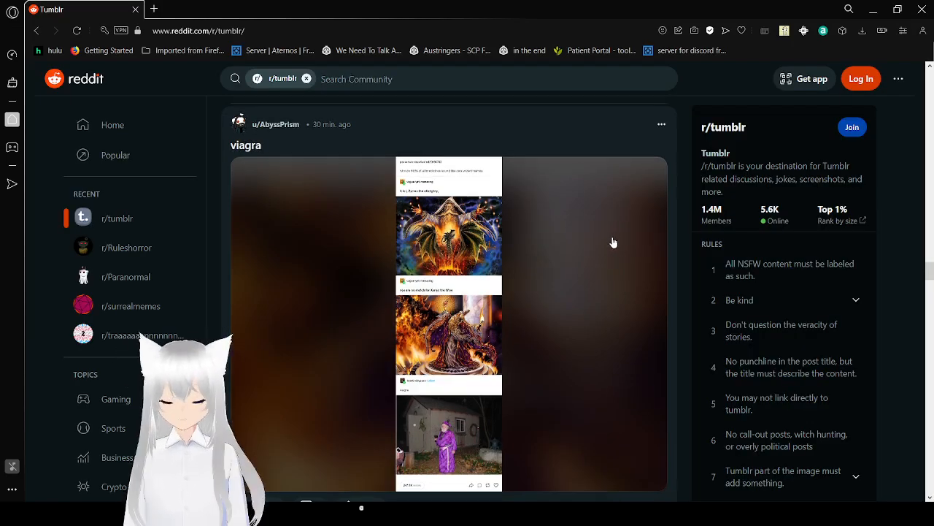
# Scroll past the viagra post and the artist-versus-audience cake comic toward the Fanfiction post.
pyautogui.scroll(-3)
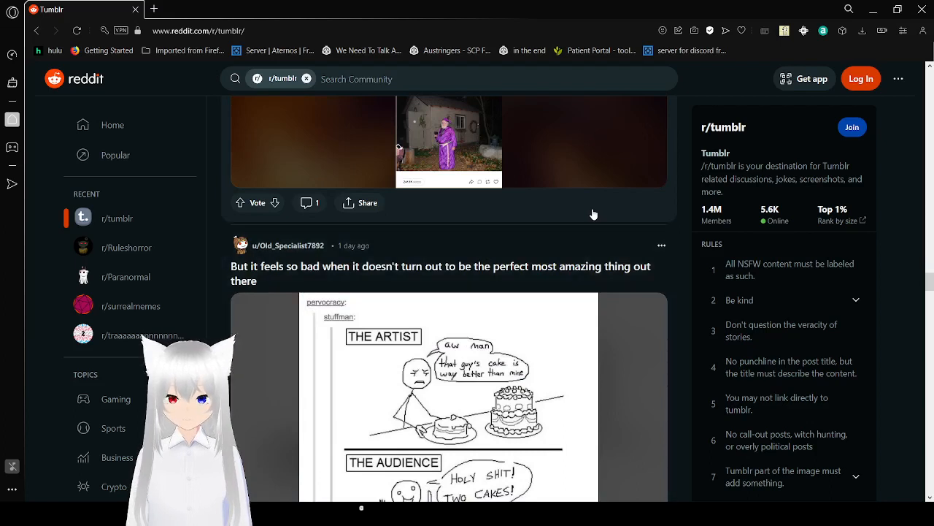
pyautogui.scroll(-3)
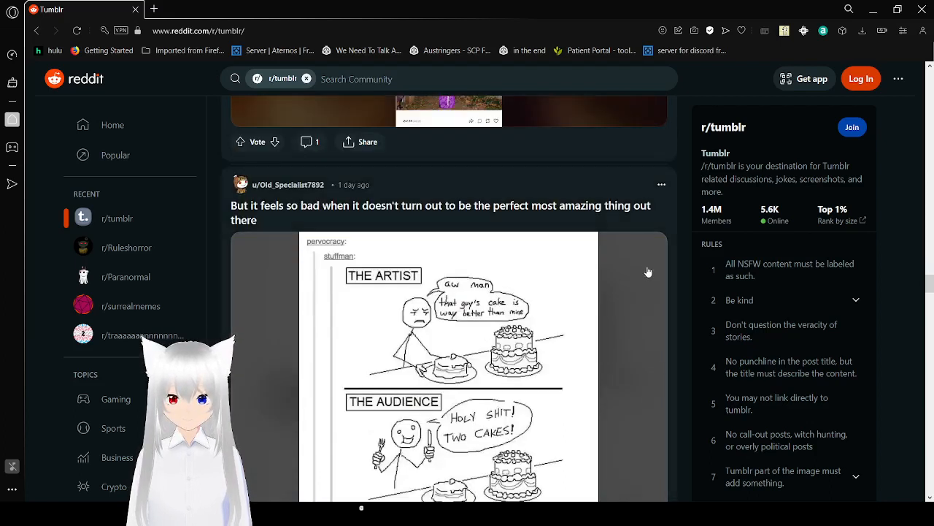
pyautogui.scroll(-3)
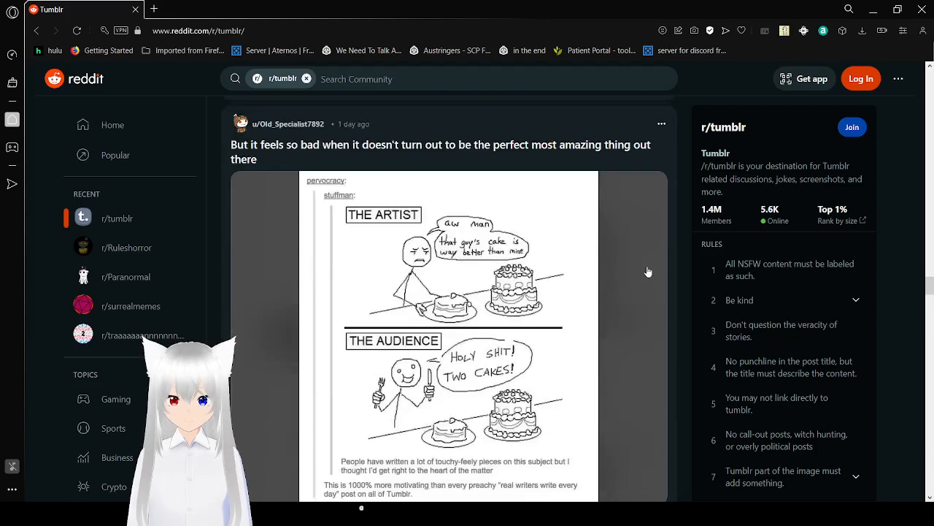
pyautogui.scroll(-3)
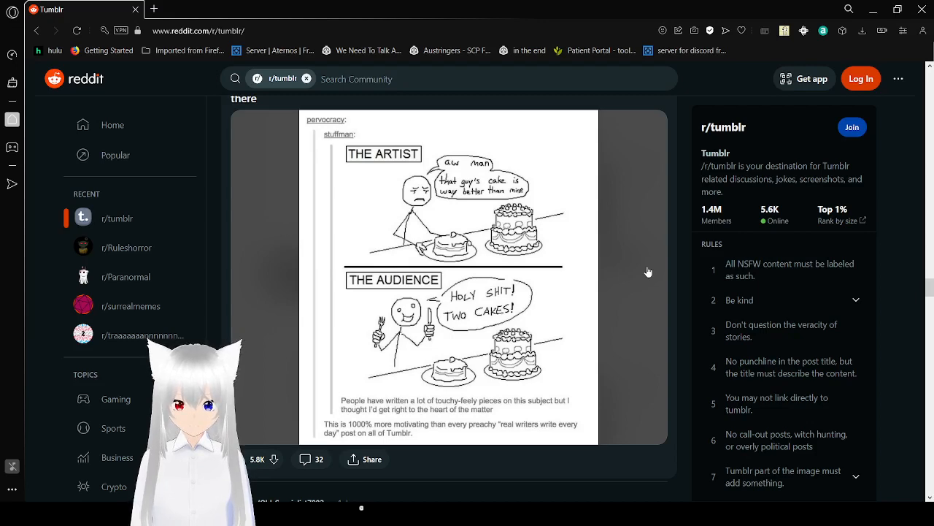
pyautogui.scroll(-3)
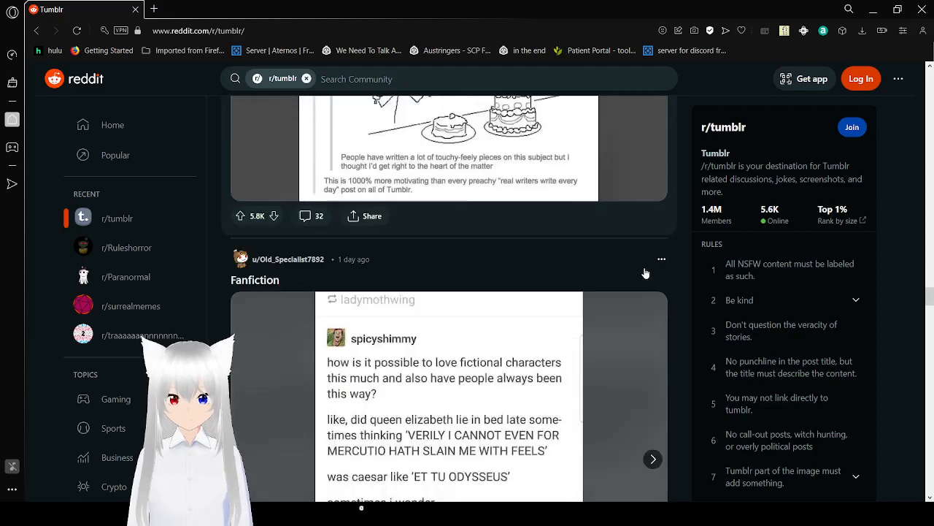
# Read the Fanfiction post's fictional-characters screenshot, then advance to the Chaucer manuscript image.
pyautogui.scroll(-3)
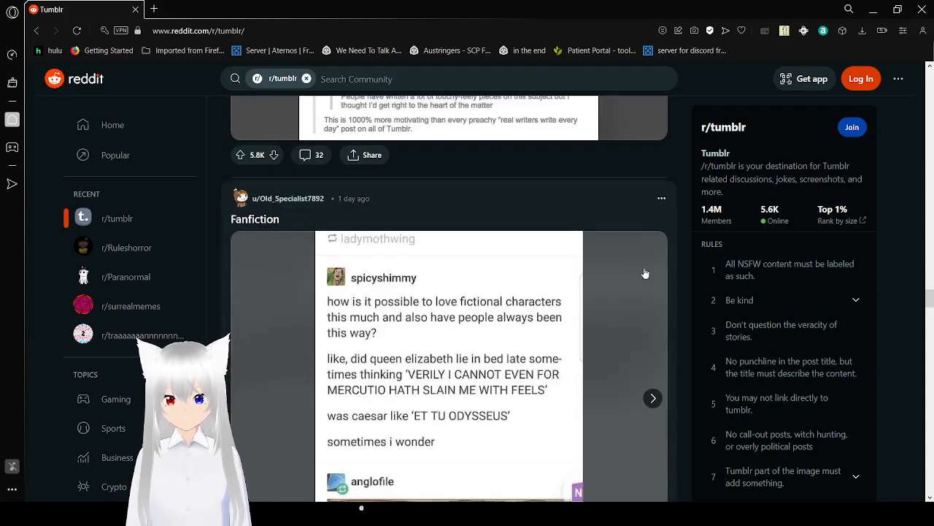
pyautogui.scroll(-3)
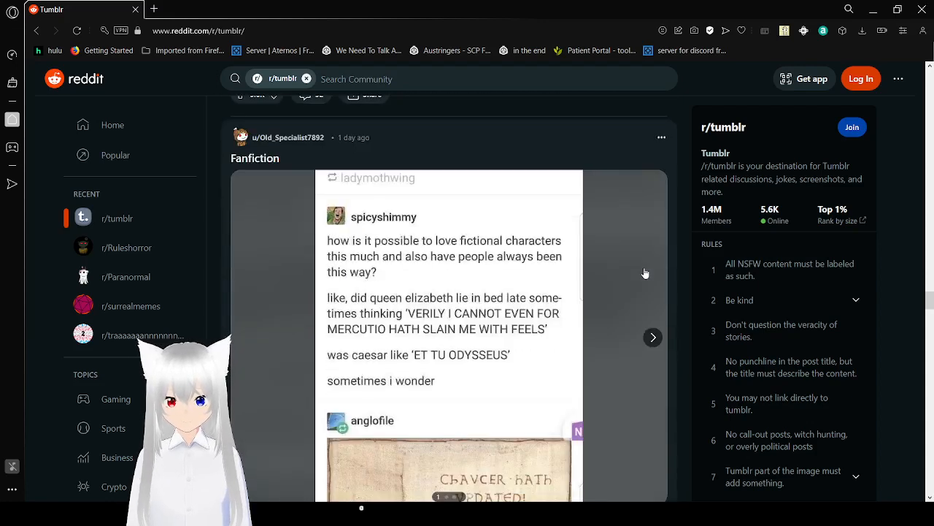
pyautogui.scroll(-3)
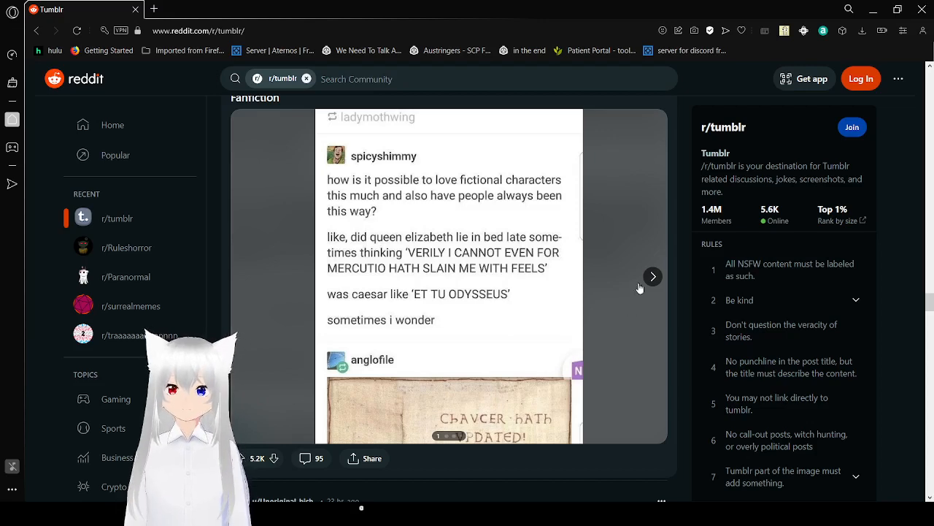
pyautogui.click(652, 276)
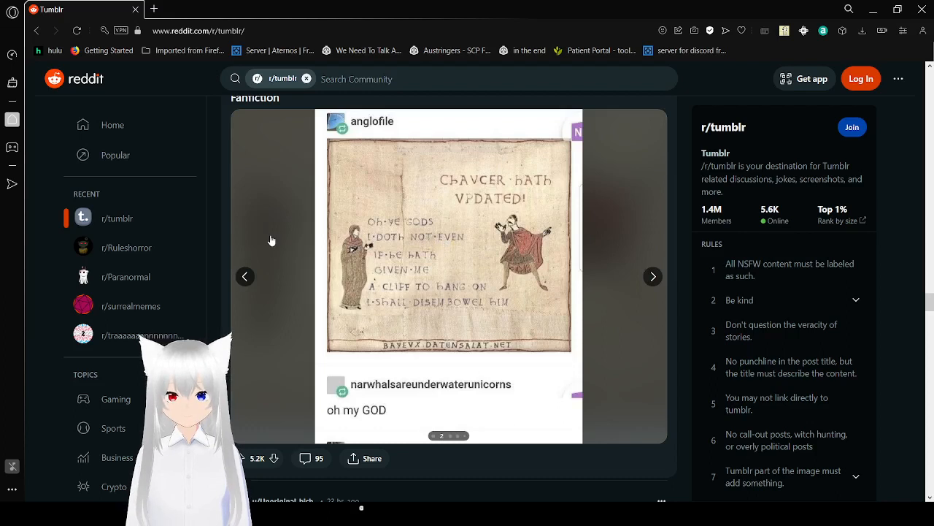
pyautogui.moveTo(290, 220)
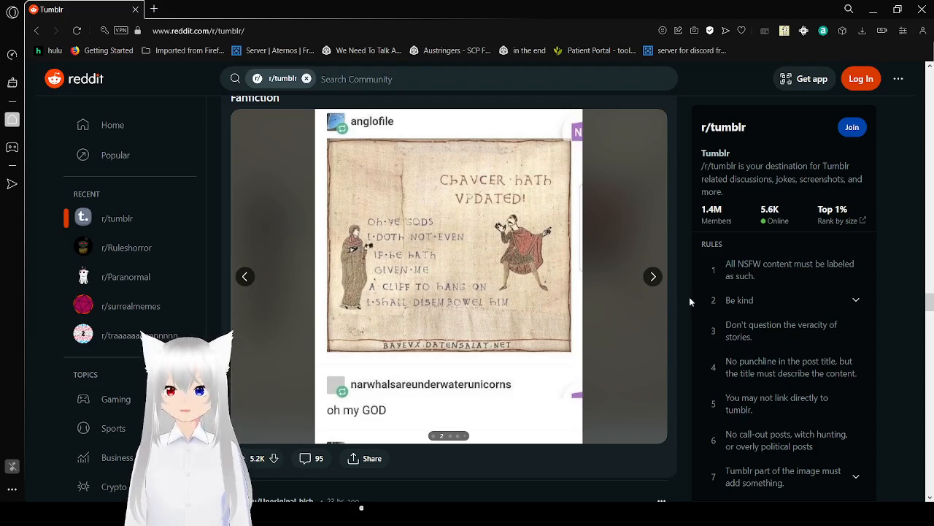
pyautogui.click(653, 276)
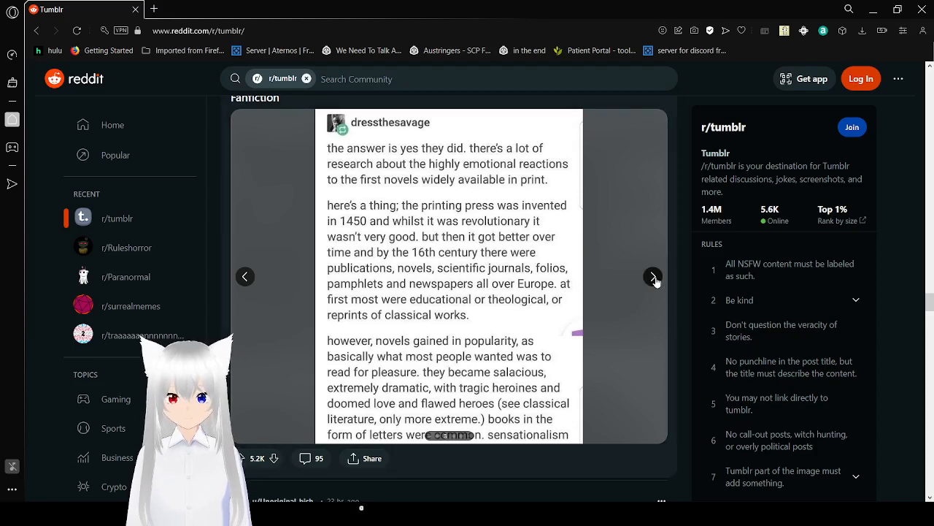
pyautogui.click(653, 277)
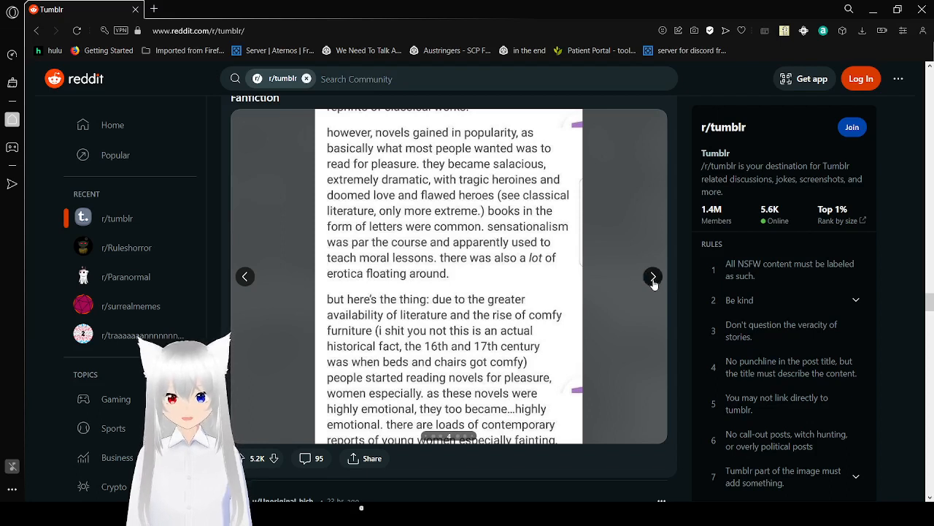
# Advance the reply's carousel past the fainting readers to worried conservatives and crying over British men.
pyautogui.click(653, 277)
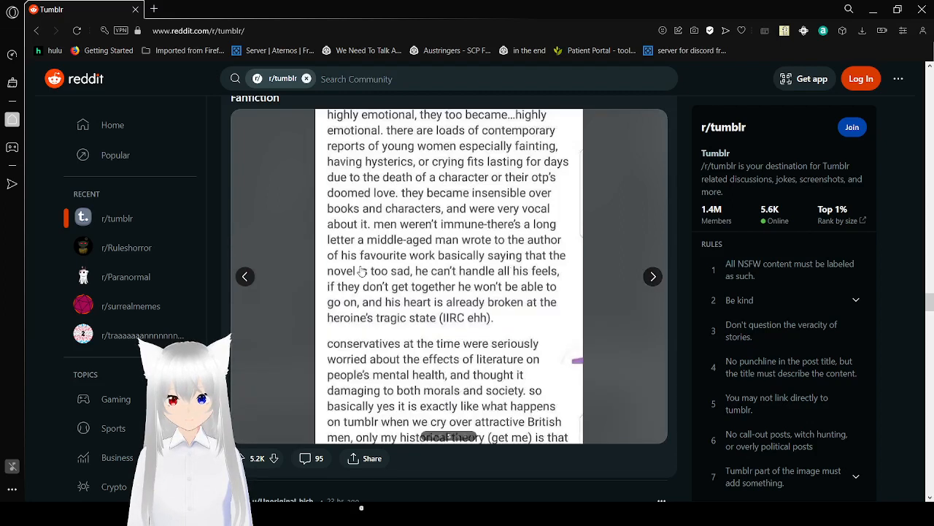
pyautogui.moveTo(566, 320)
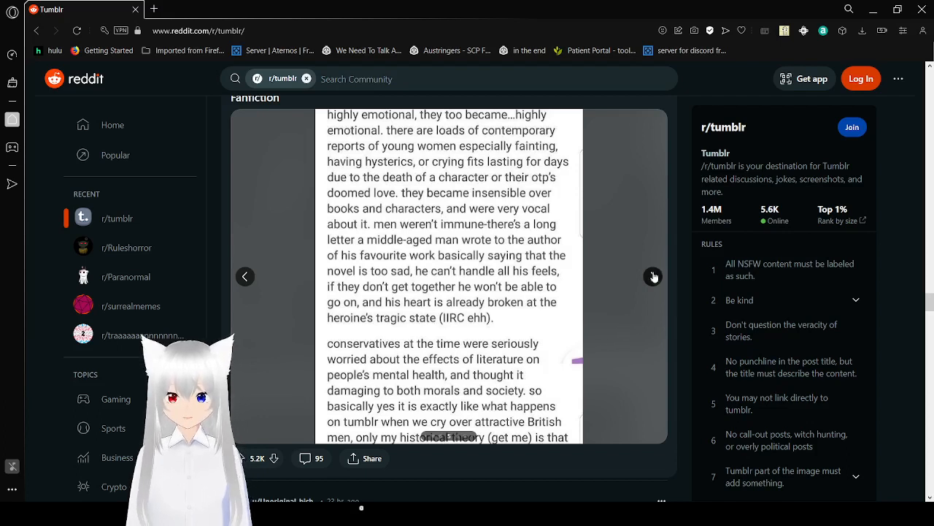
pyautogui.click(652, 276)
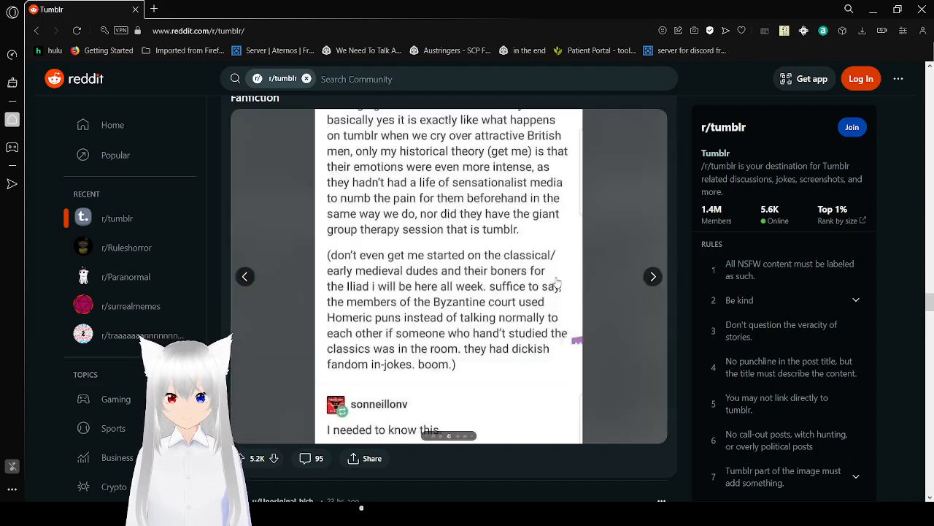
pyautogui.moveTo(593, 255)
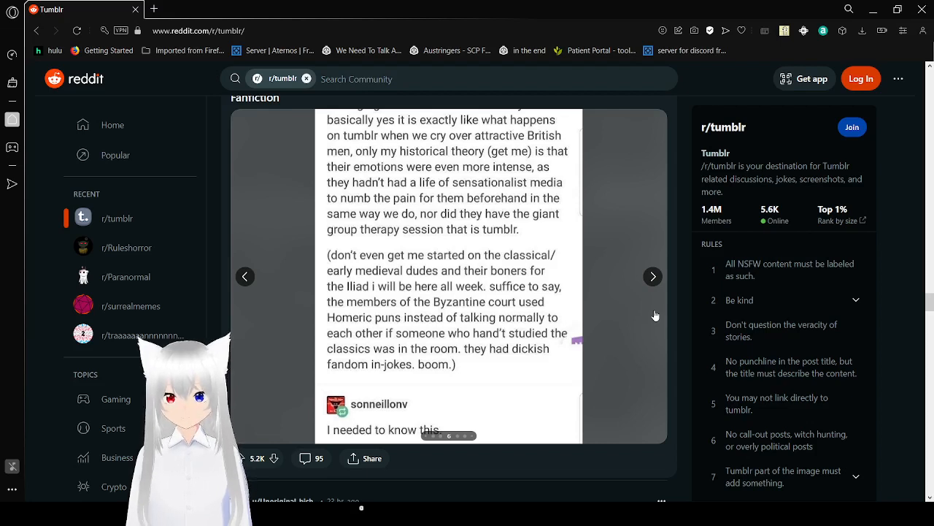
# Page past the Alexander-and-Achilles and Plato Symposium images to the ninth image.
pyautogui.click(652, 276)
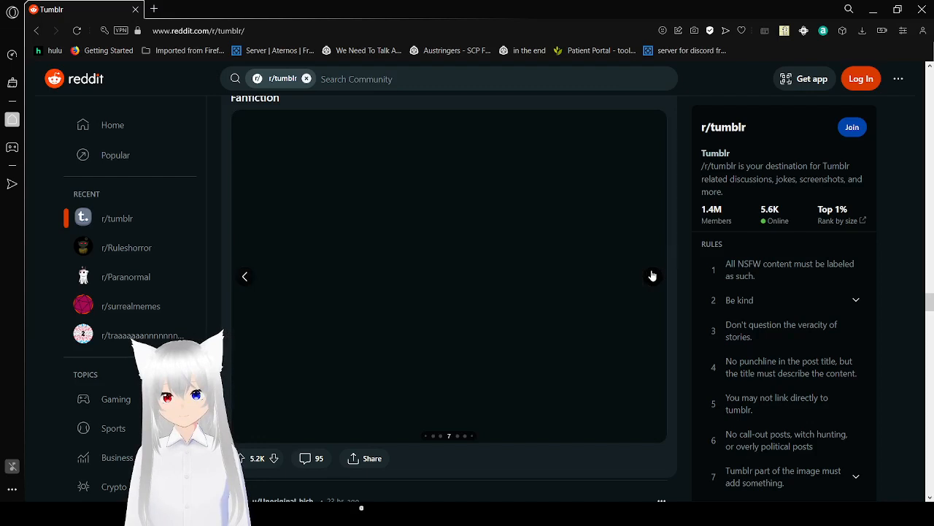
pyautogui.click(652, 276)
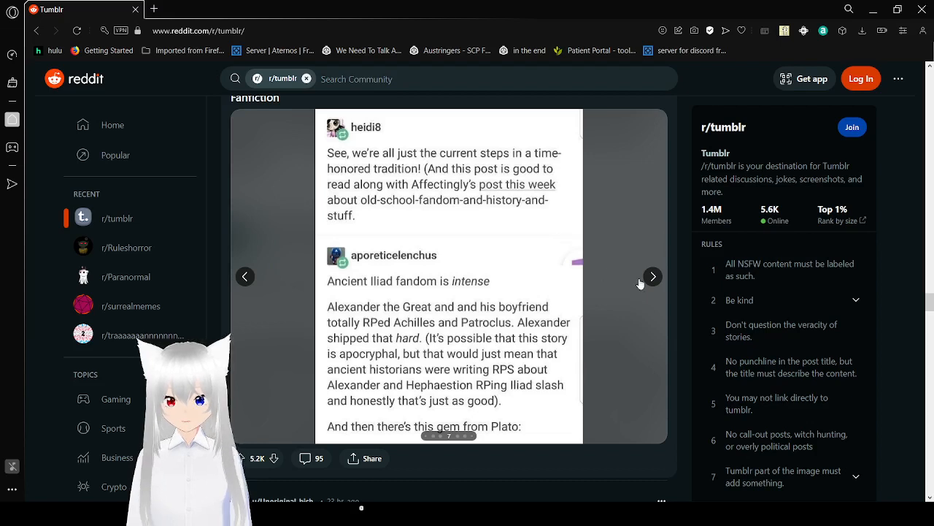
pyautogui.click(652, 276)
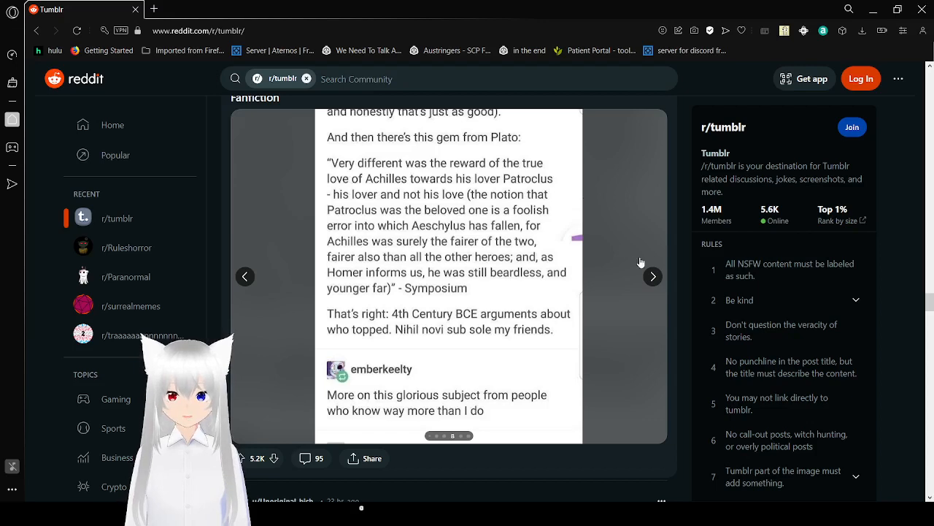
pyautogui.click(652, 277)
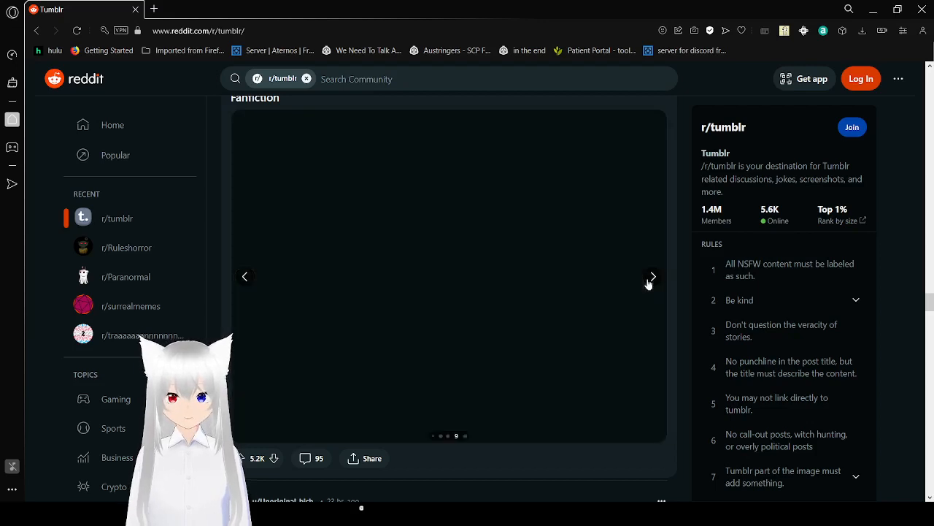
pyautogui.click(651, 276)
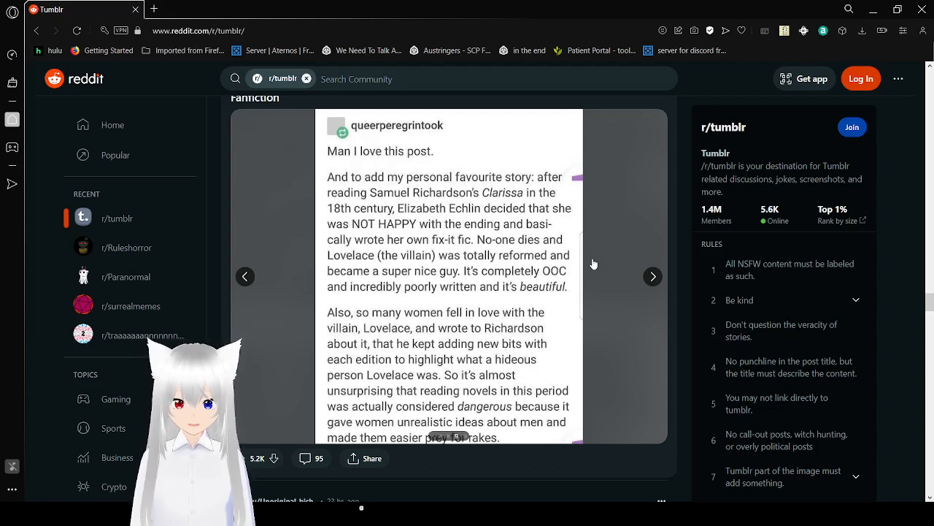
pyautogui.moveTo(651, 278)
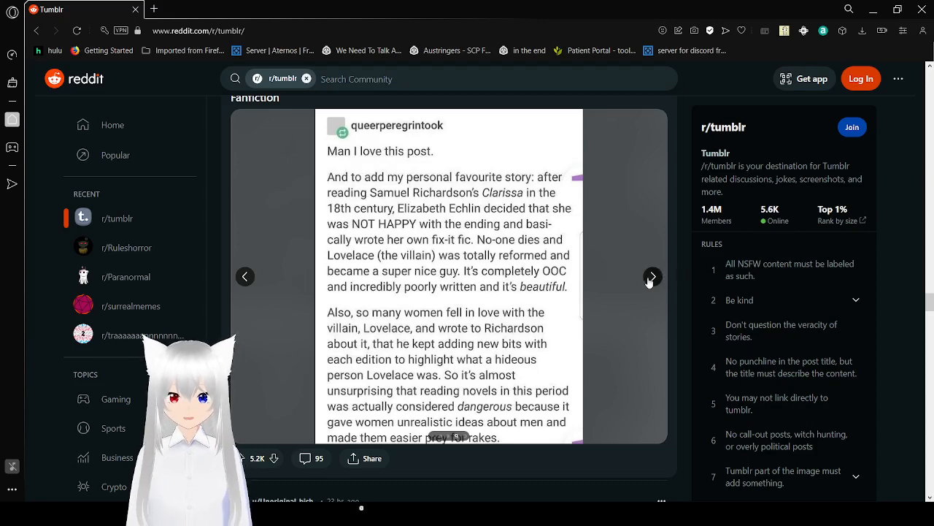
pyautogui.scroll(-3)
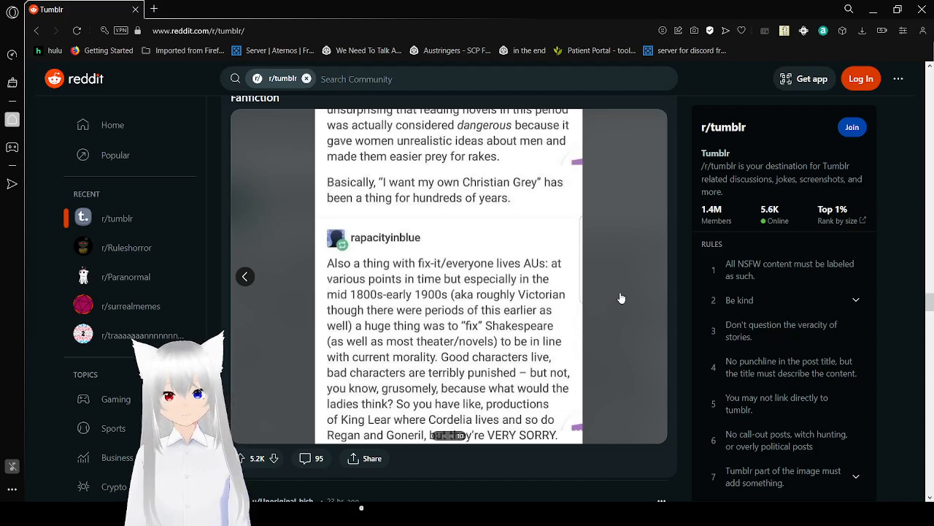
# Scroll past the Fanfiction post to the 'ocean blue orbs' Trump mugshot fanfic post.
pyautogui.scroll(-3)
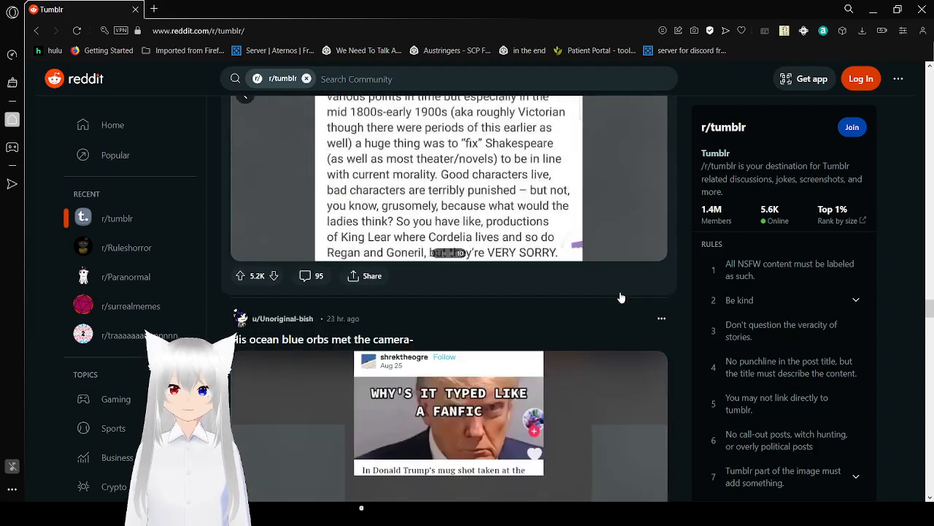
pyautogui.scroll(-3)
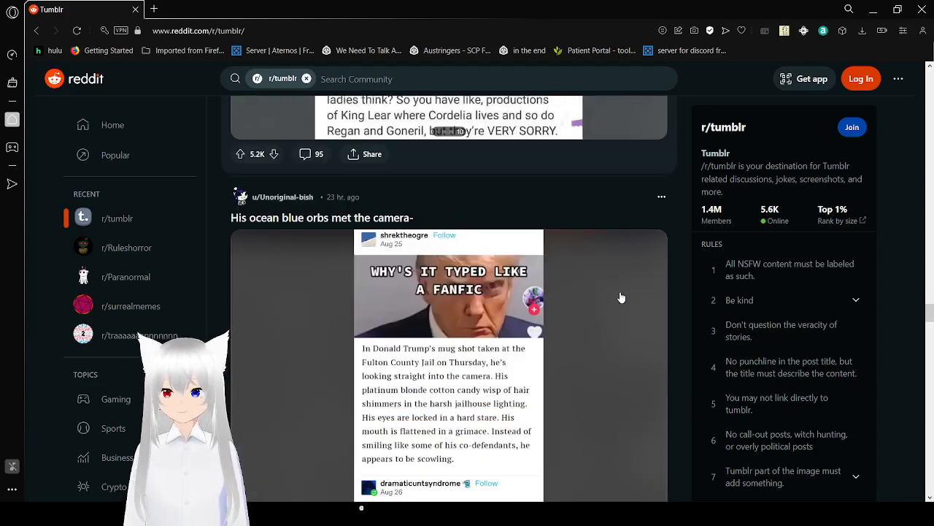
pyautogui.scroll(-3)
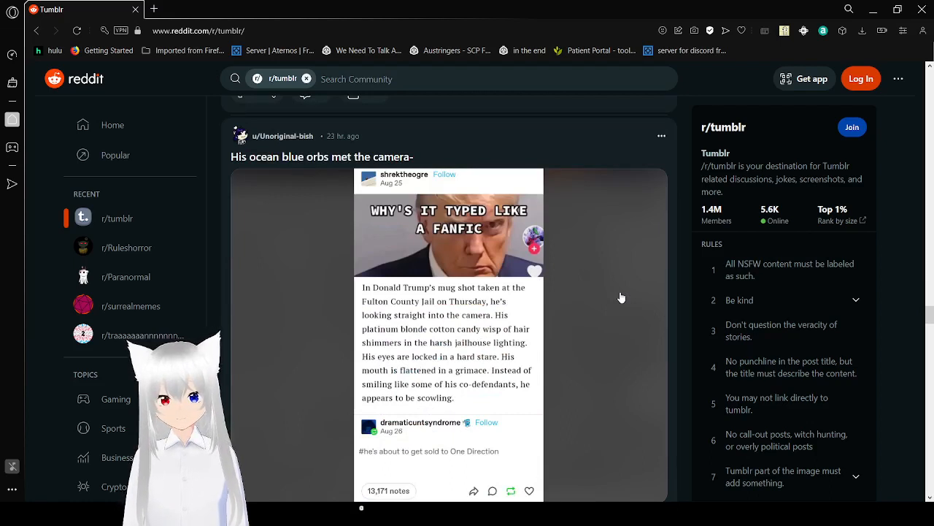
pyautogui.scroll(-3)
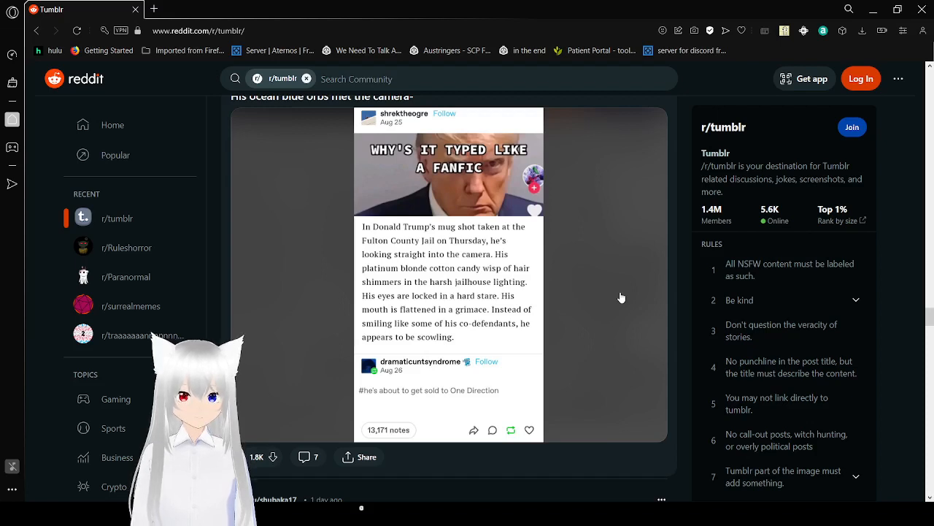
# Scroll past the Trump mugshot post to the 'Uh huh, well, they aren't wrong' counselor screenshot.
pyautogui.scroll(-3)
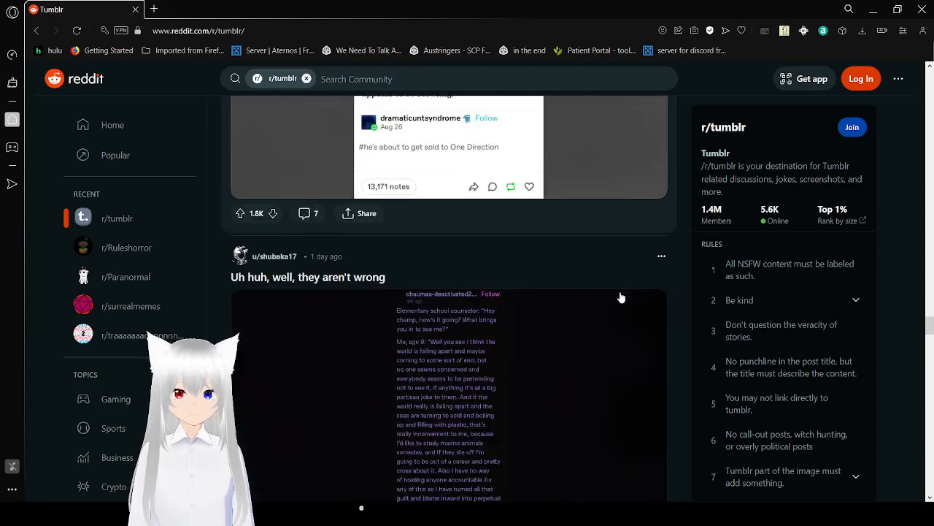
pyautogui.scroll(-3)
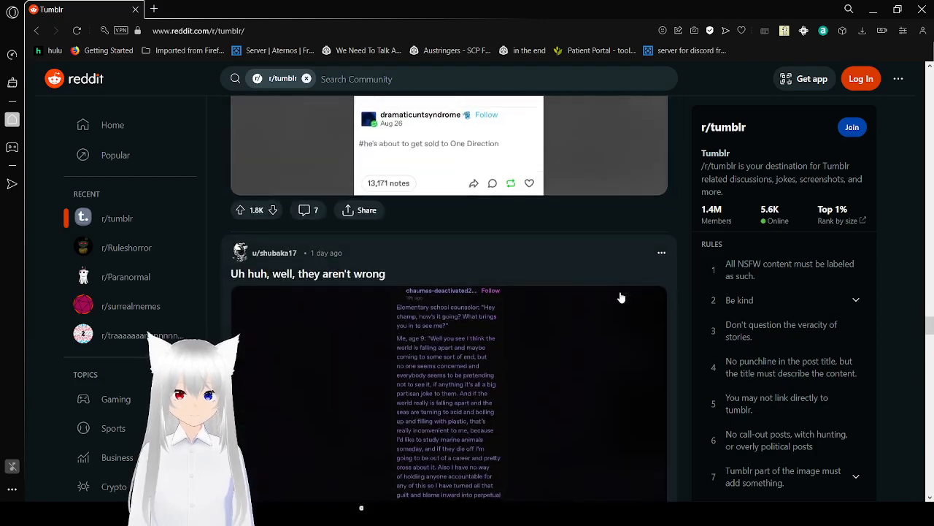
pyautogui.scroll(-3)
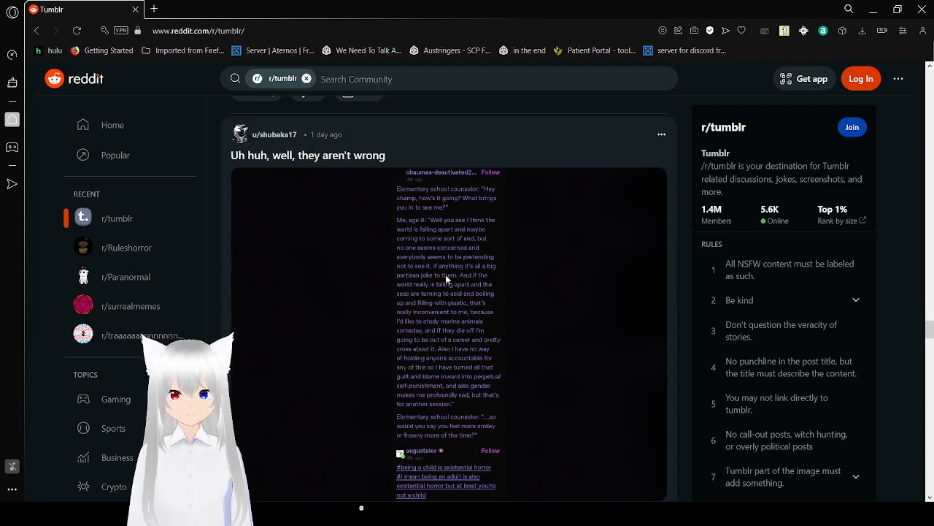
pyautogui.moveTo(424, 284)
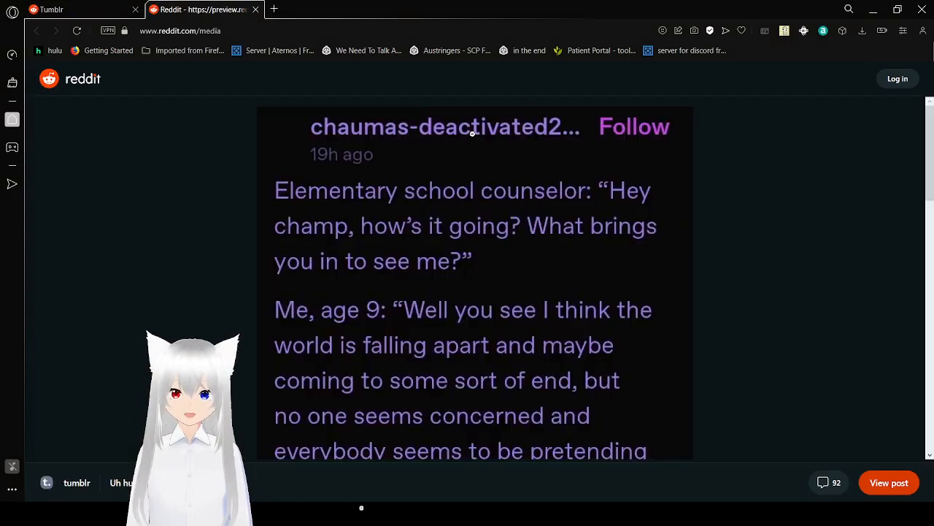
pyautogui.moveTo(788, 213)
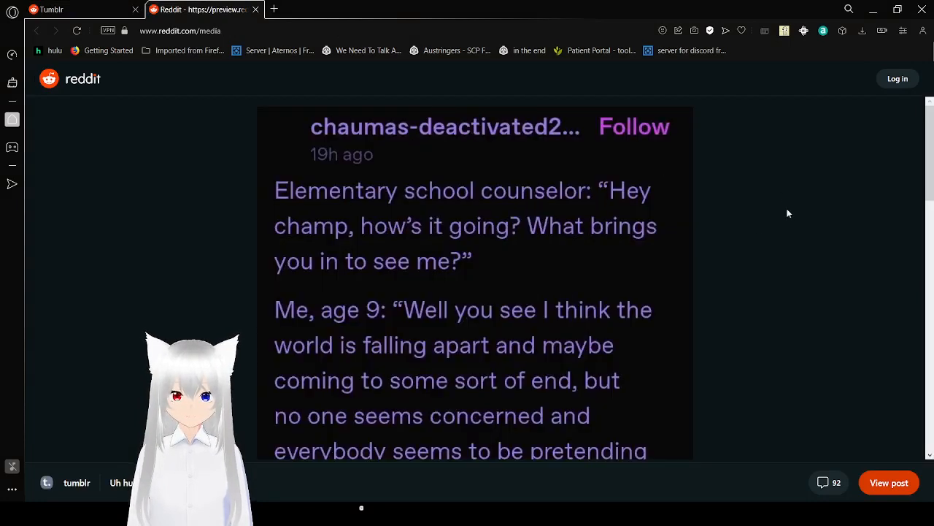
pyautogui.moveTo(781, 218)
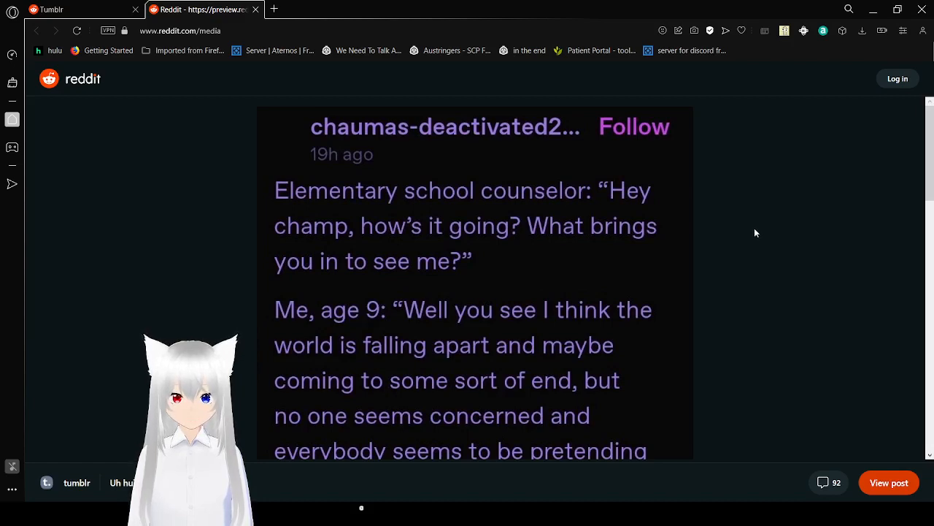
pyautogui.moveTo(743, 214)
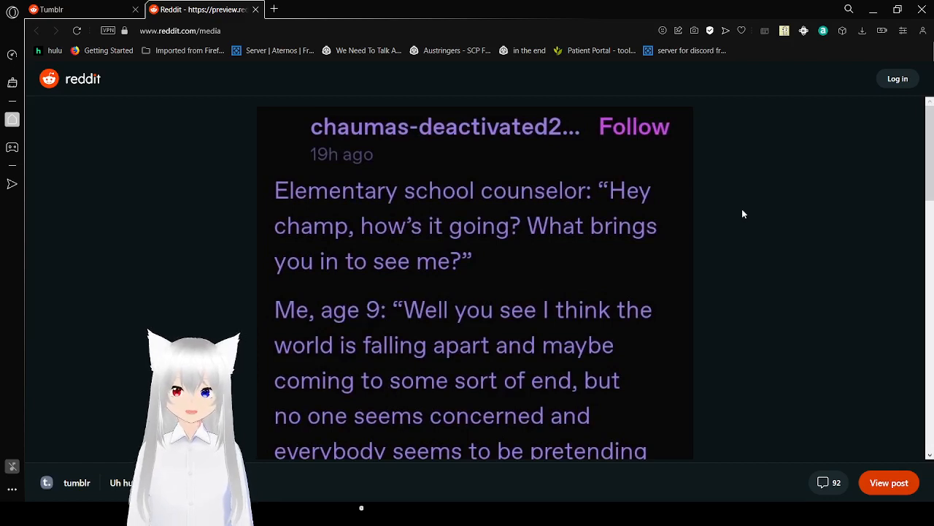
pyautogui.scroll(-3)
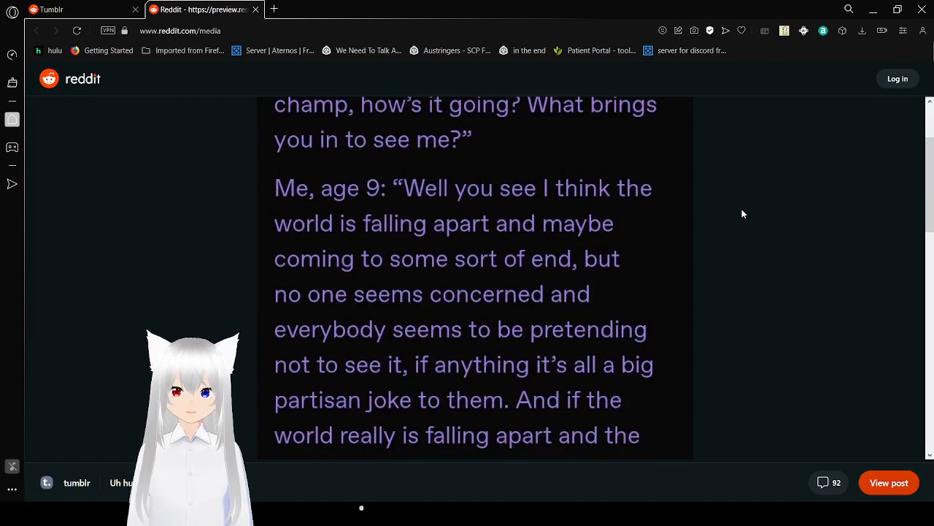
pyautogui.scroll(-3)
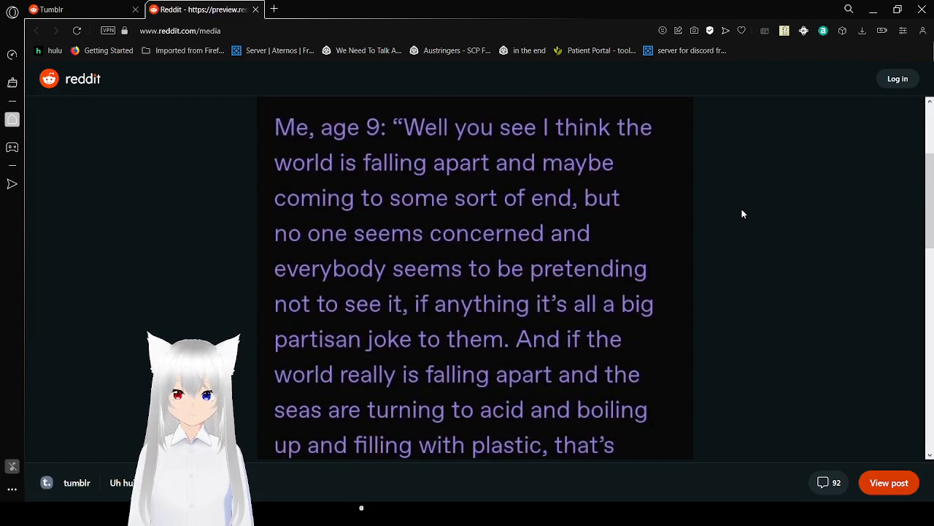
pyautogui.scroll(-3)
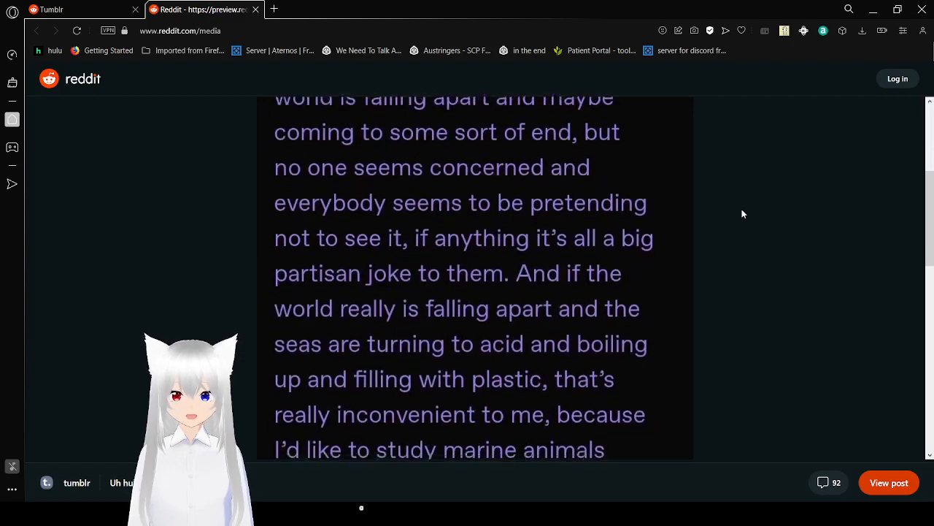
pyautogui.scroll(-3)
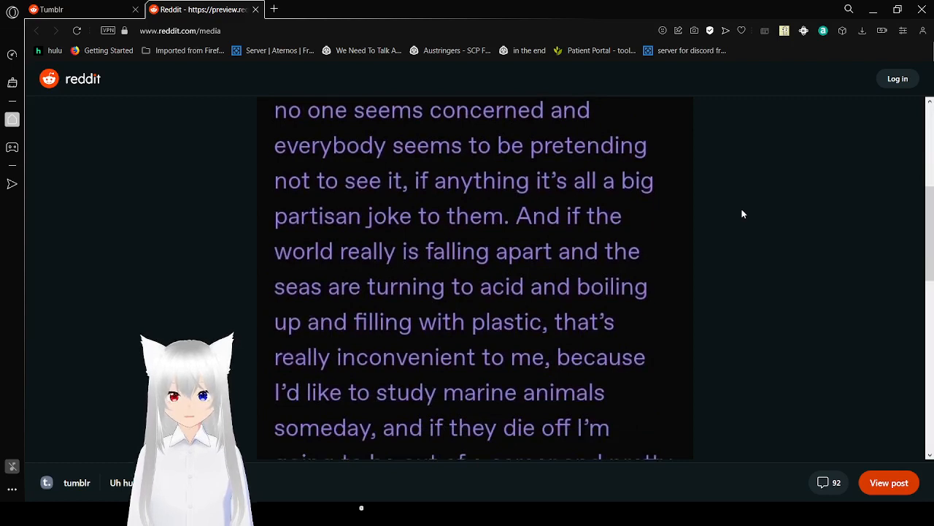
pyautogui.scroll(-3)
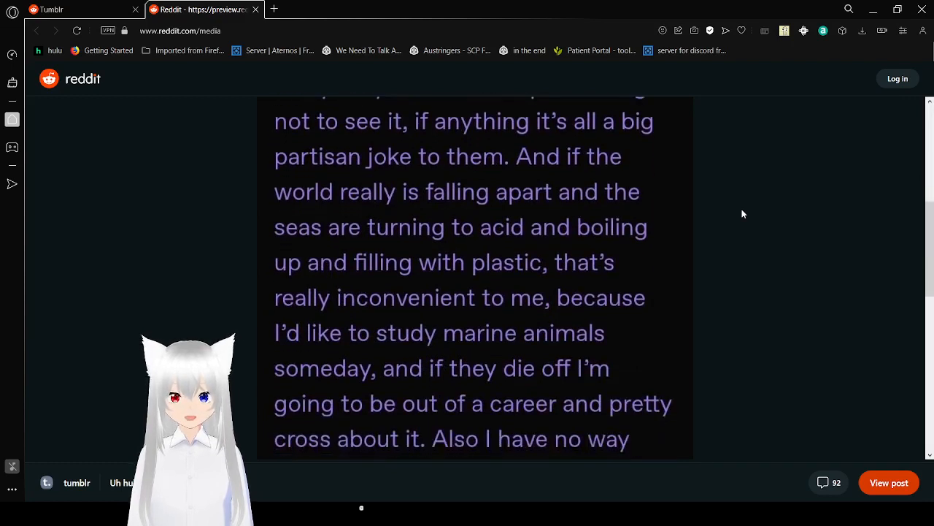
pyautogui.scroll(-3)
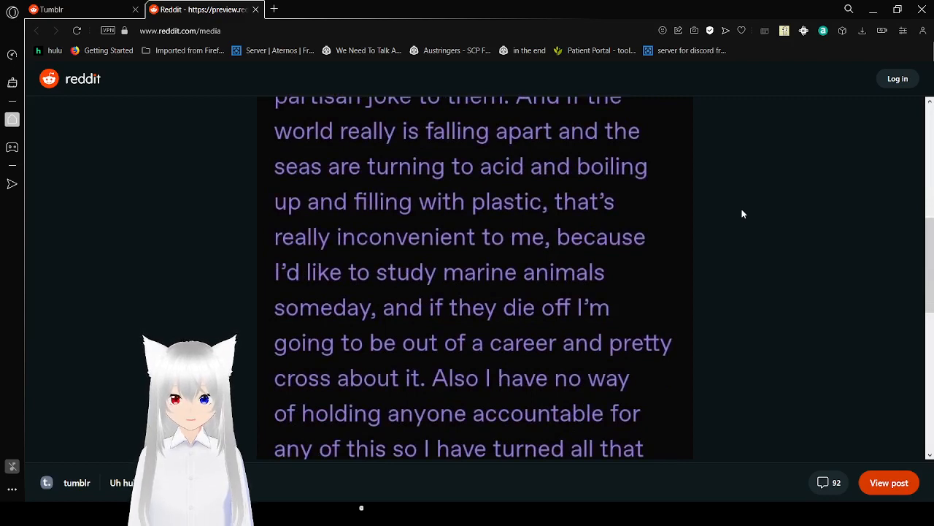
pyautogui.scroll(-3)
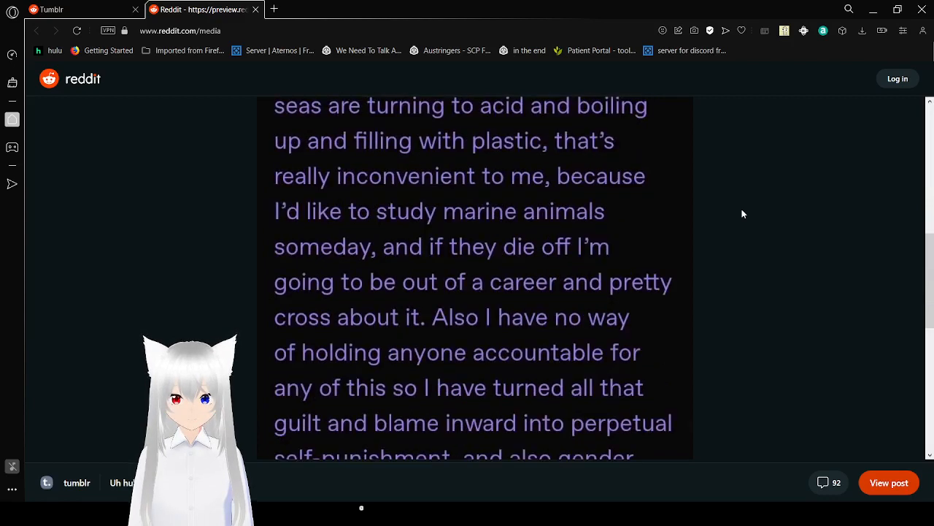
pyautogui.scroll(-3)
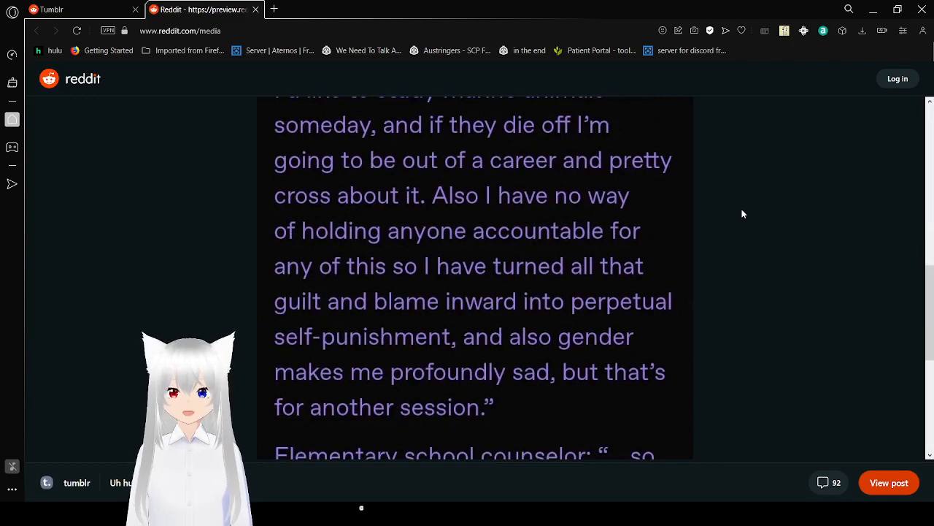
pyautogui.scroll(-3)
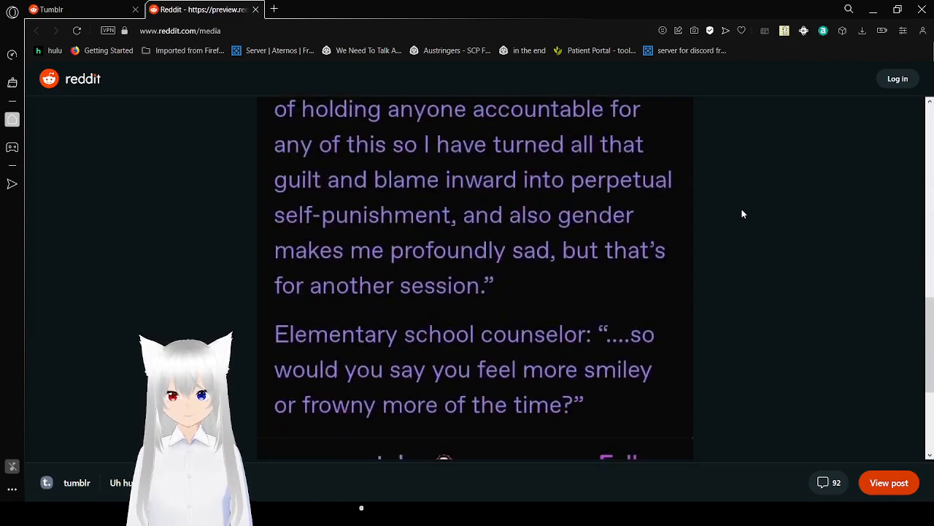
pyautogui.scroll(-3)
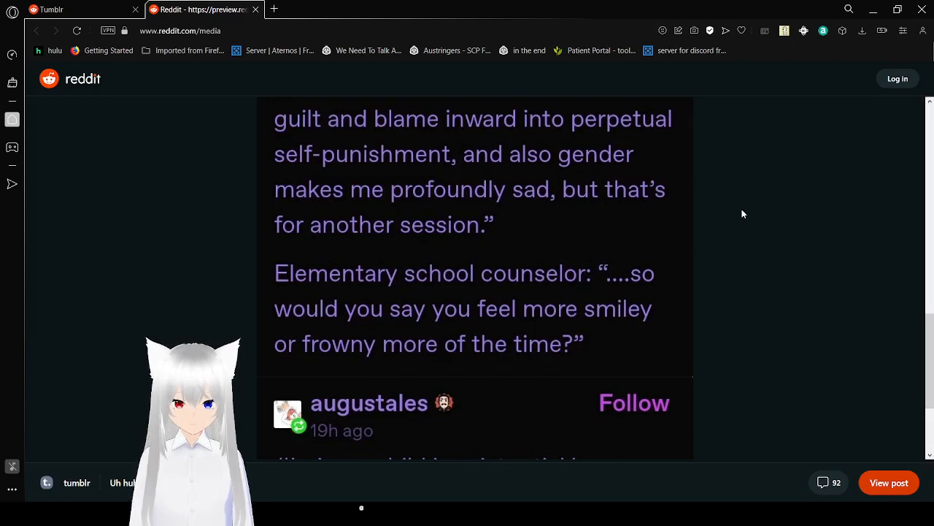
pyautogui.scroll(-3)
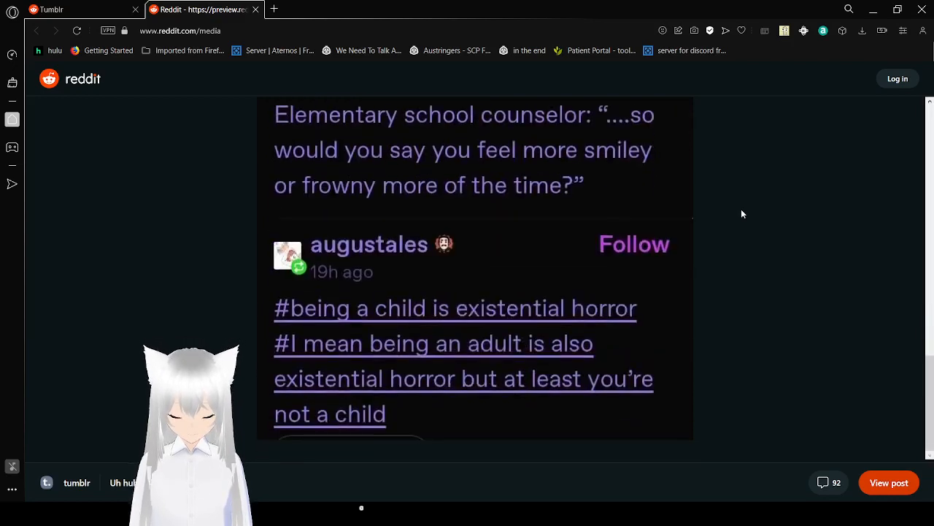